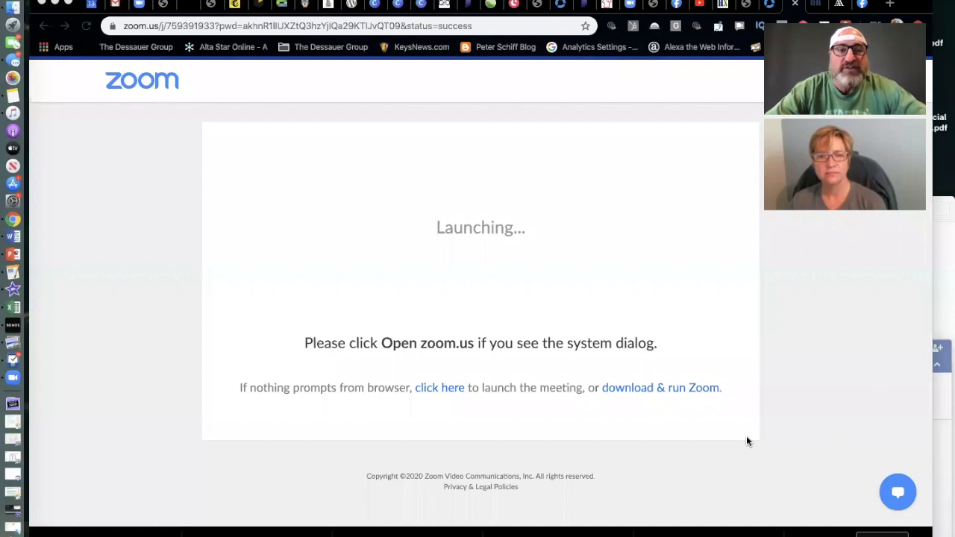
mouse_move(62, 445)
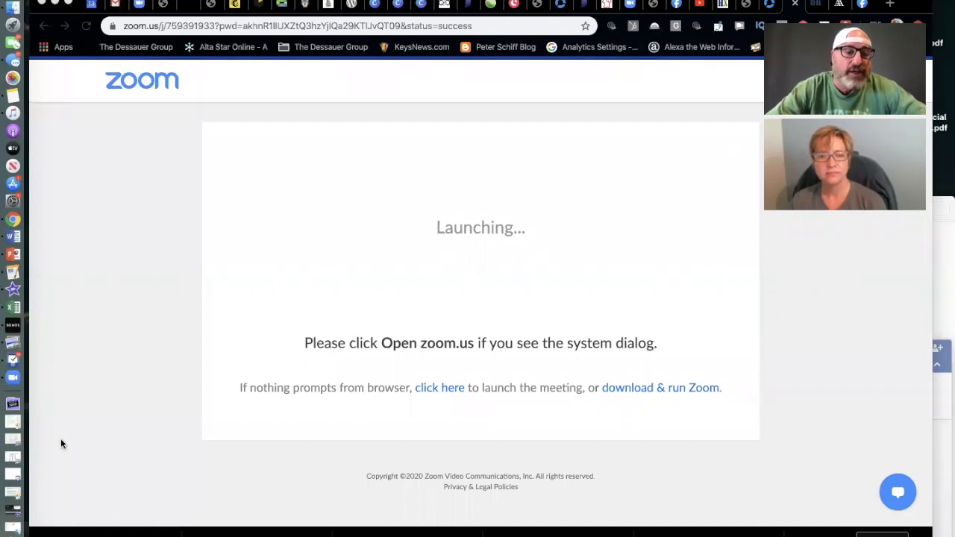
mouse_move(11, 101)
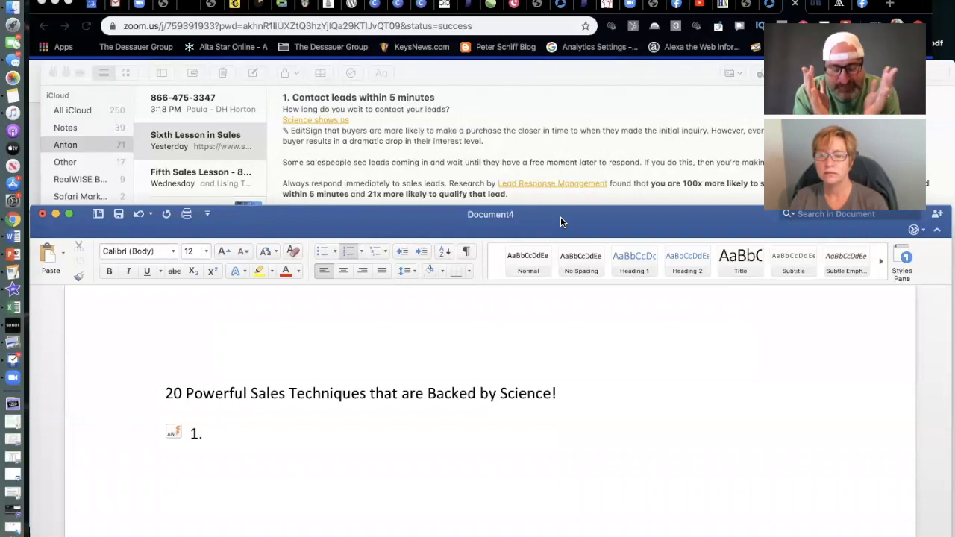
click(216, 433)
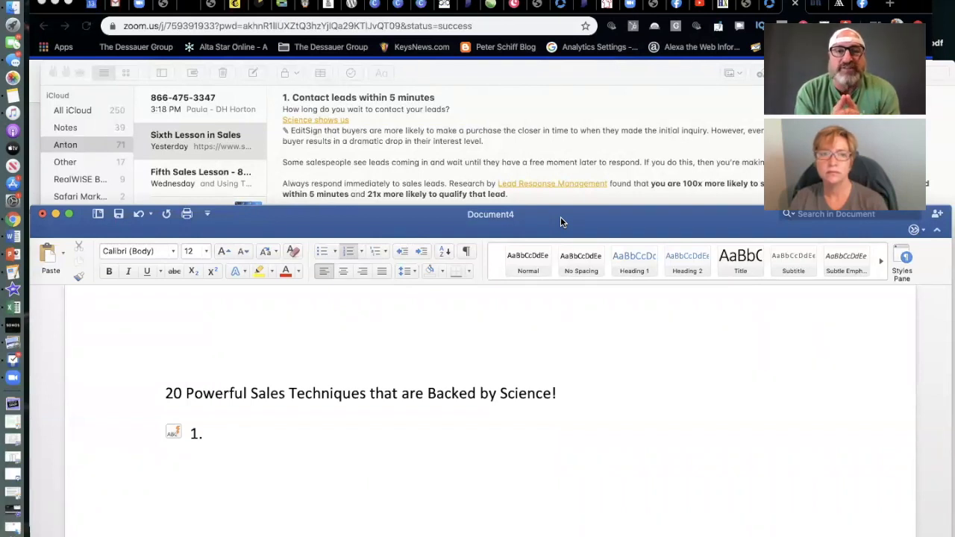
click(215, 434)
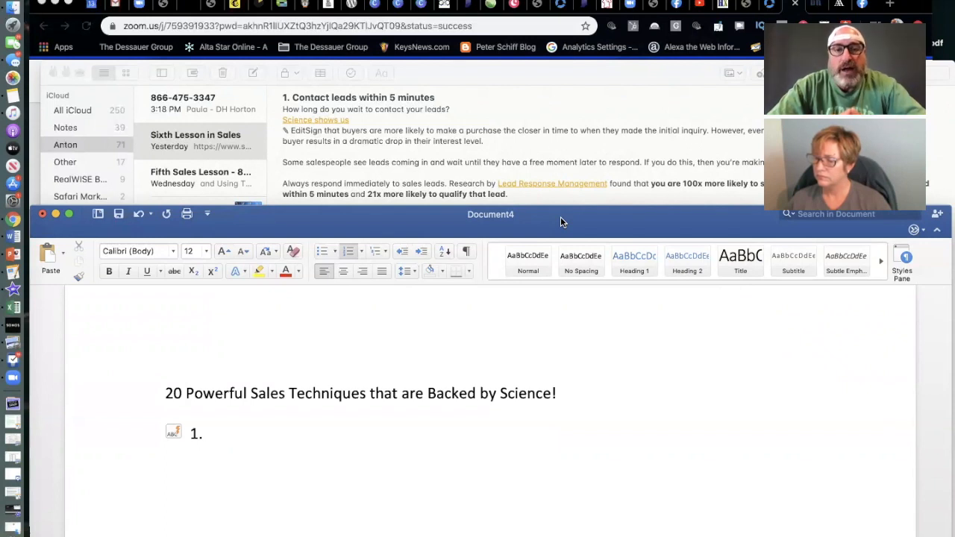
click(216, 433)
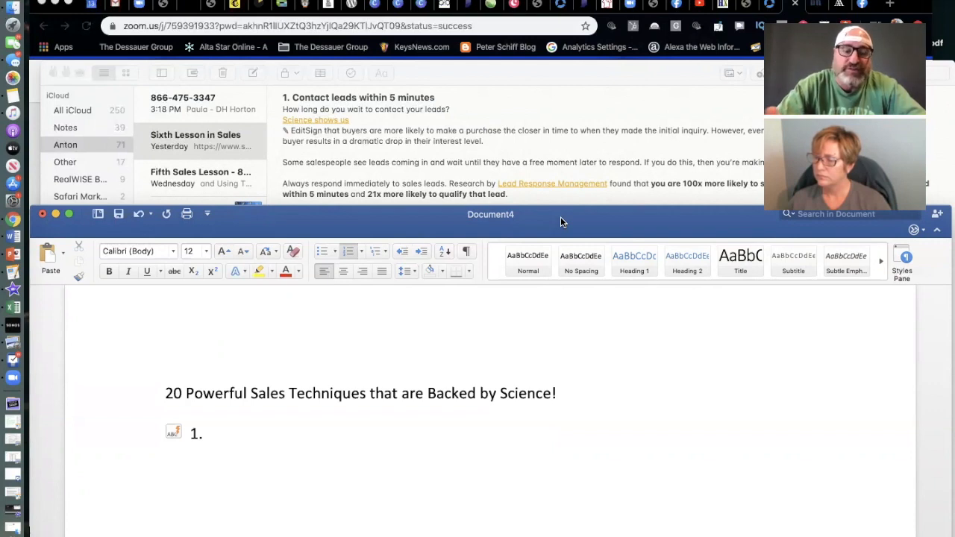
click(215, 433)
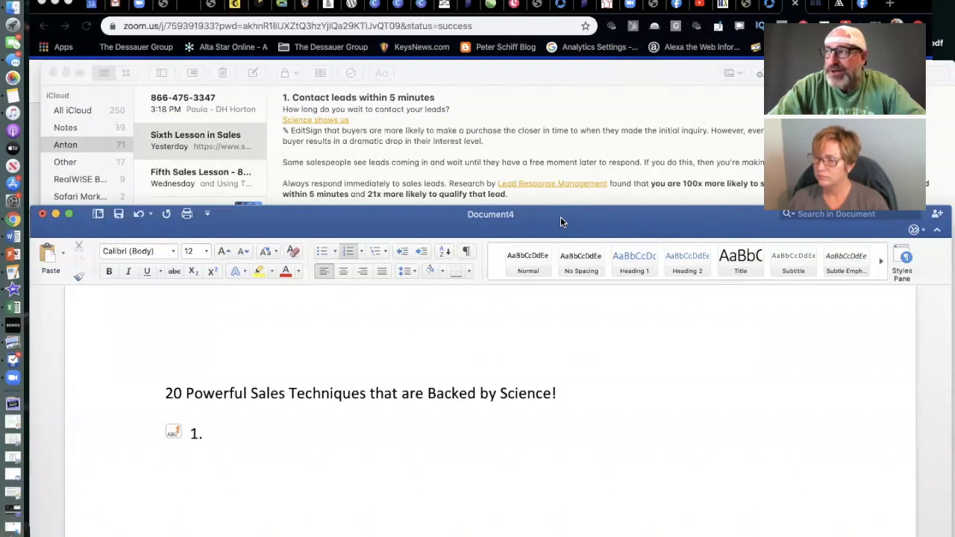
click(216, 434)
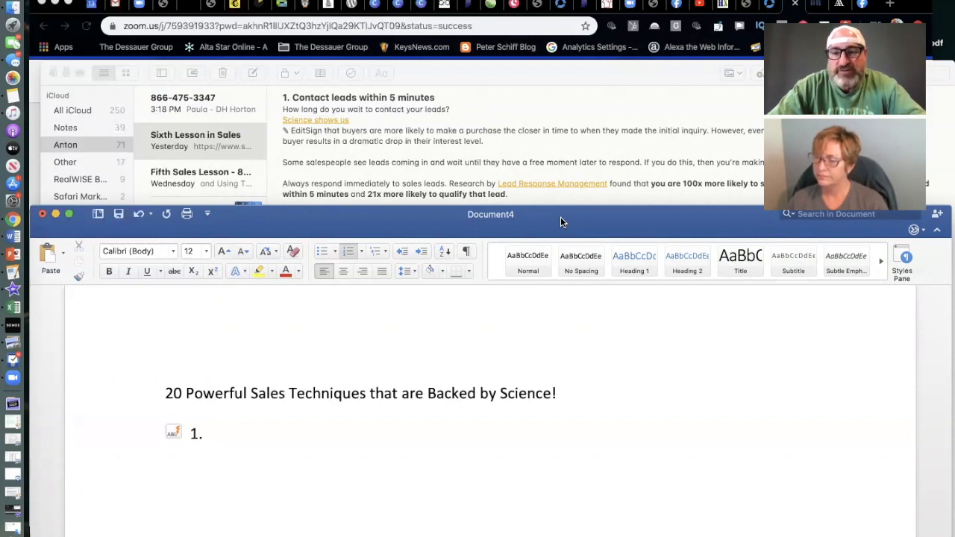
click(216, 433)
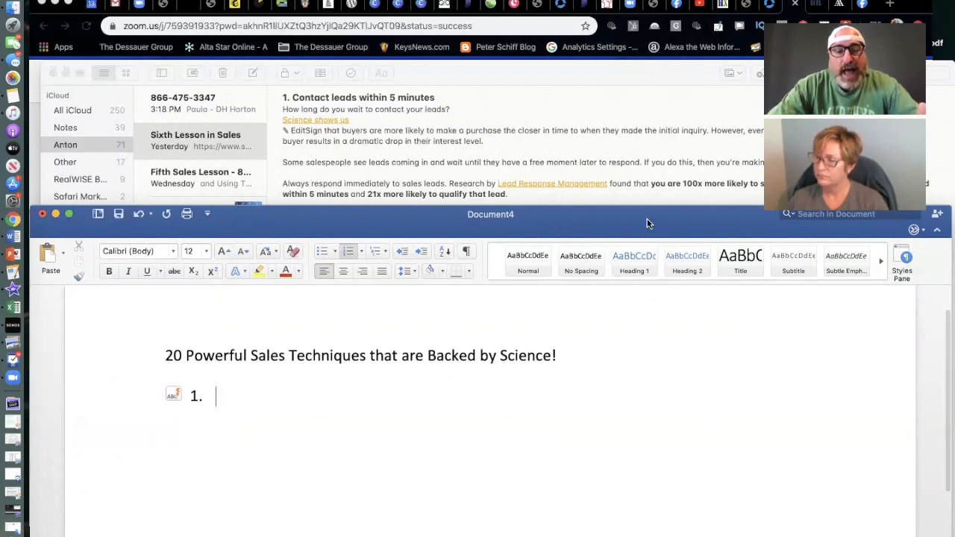
mouse_move(641, 198)
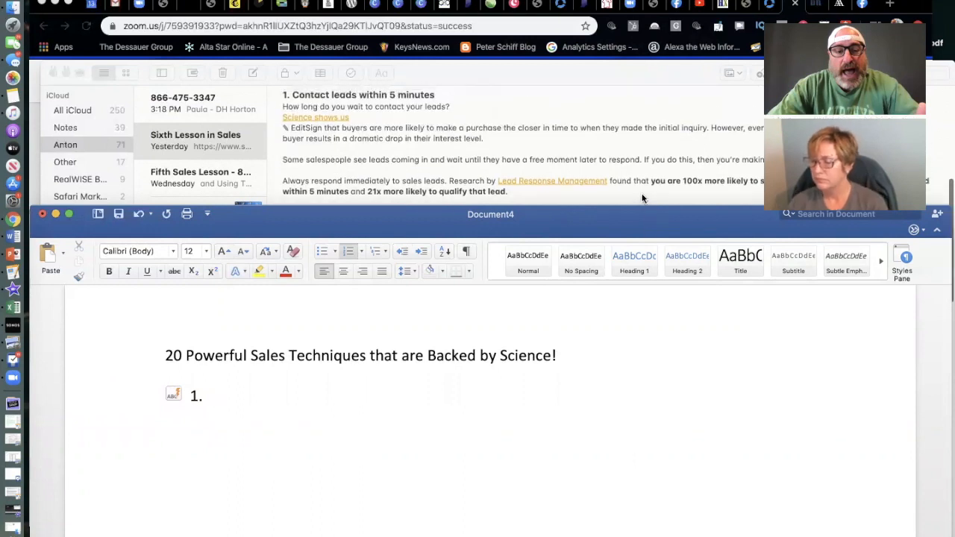
click(216, 397)
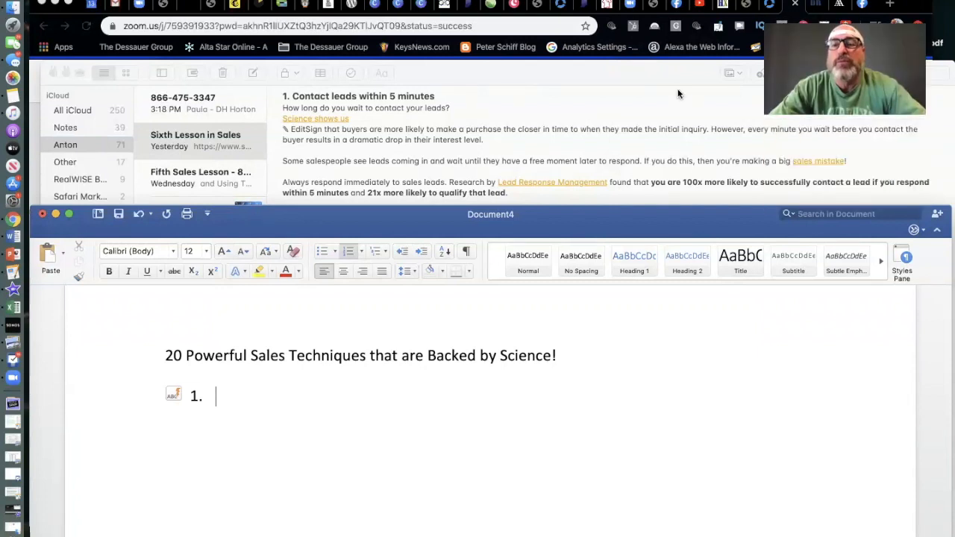
mouse_move(668, 127)
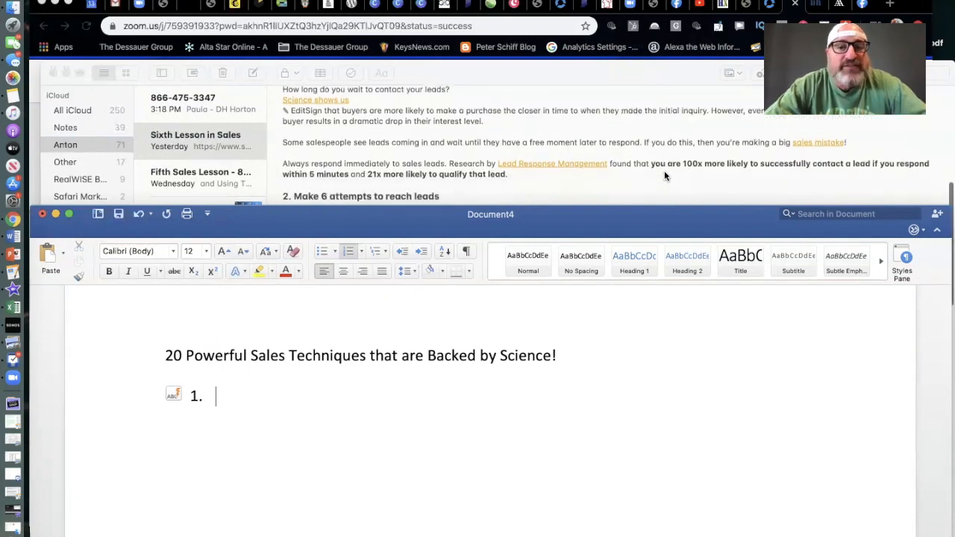
scroll(up, 3)
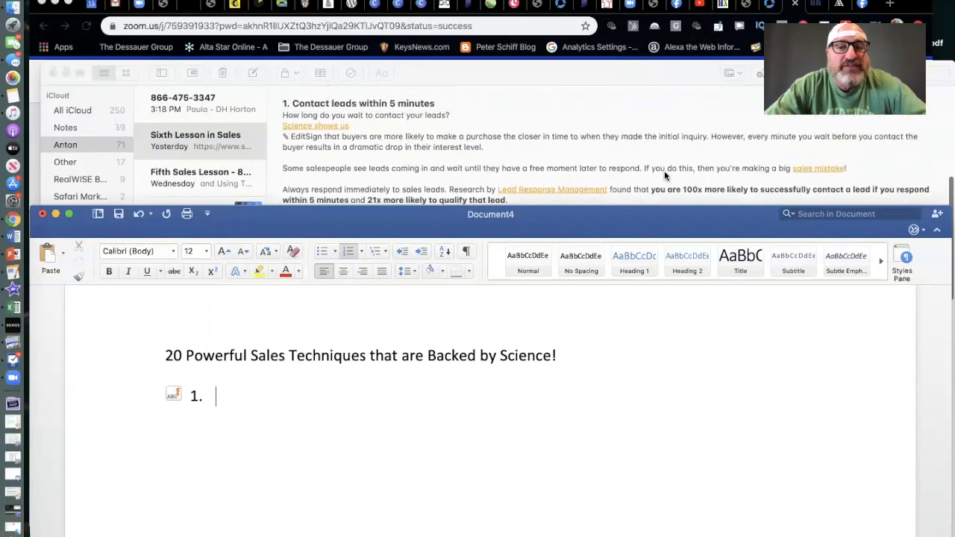
scroll(up, 3)
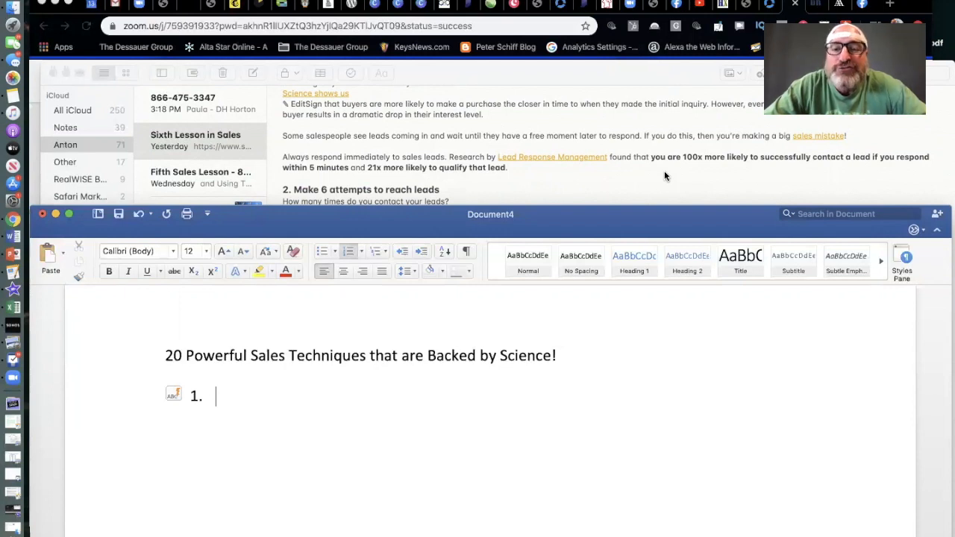
mouse_move(808, 161)
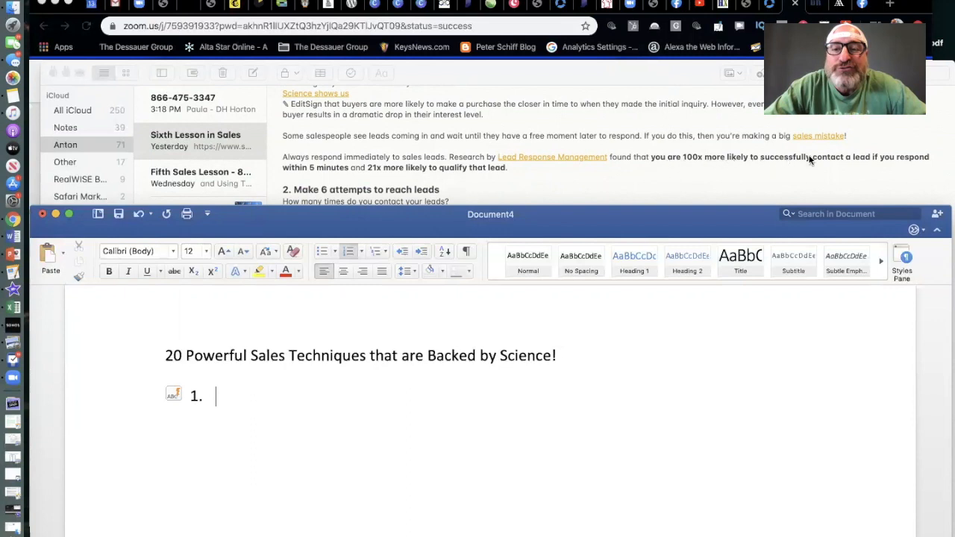
mouse_move(857, 165)
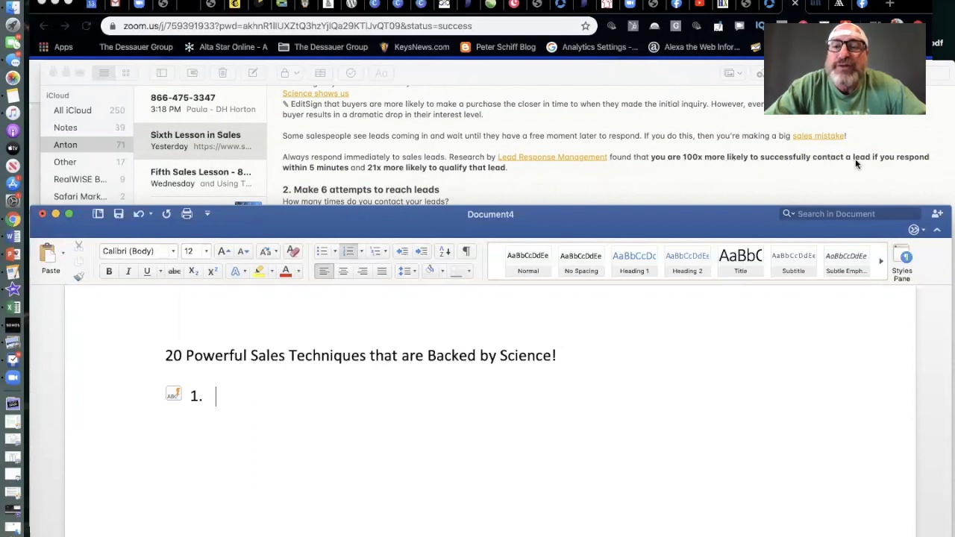
scroll(down, 3)
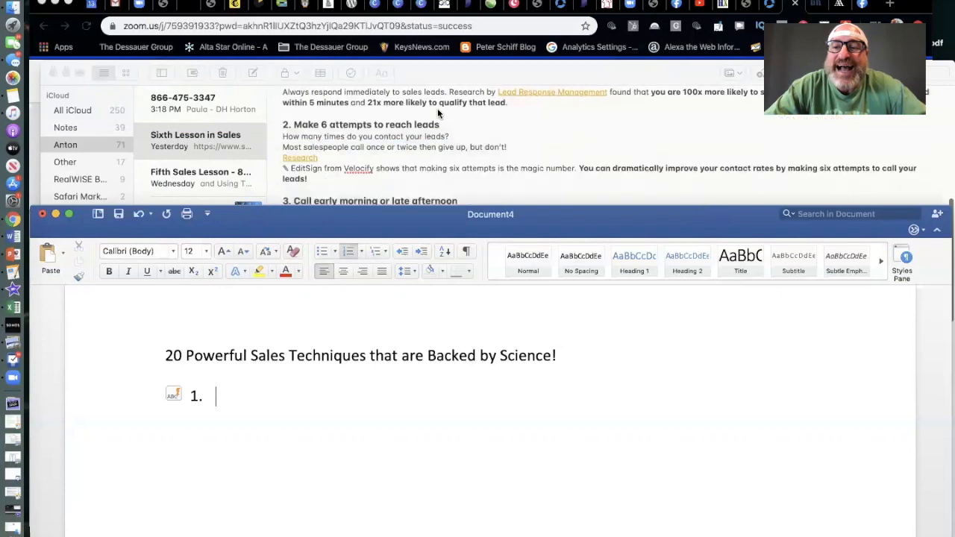
mouse_move(535, 114)
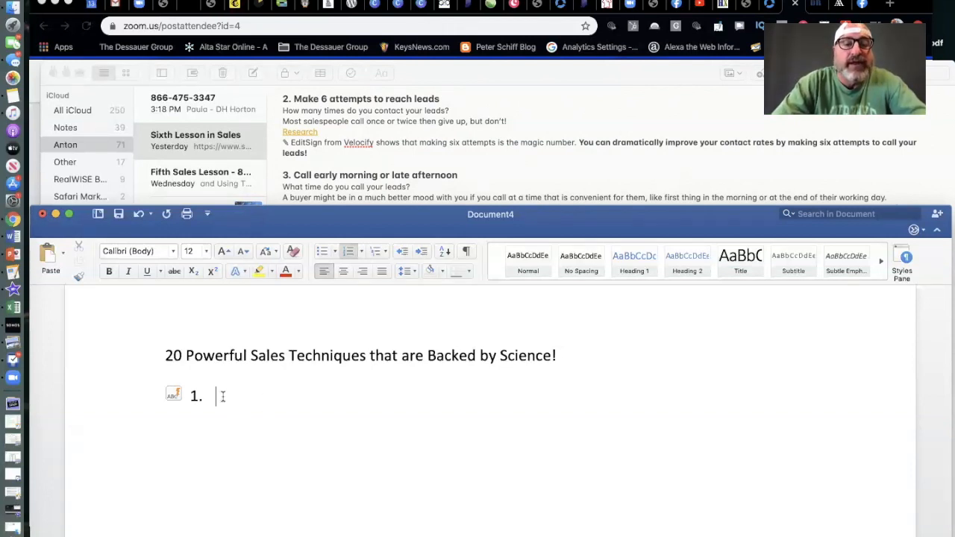
- Write item 1, 'Contact lead within 5 minutes of them contacting you.', and start item 2
text(Cont)
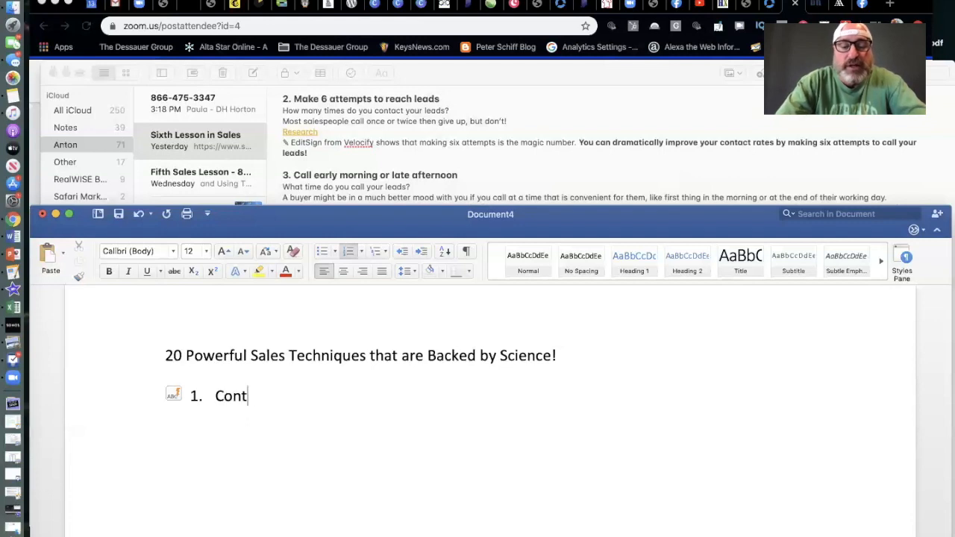
text(act lead)
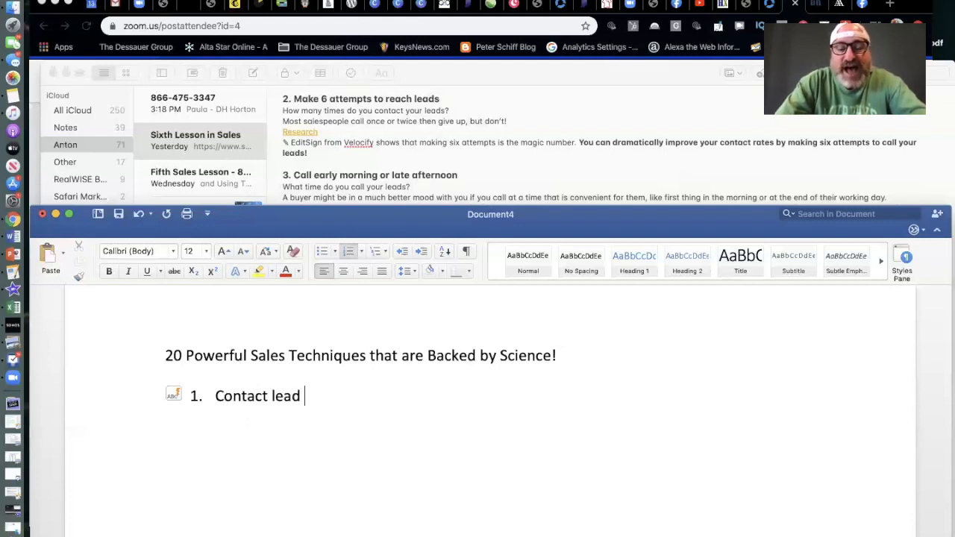
text(within 5 minutes o)
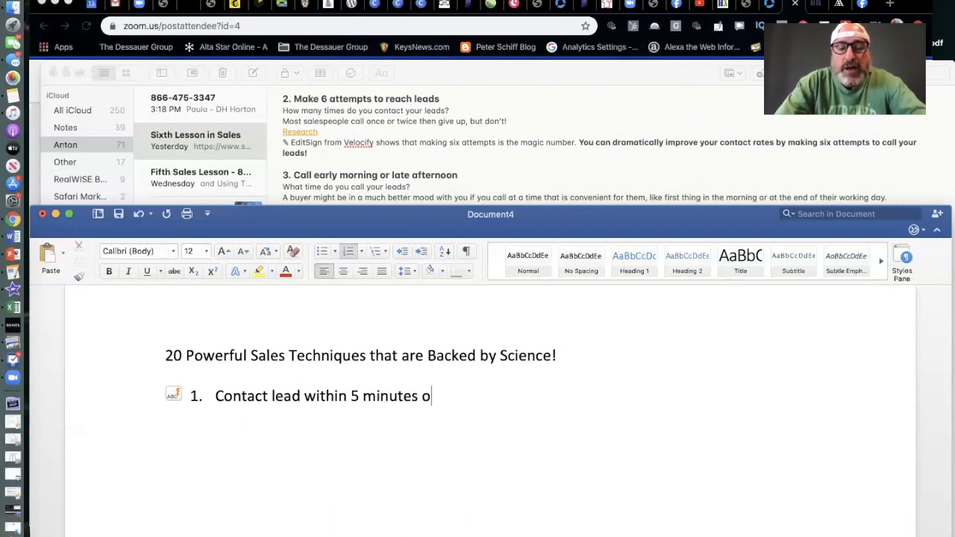
text(f them co)
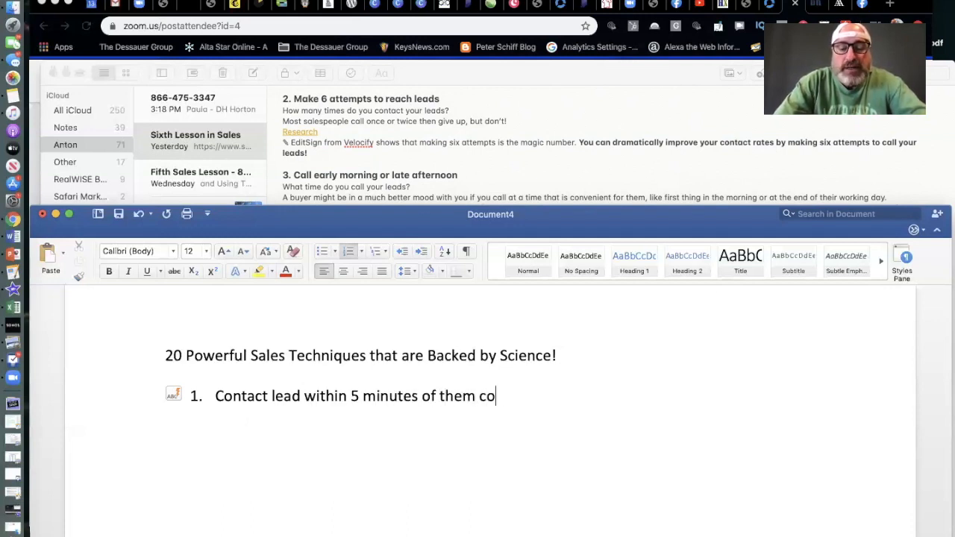
text(nta)
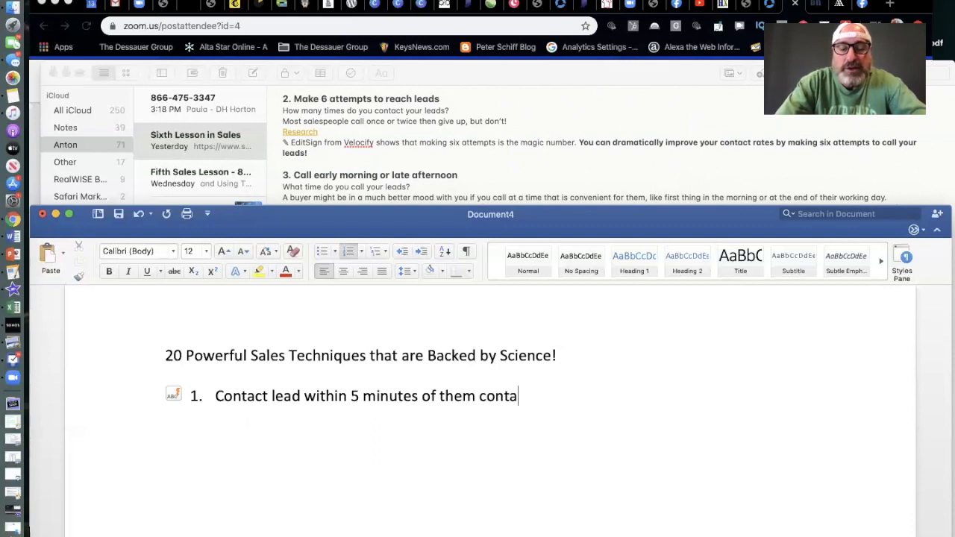
text(cting uy)
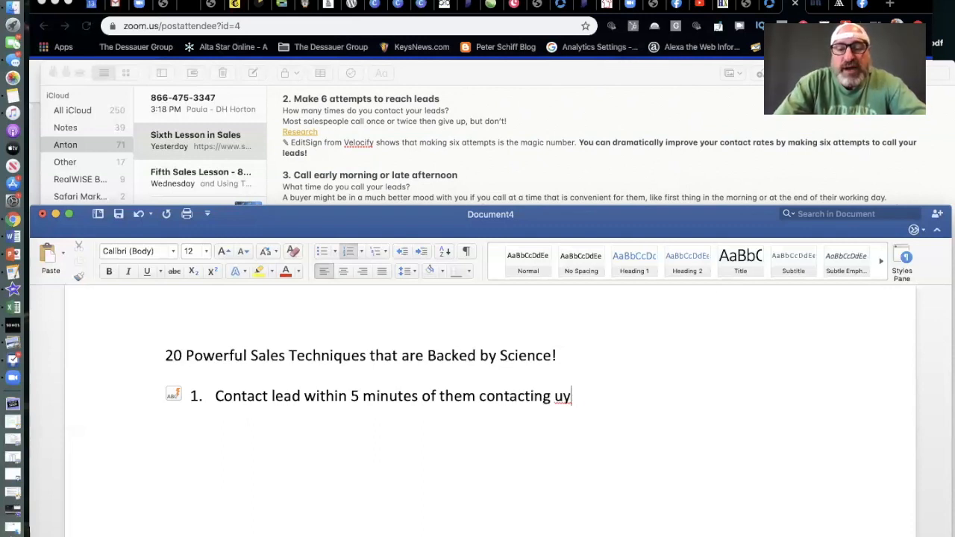
text(ou.)
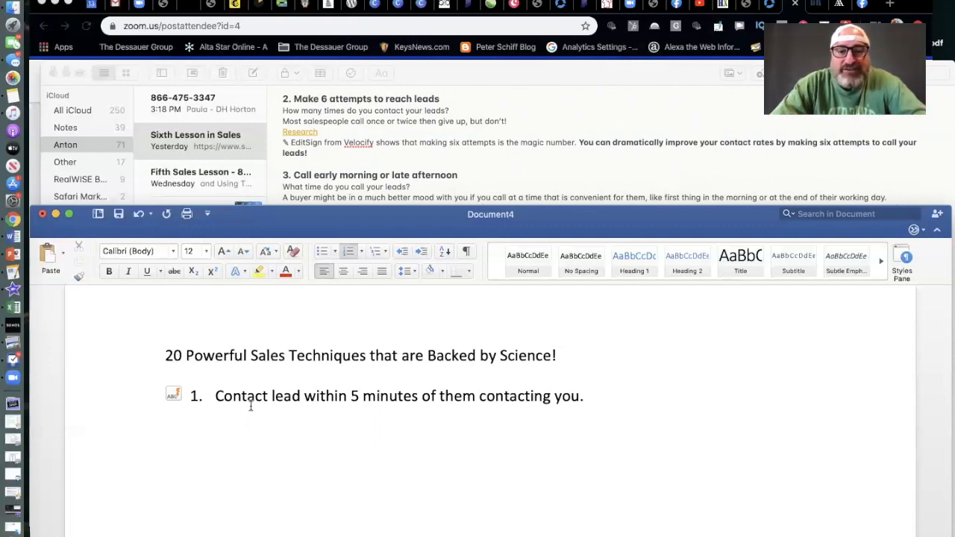
mouse_move(546, 460)
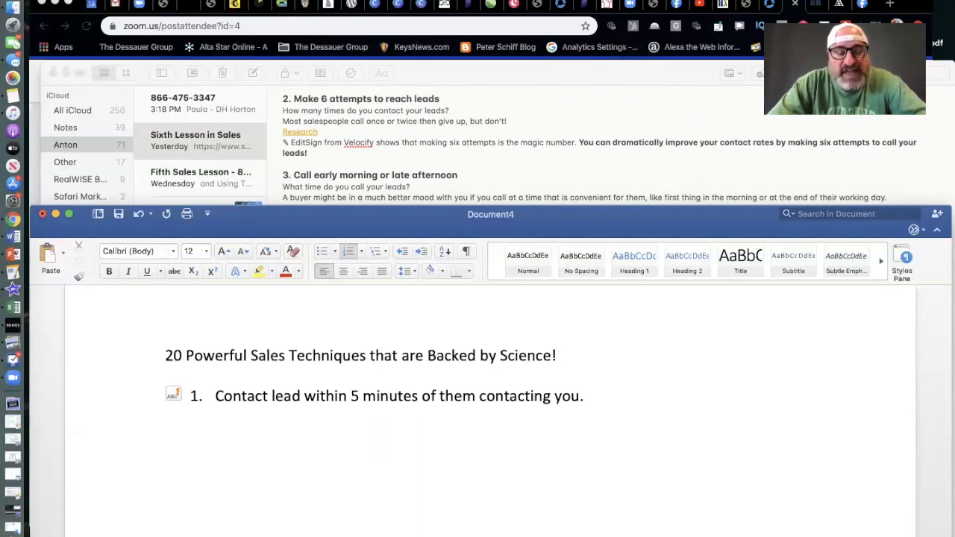
key(return)
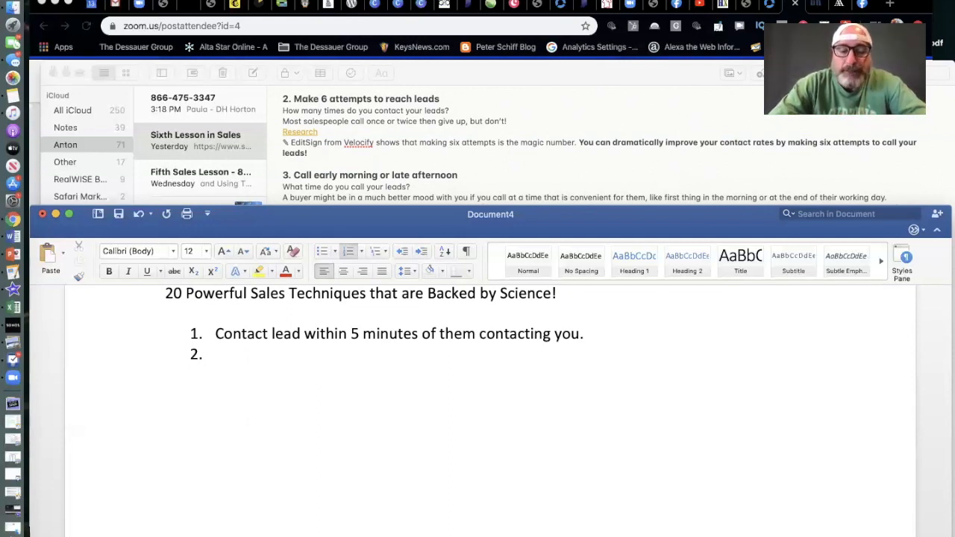
- Write item 2, 'Make at least 6 attempts to reach leads', and start item 3
text(Make at least 6 attemopts)
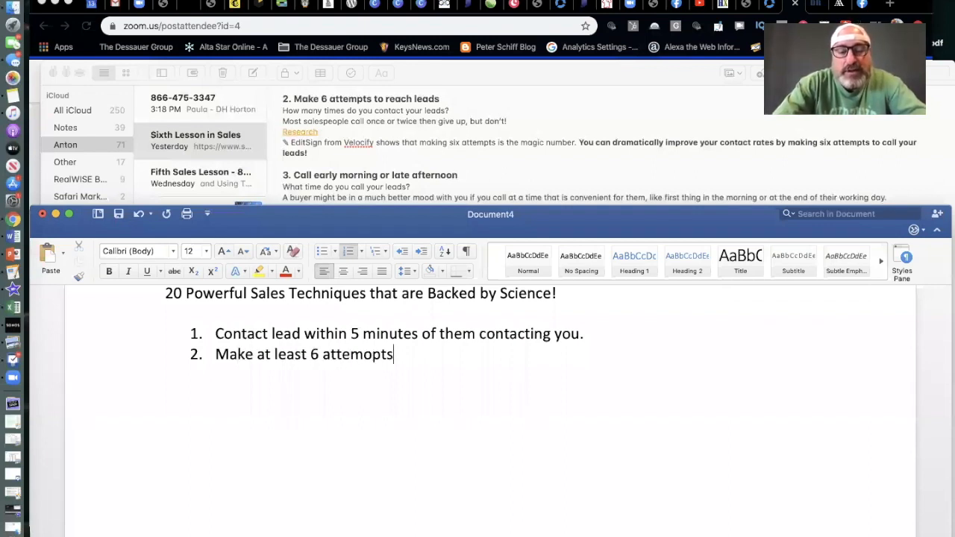
text(to reach le)
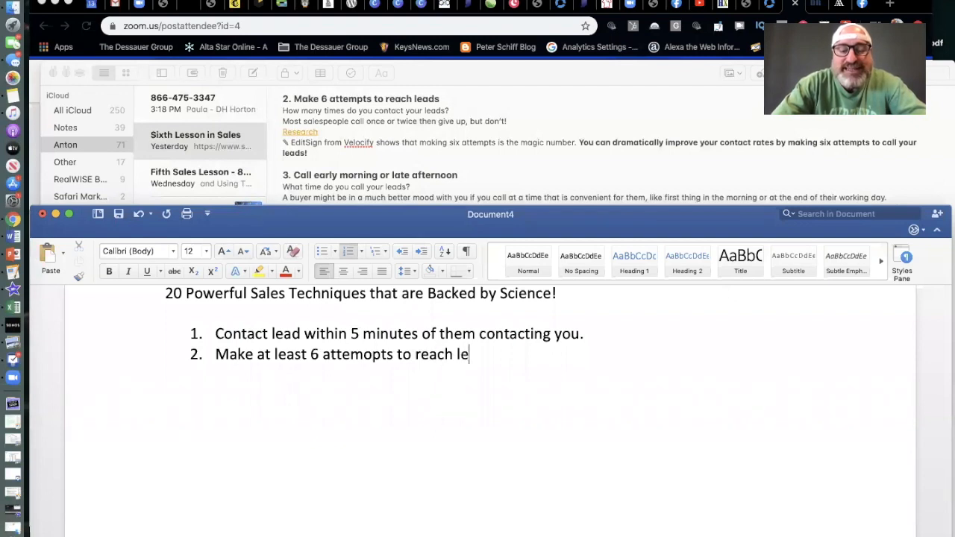
text(ads)
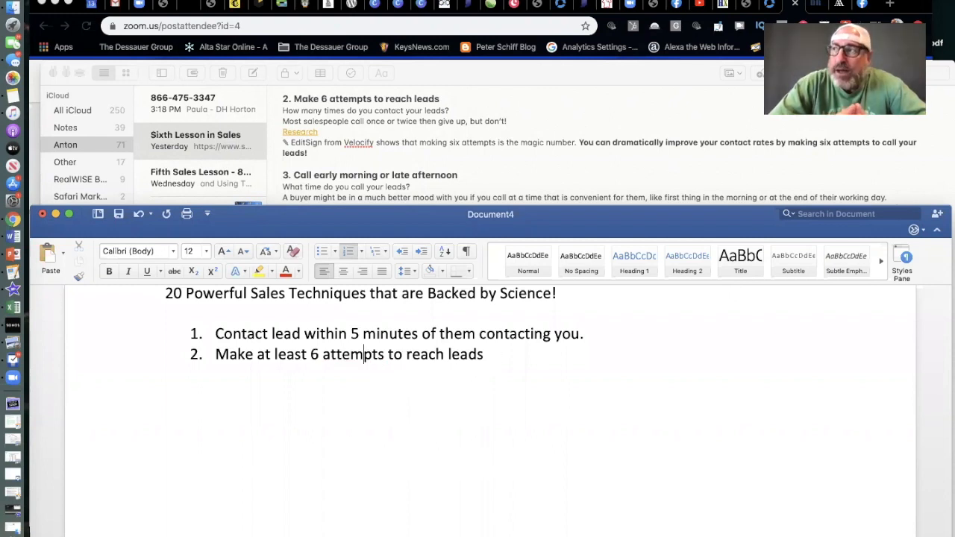
key(Return)
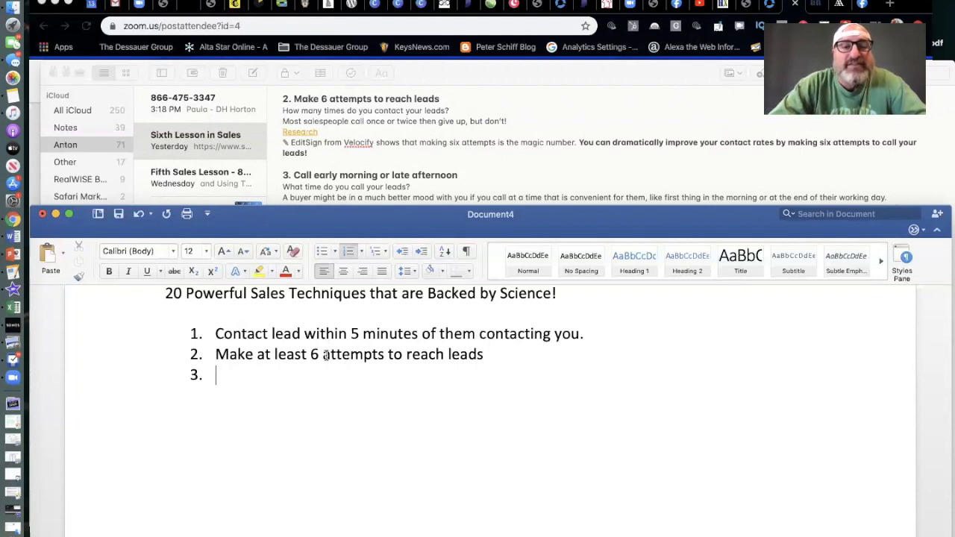
- Amend item 2 to read '6-8 attempts' and return to the empty item 3
text(-8)
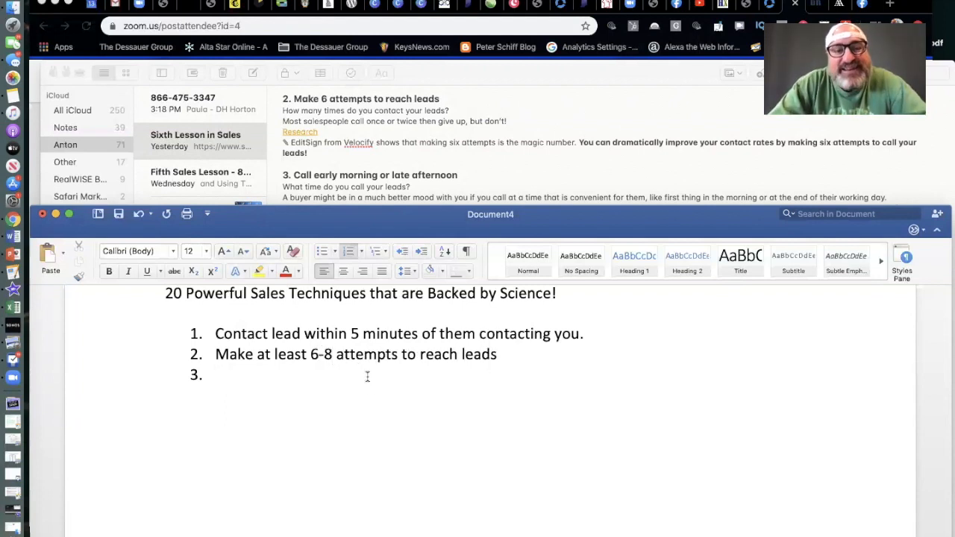
click(218, 374)
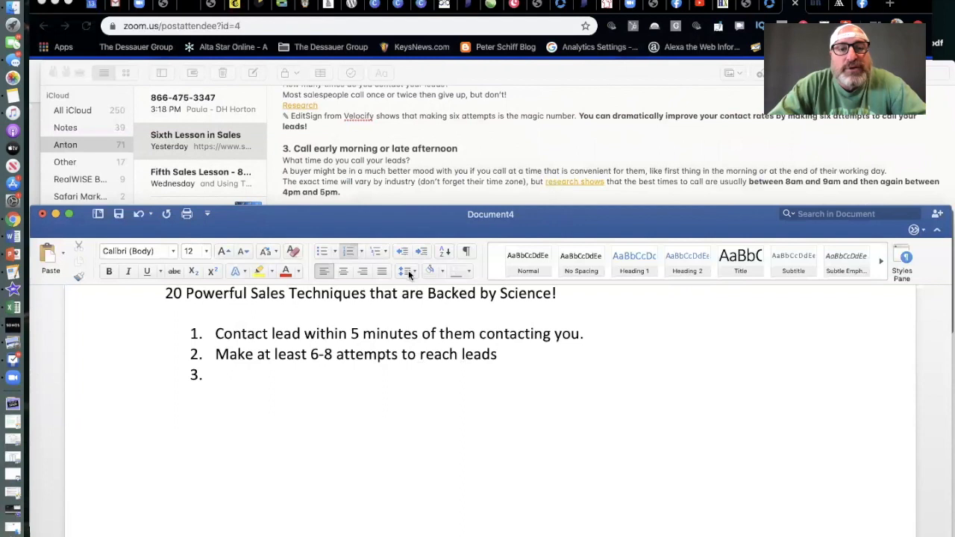
- Write item 3, 'Call early morning or late afternoon'
text(Call)
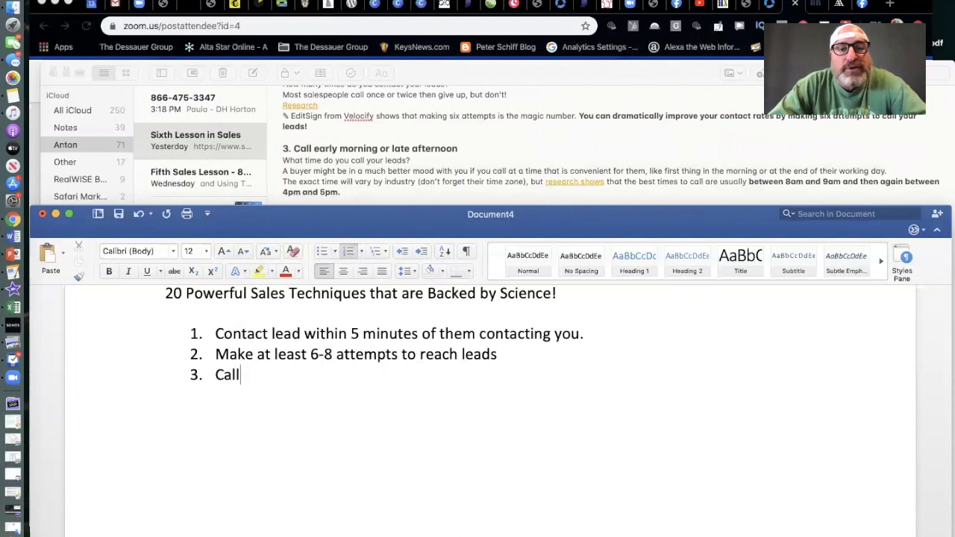
text(early morn)
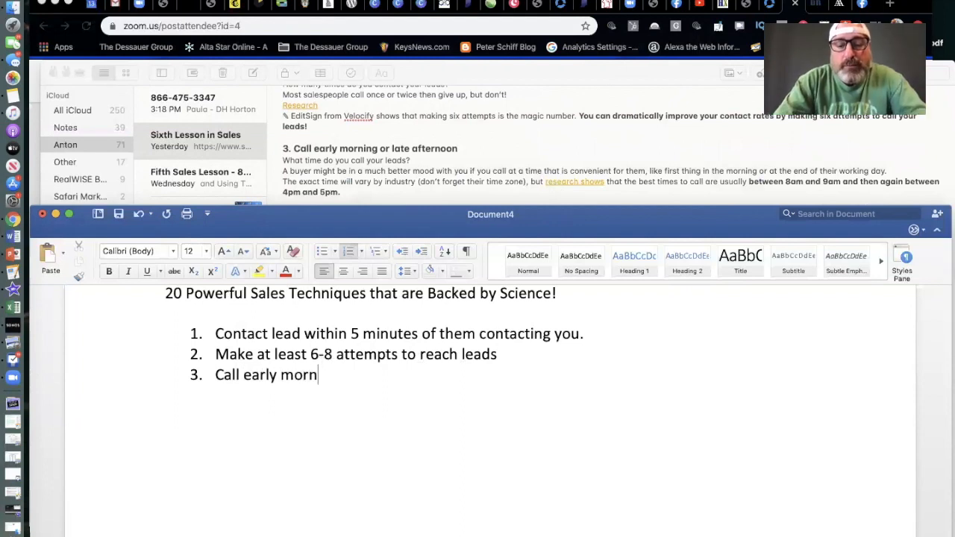
text(ing or late)
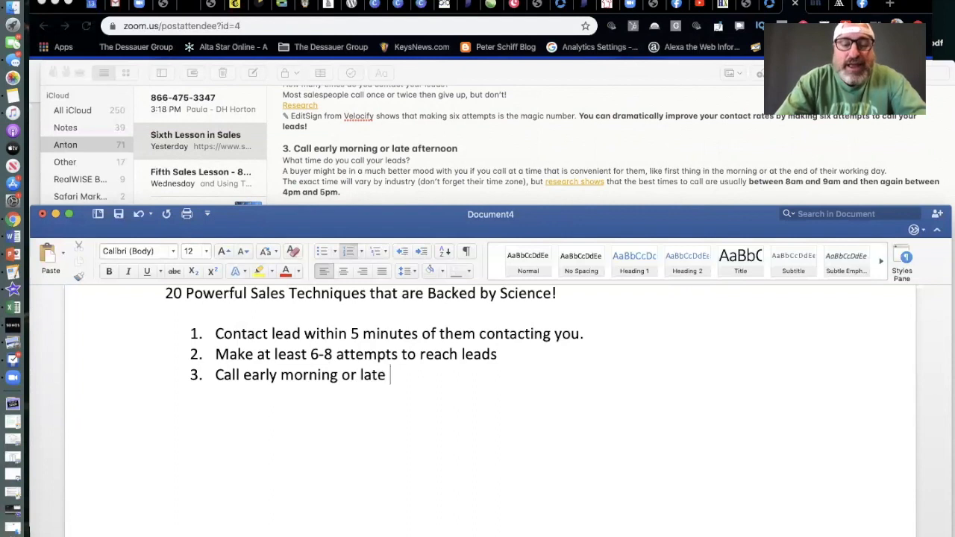
text(afternoon)
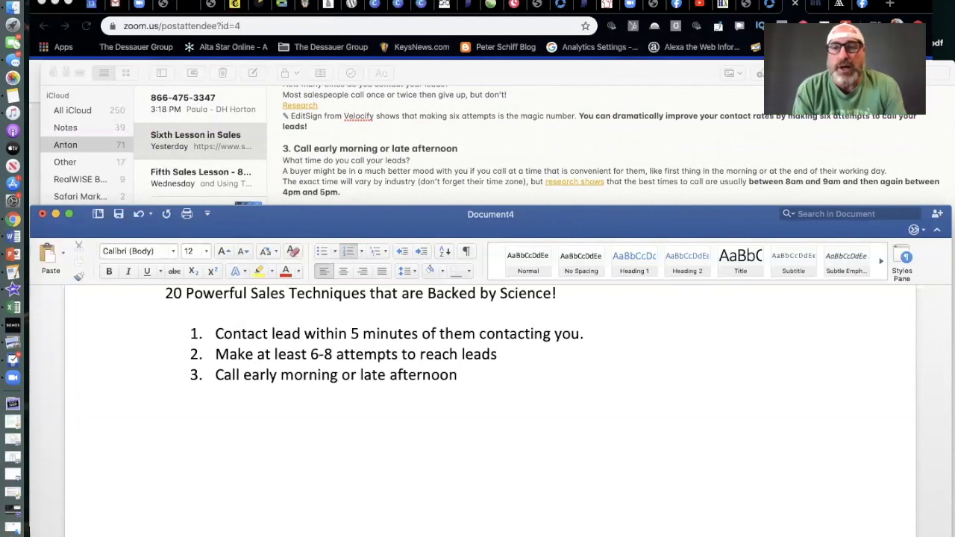
click(456, 375)
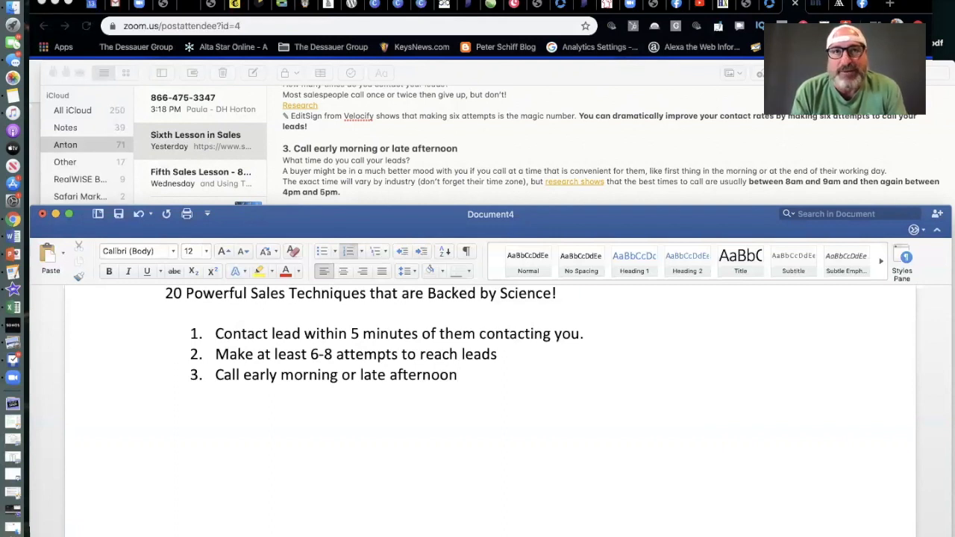
- End item 3 with a period, leaving the cursor at its end
click(456, 375)
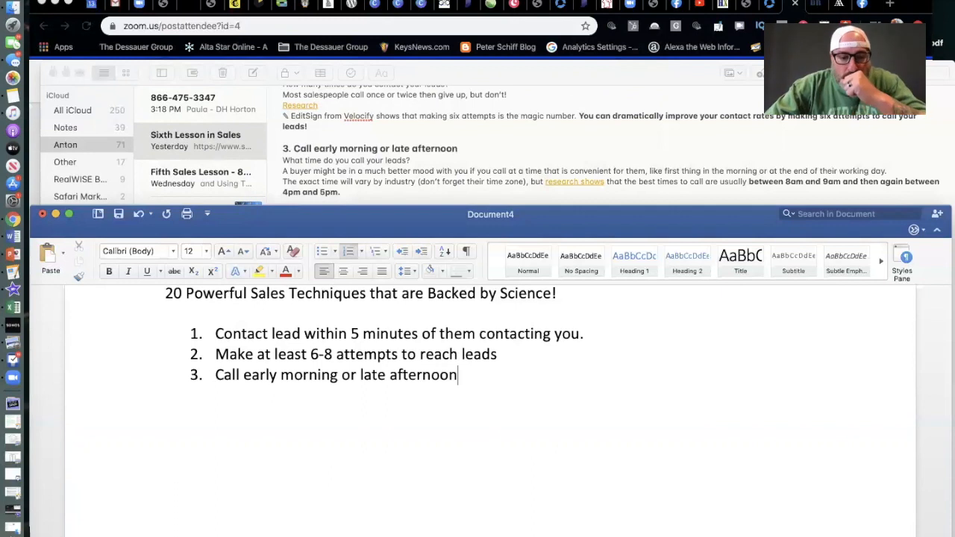
mouse_move(182, 522)
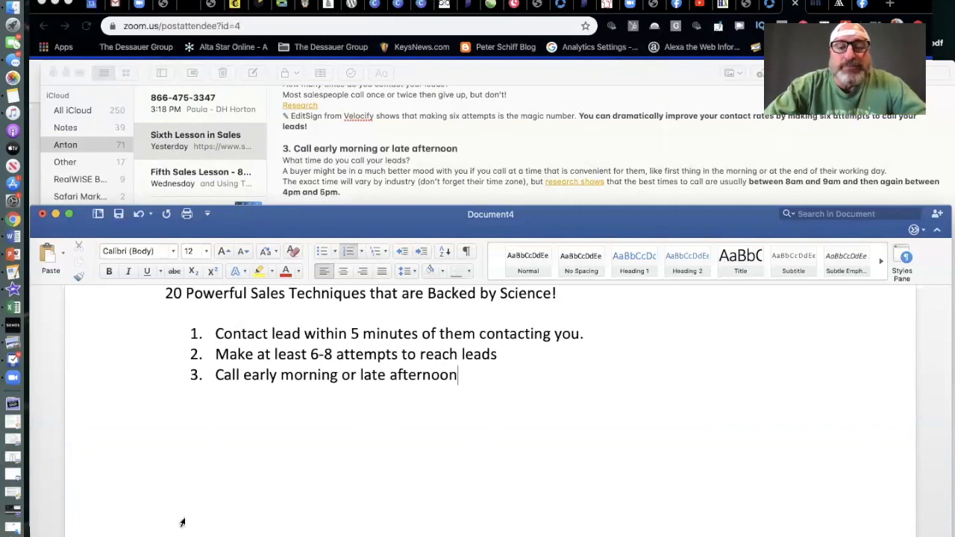
mouse_move(630, 489)
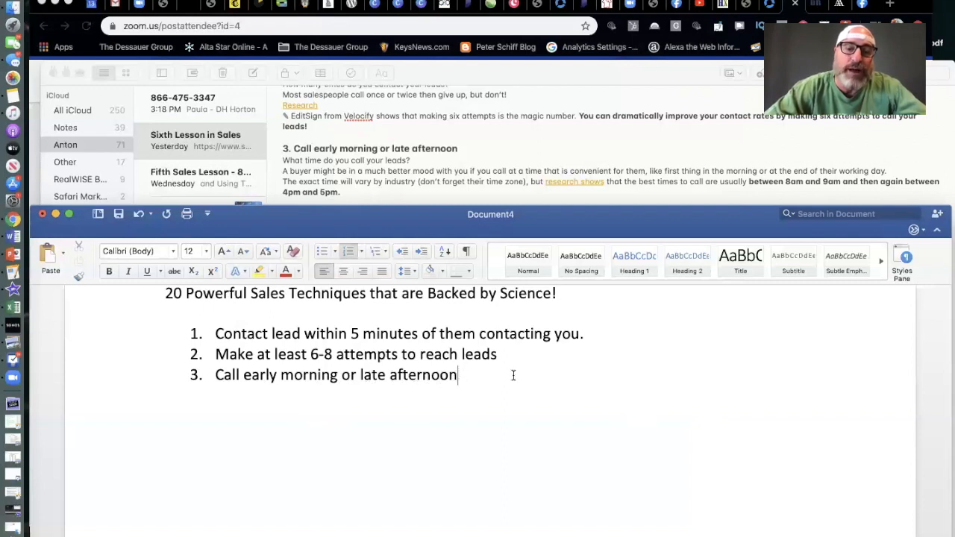
text(.)
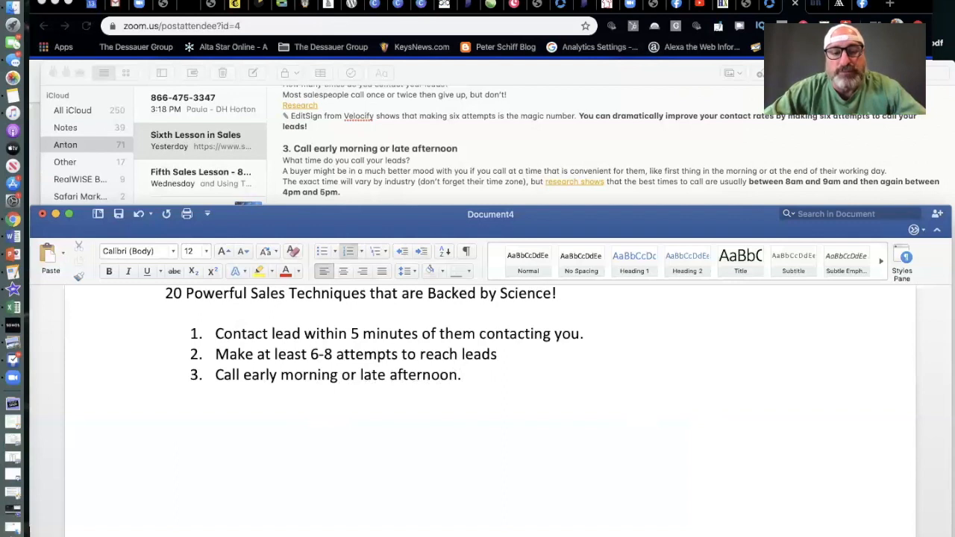
click(462, 375)
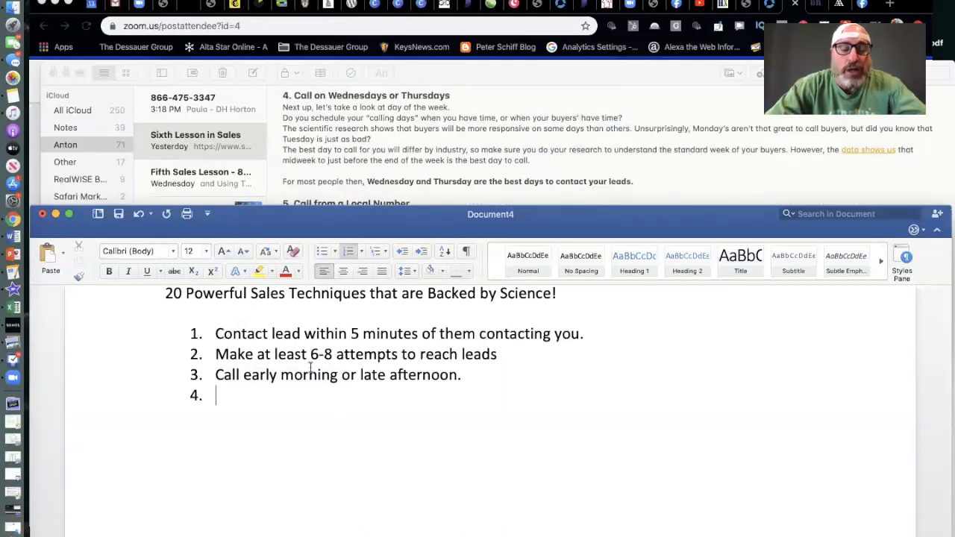
text(Call Wed)
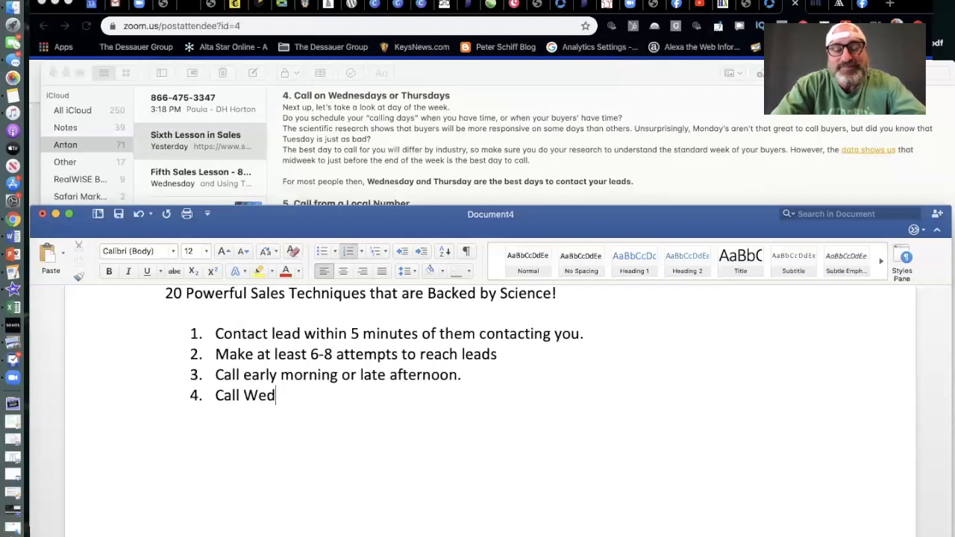
text(nesday')
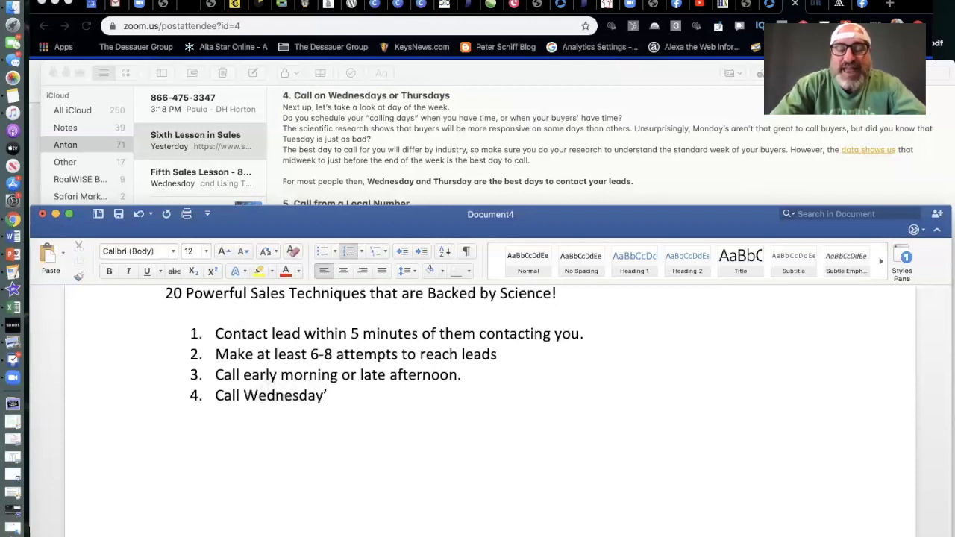
text(s or Th)
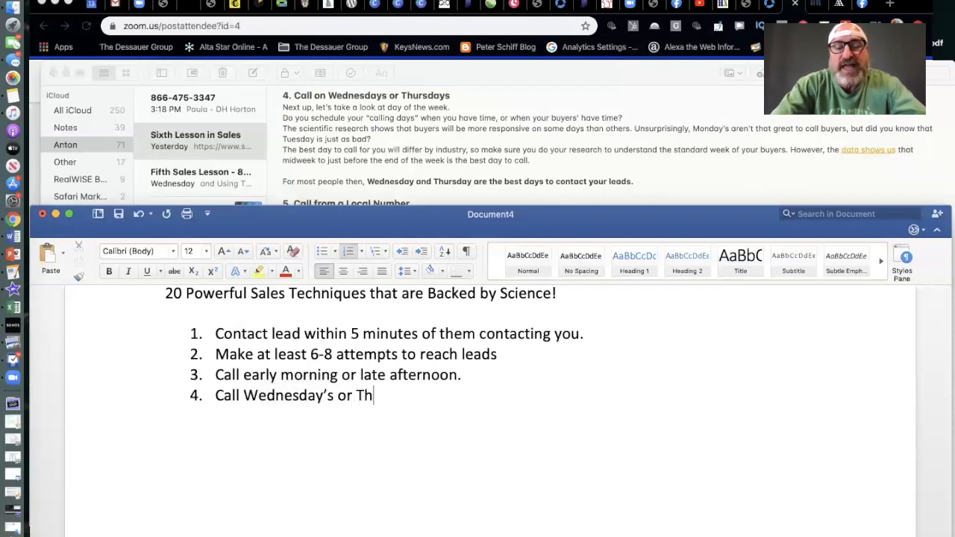
text(ursday)
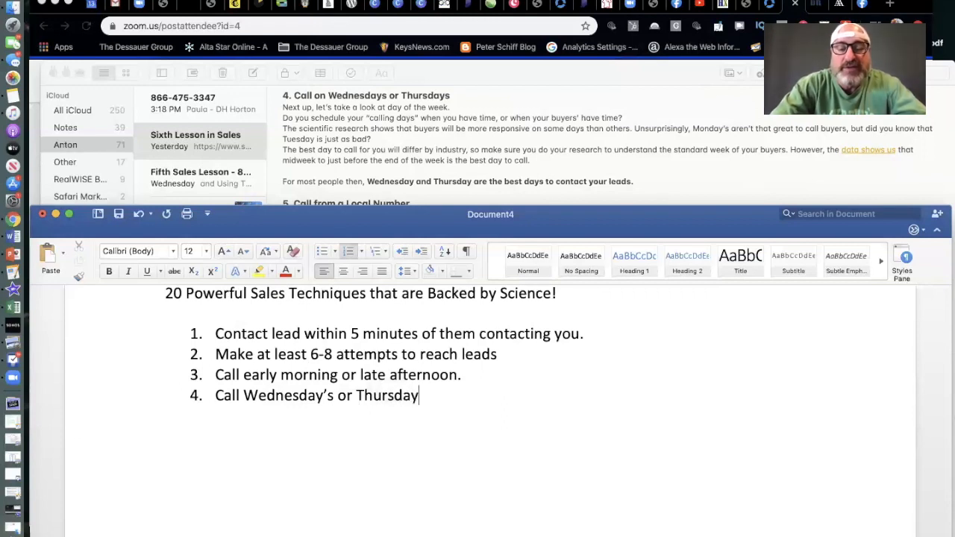
text(s)
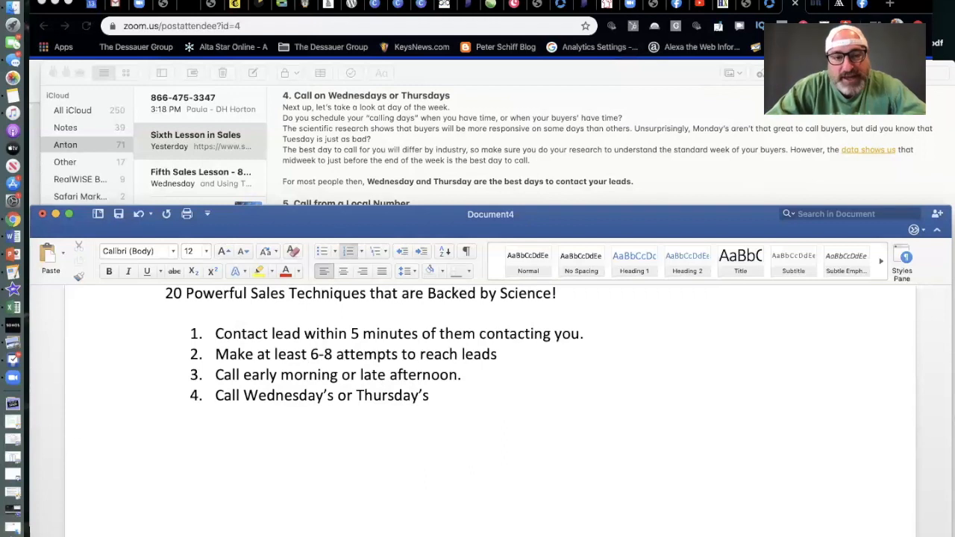
click(433, 394)
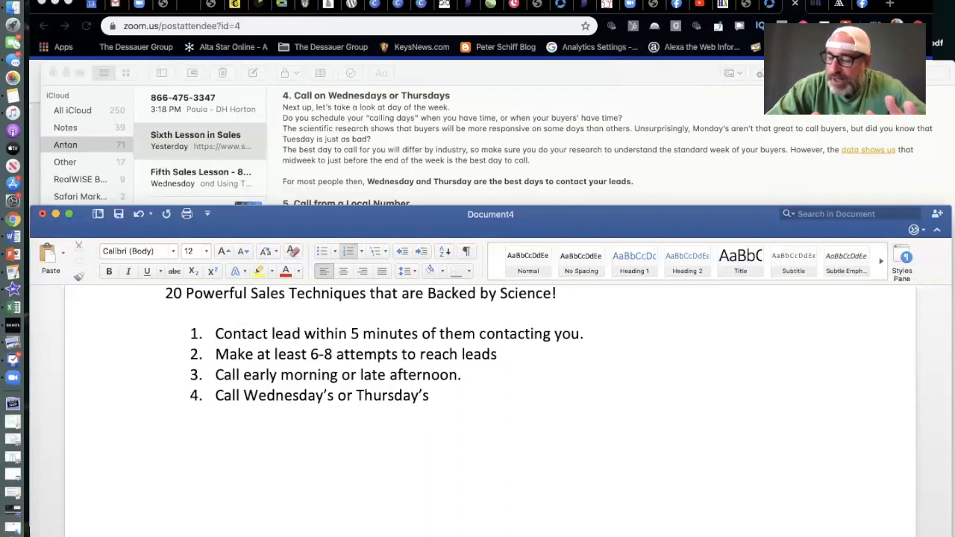
click(433, 394)
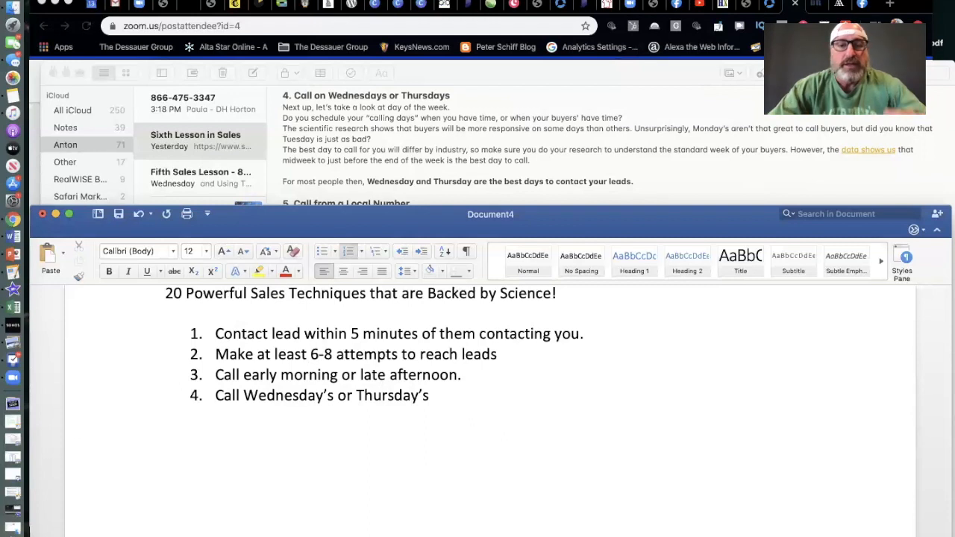
click(432, 394)
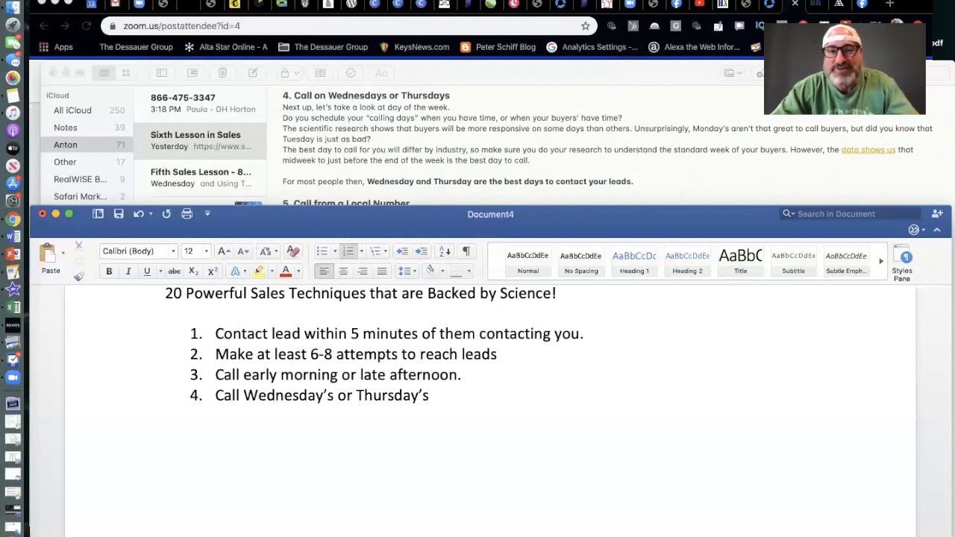
click(433, 394)
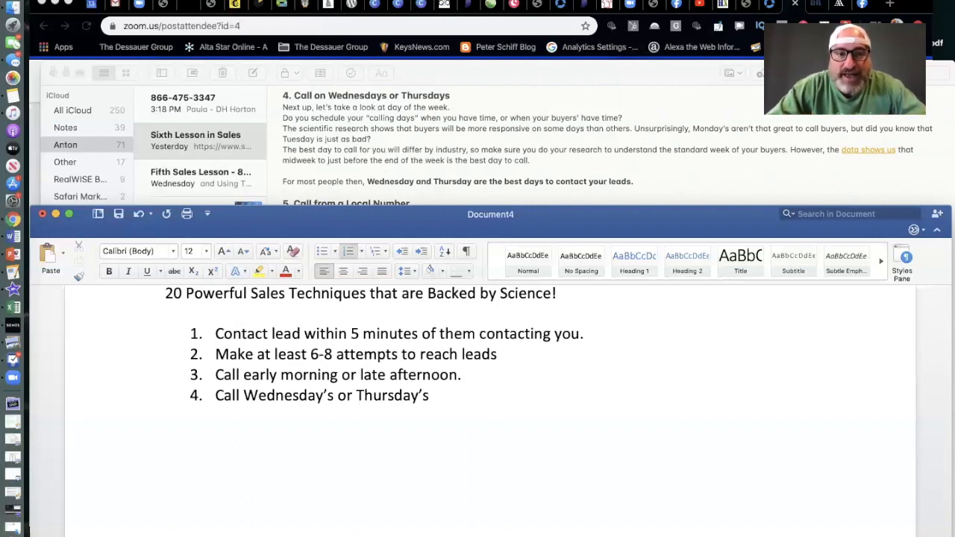
click(433, 394)
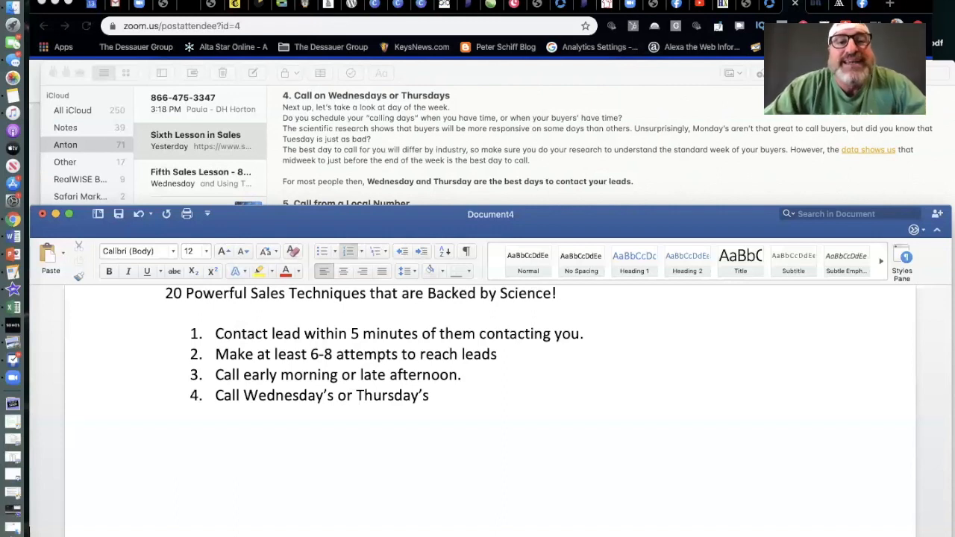
click(432, 394)
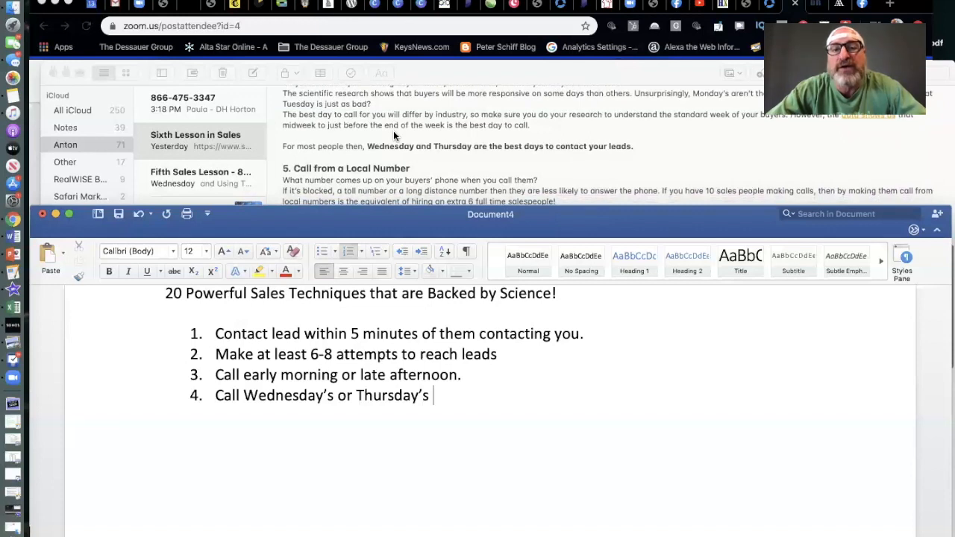
mouse_move(550, 185)
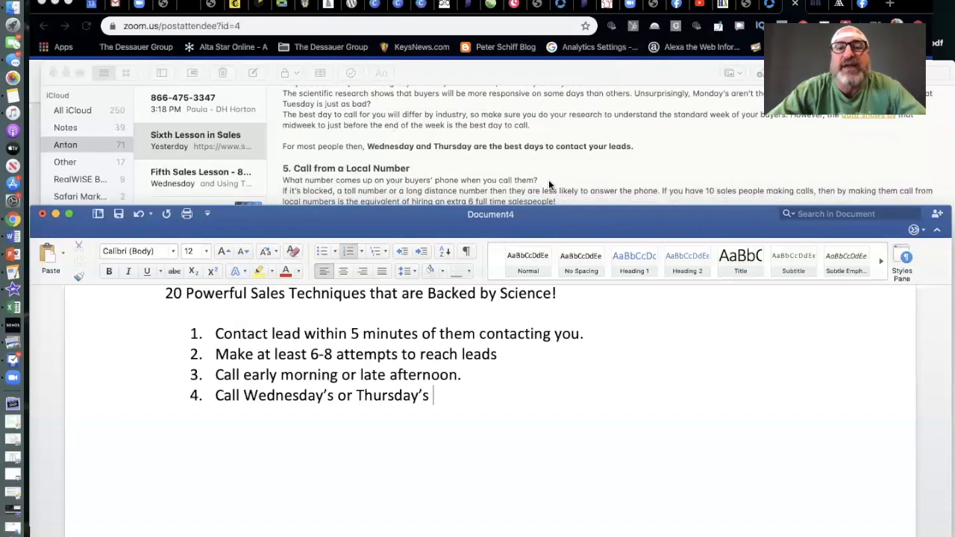
scroll(up, 3)
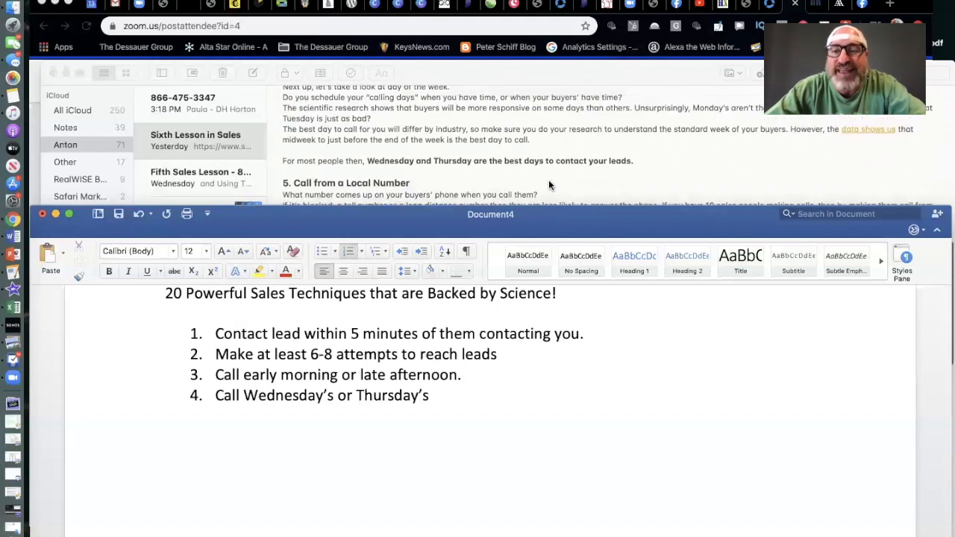
click(432, 395)
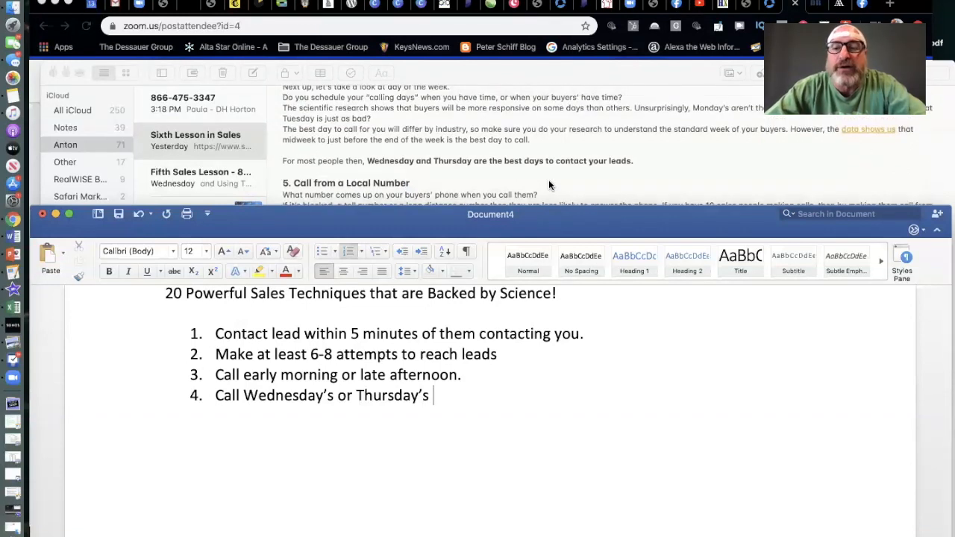
scroll(down, 3)
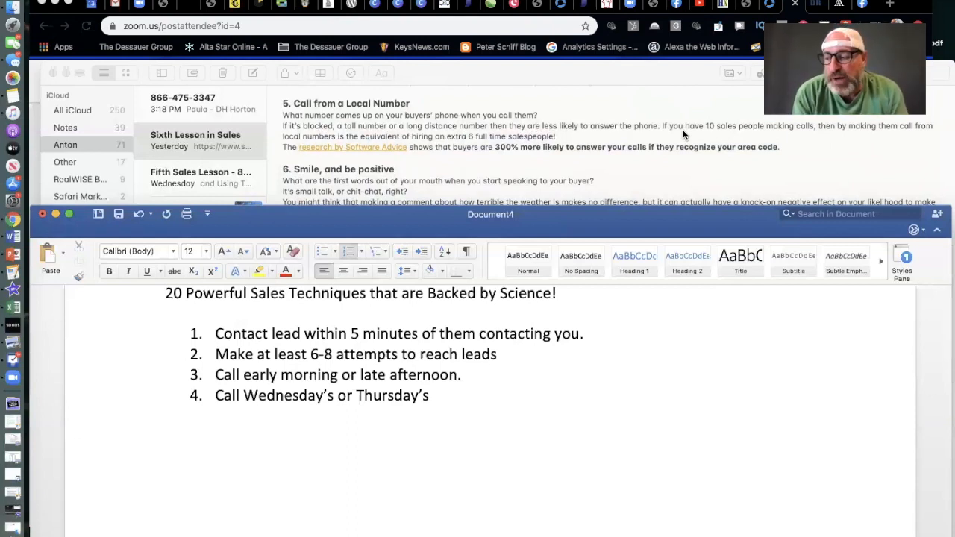
click(431, 395)
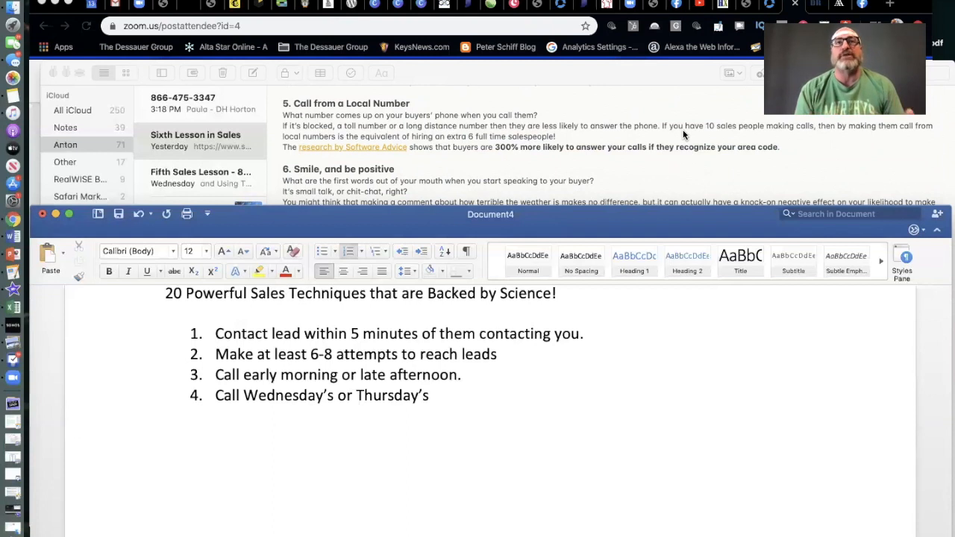
click(434, 394)
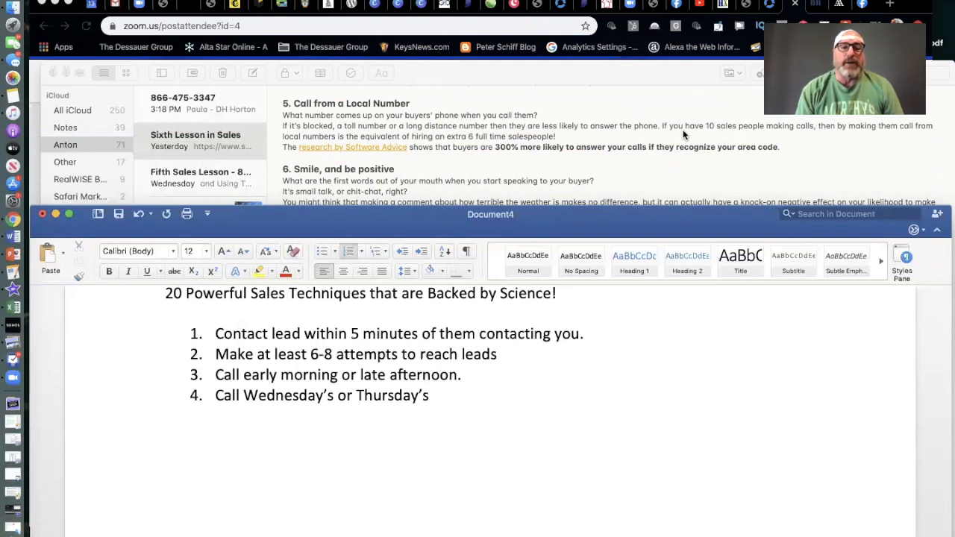
click(433, 394)
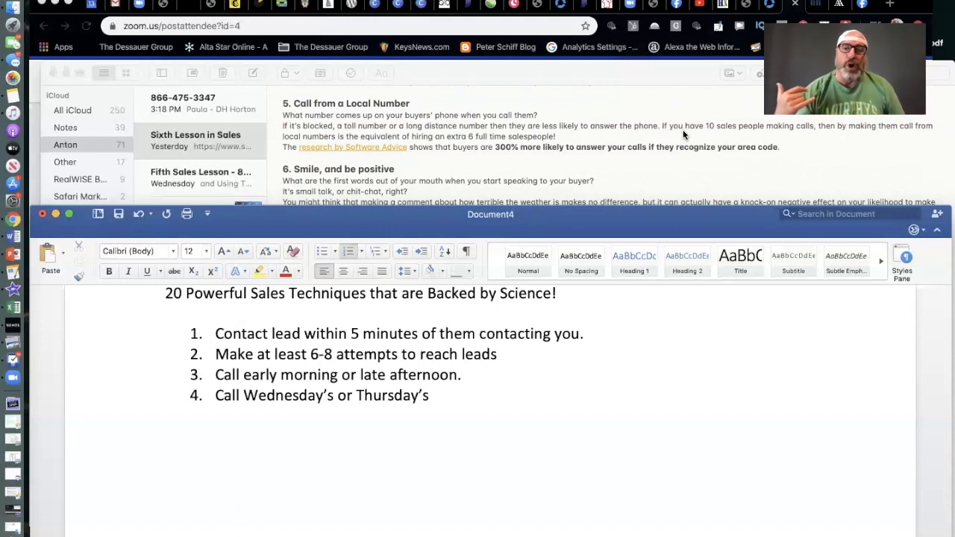
click(435, 394)
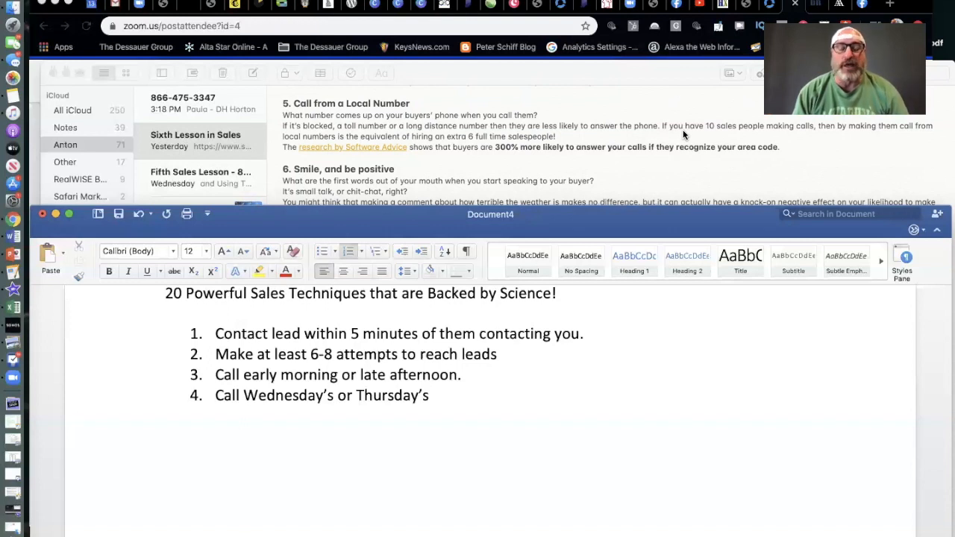
click(432, 394)
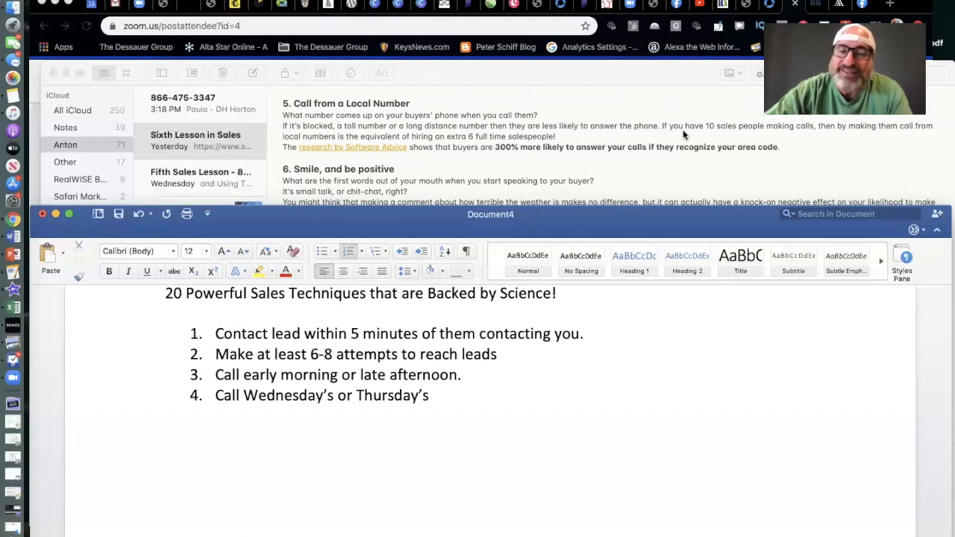
click(432, 395)
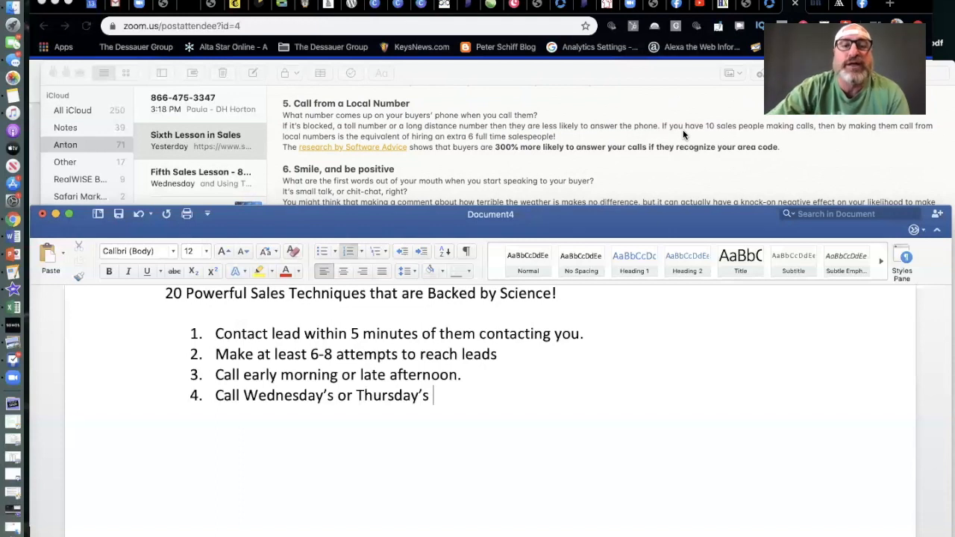
- Write item 5, 'Call from a local number.', removing the stray duplicate number
scroll(down, 3)
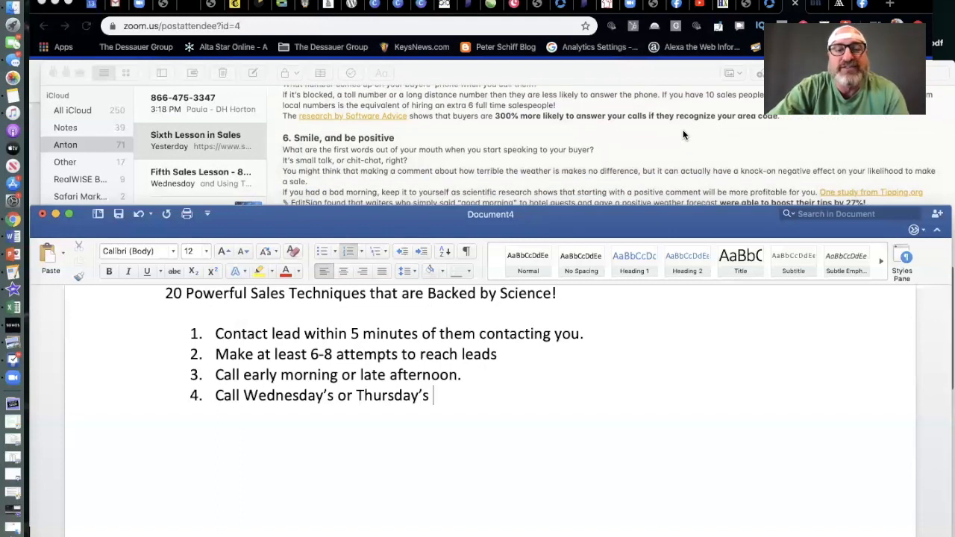
scroll(up, 3)
text(5.)
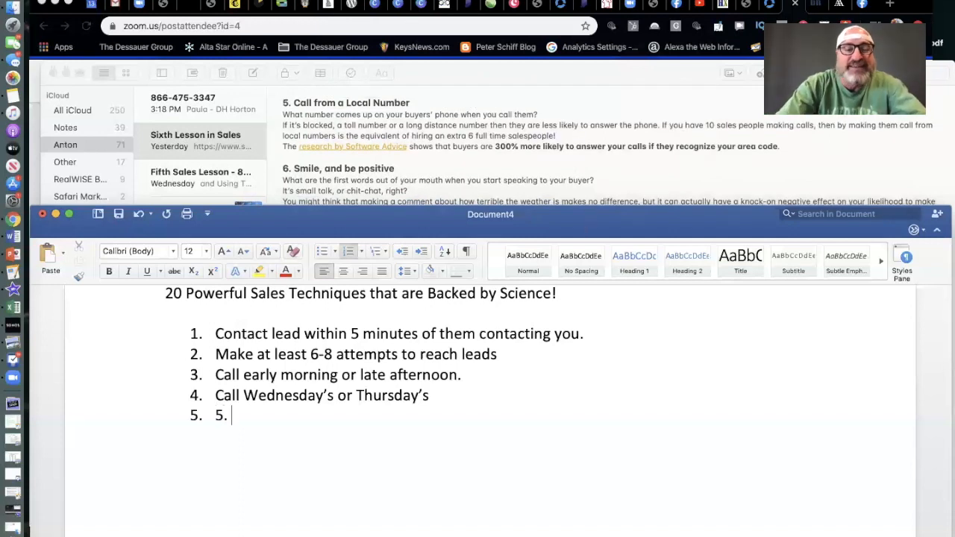
text(Call)
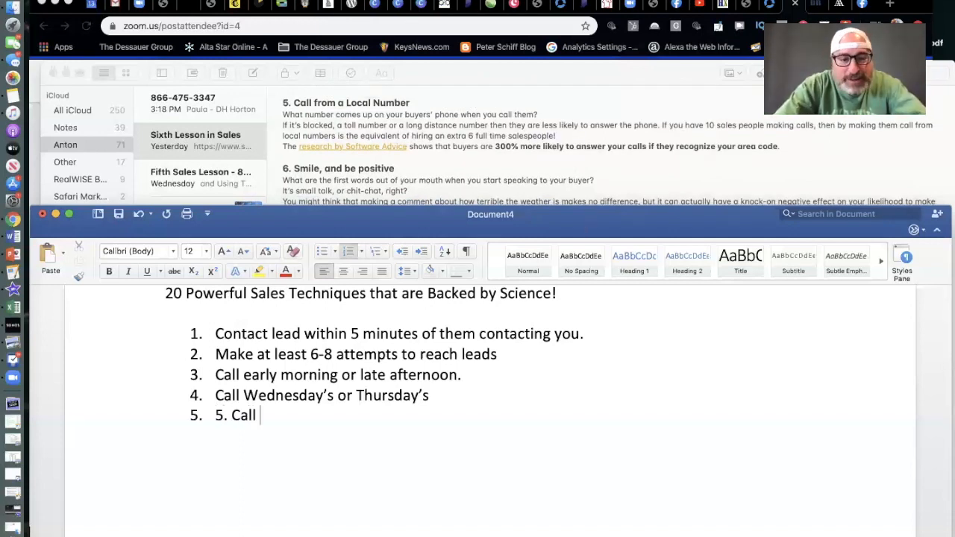
key(Backspace)
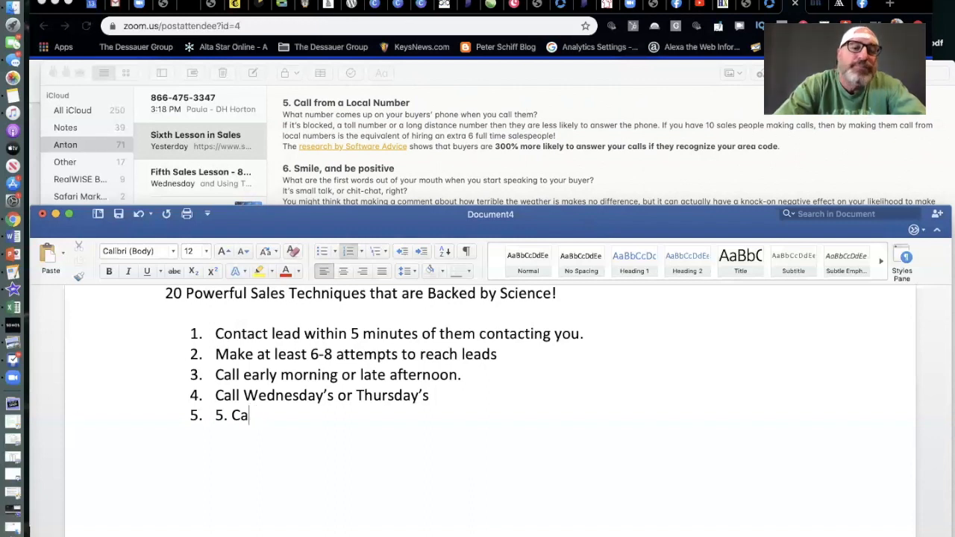
text(Call f)
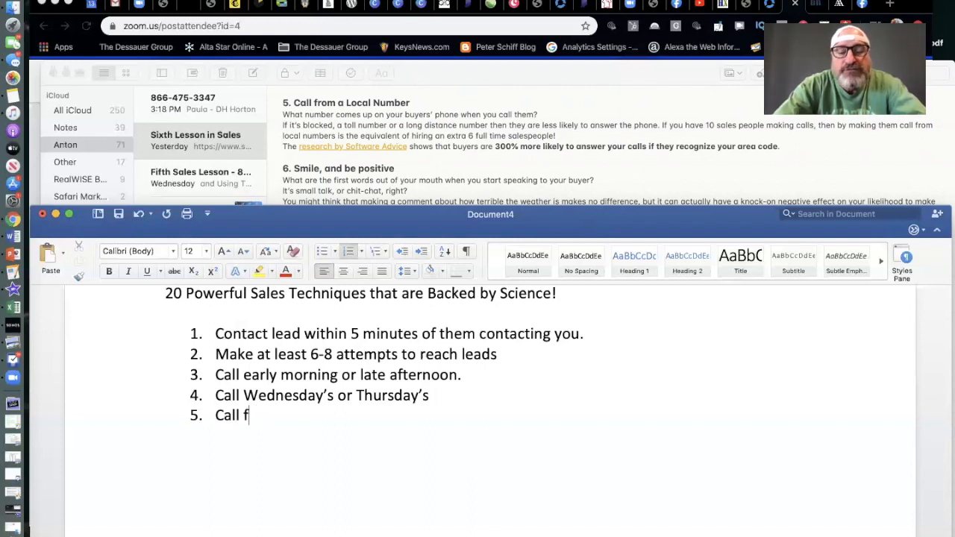
text(rom a local n)
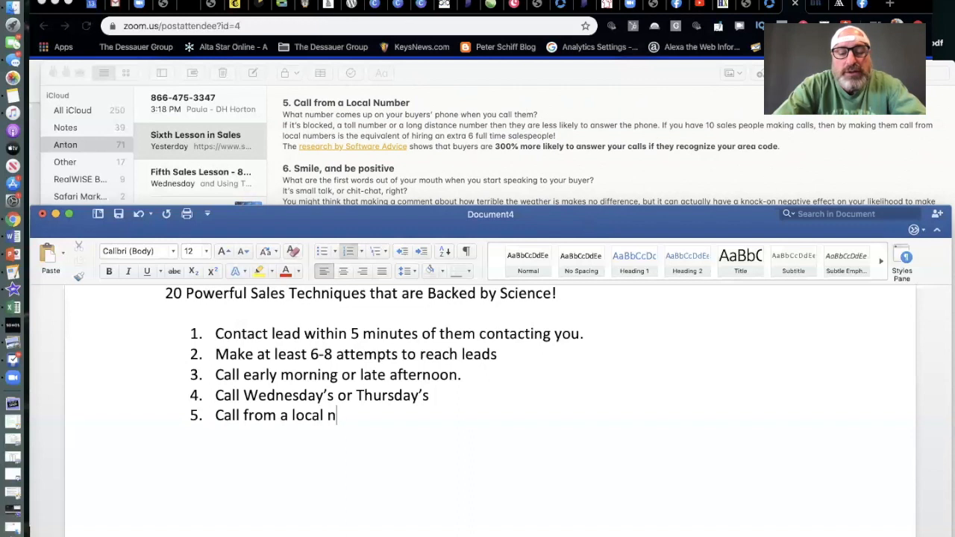
text(umber.)
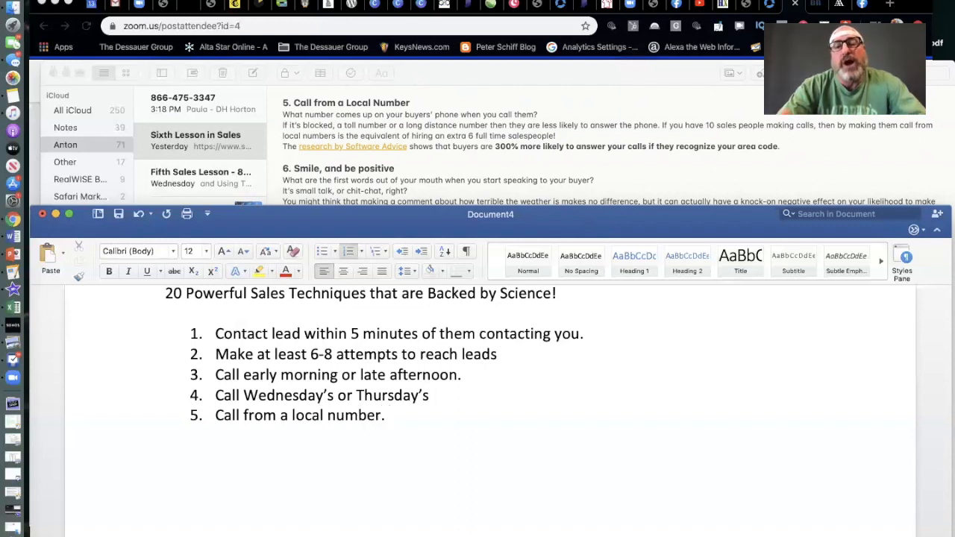
- Keep the cursor at the end of item 5 while reading the next technique in the notes
click(388, 415)
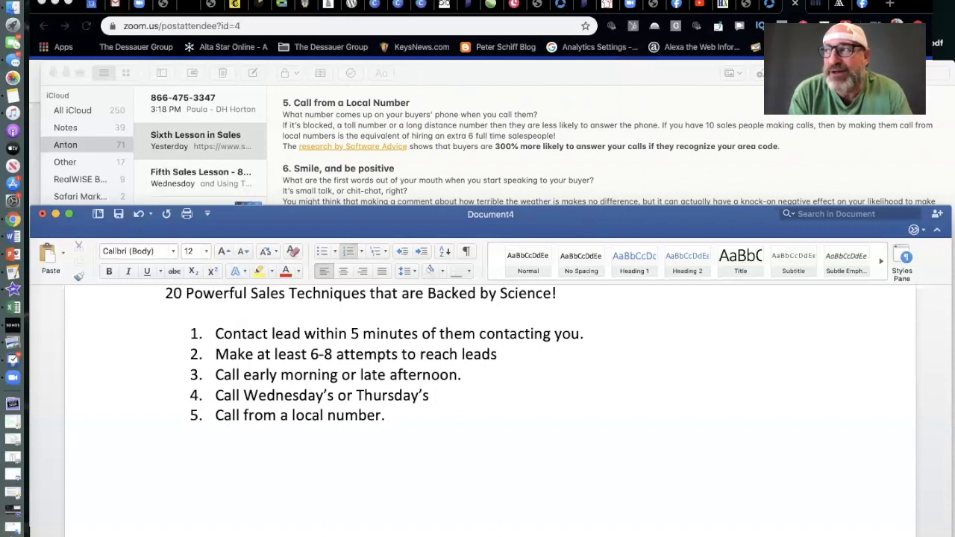
click(387, 415)
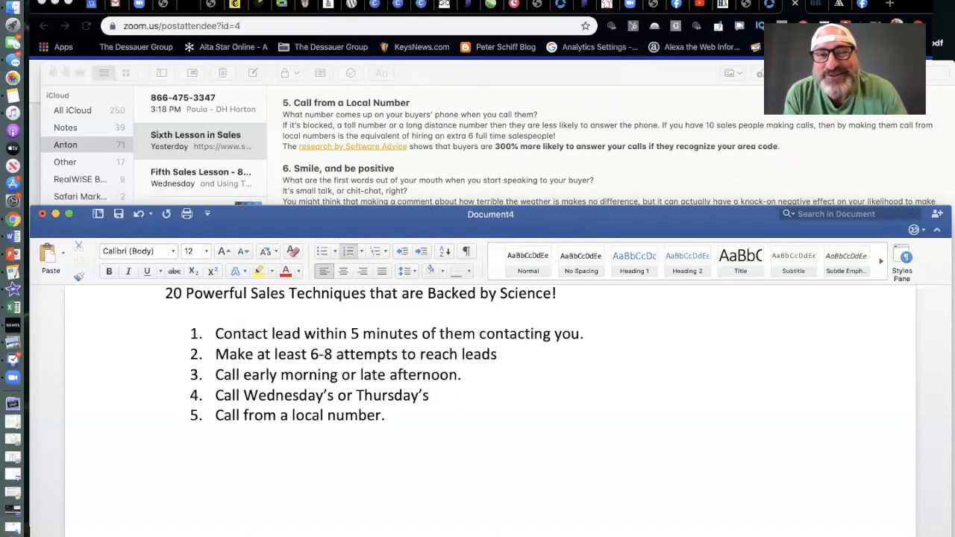
click(388, 415)
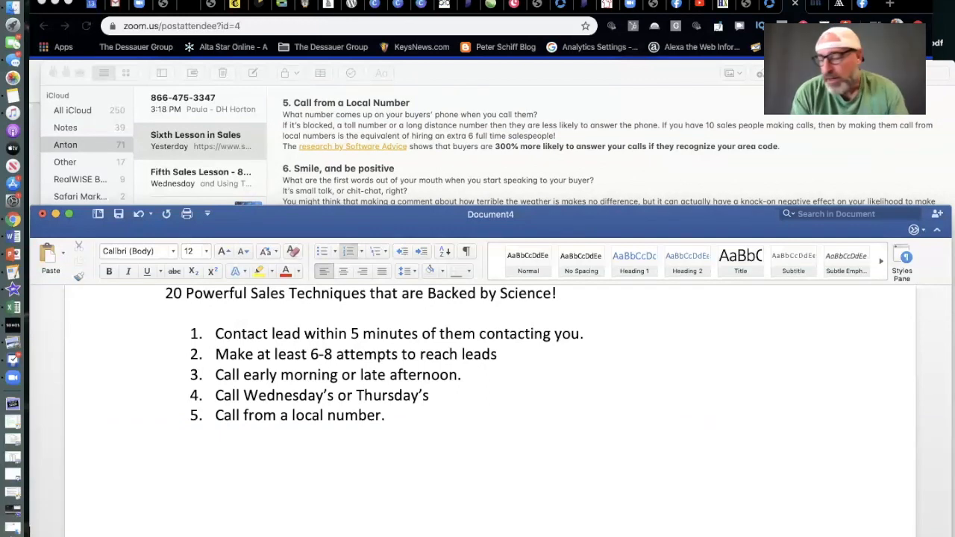
click(387, 415)
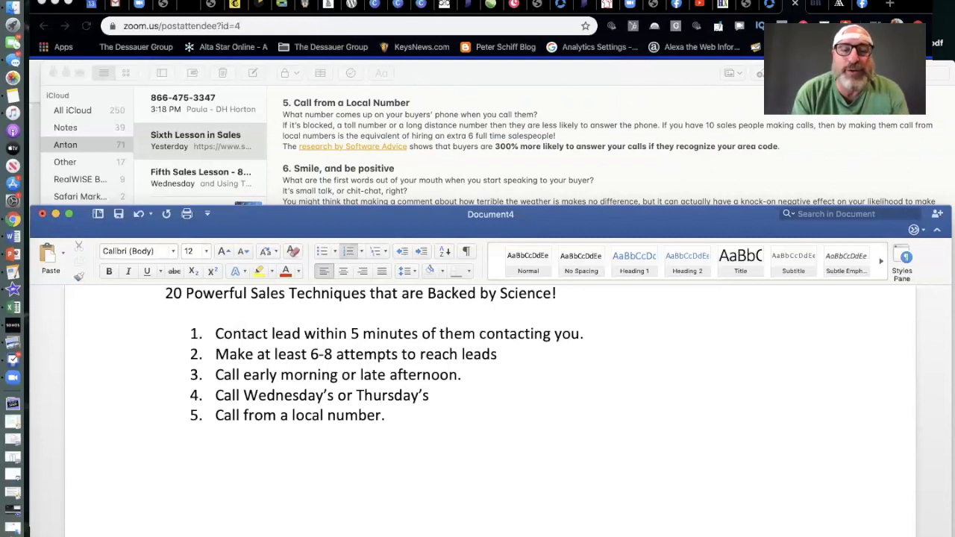
click(388, 415)
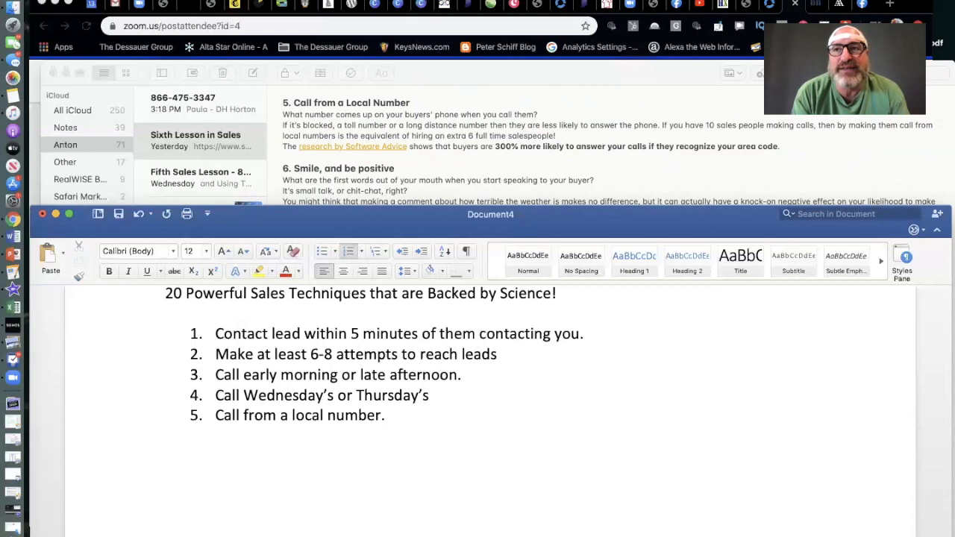
click(388, 414)
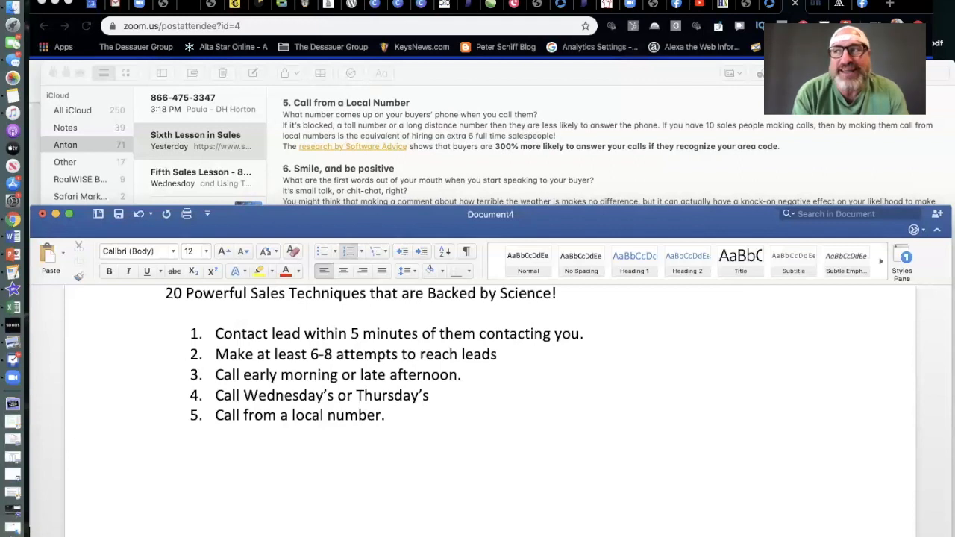
click(388, 415)
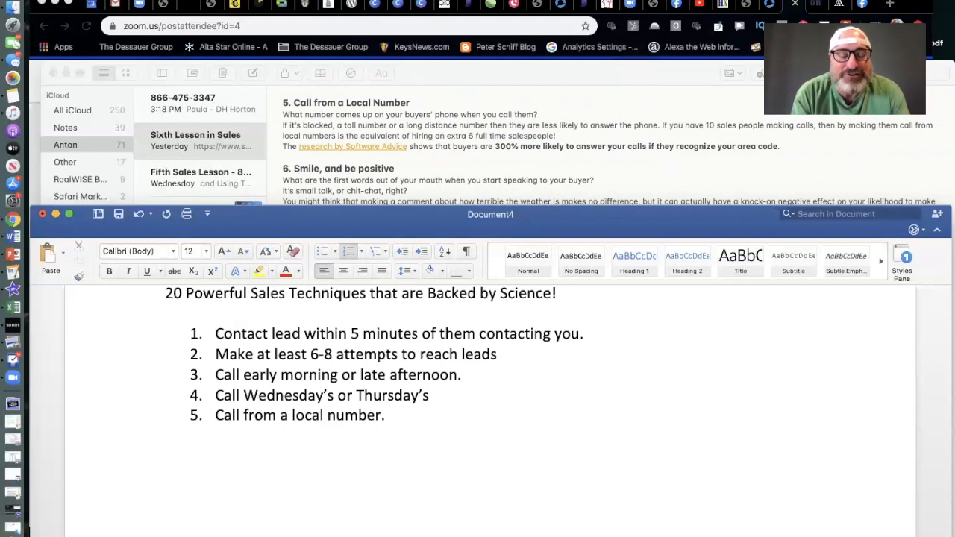
click(388, 414)
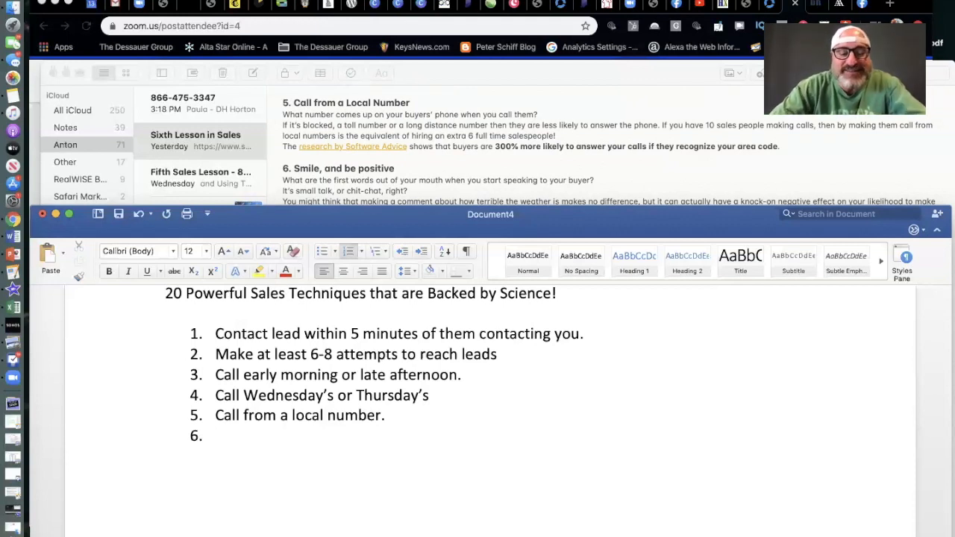
- Write item 6, 'Smile, be positive'
text(Smile)
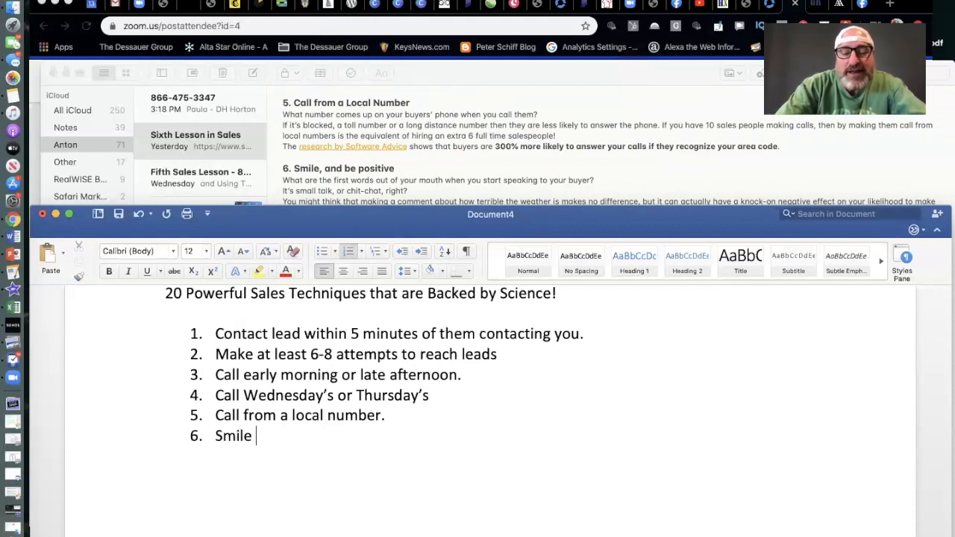
text(, be pos)
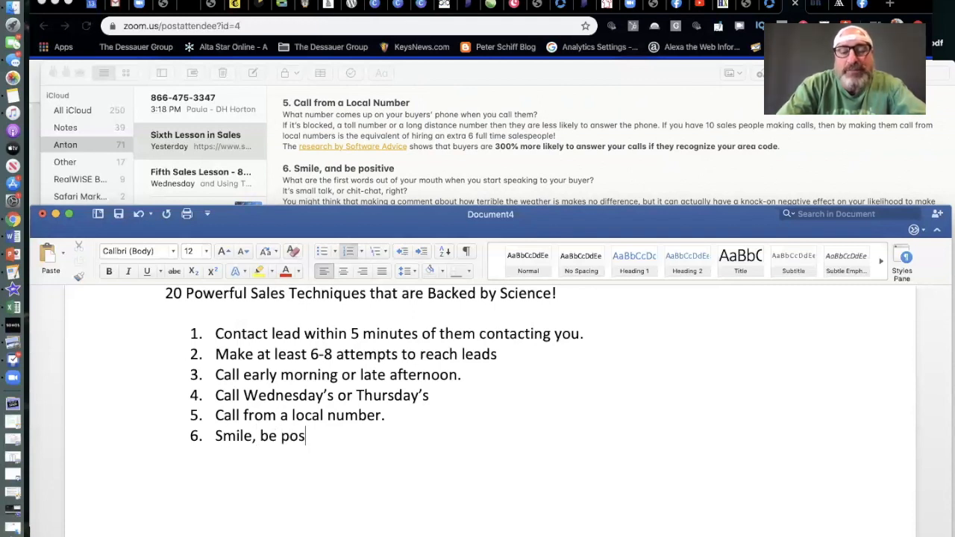
text(itive)
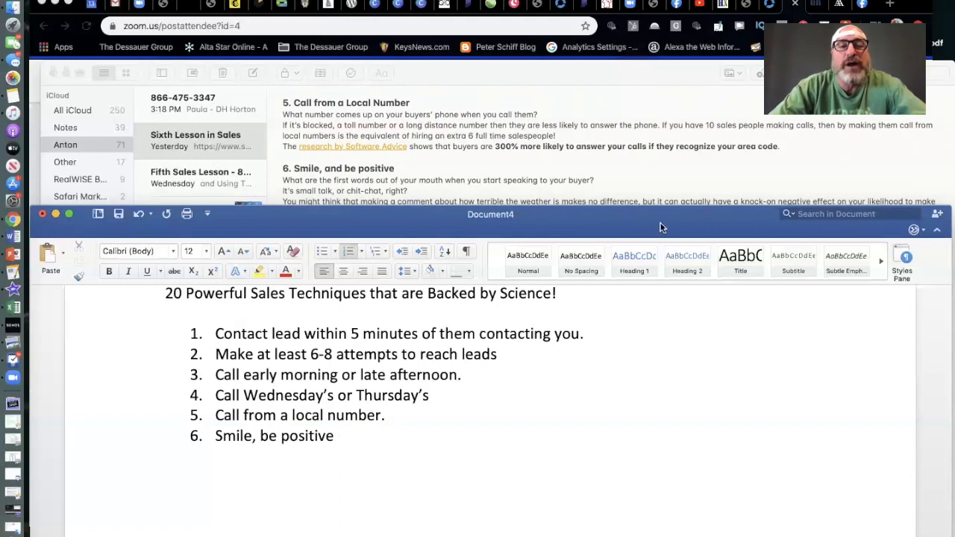
scroll(down, 3)
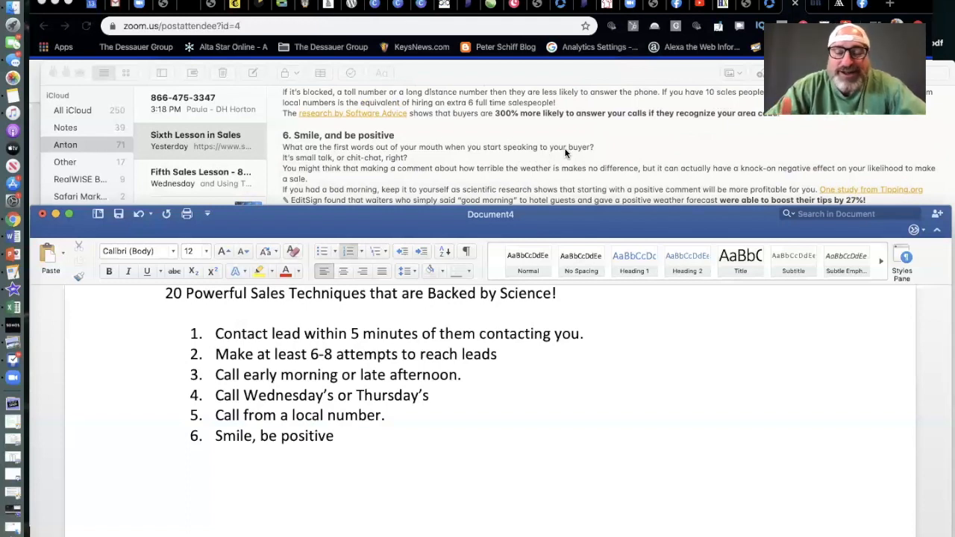
click(337, 436)
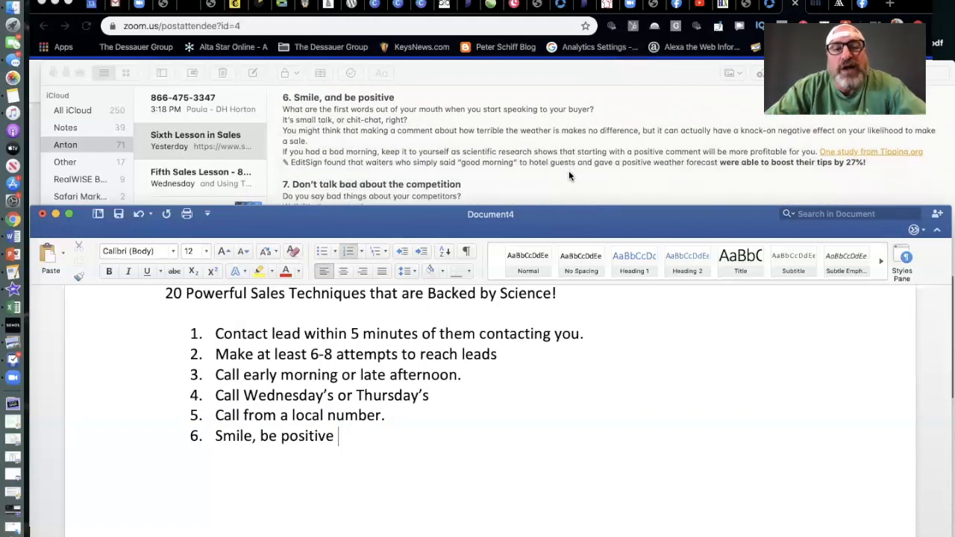
mouse_move(388, 148)
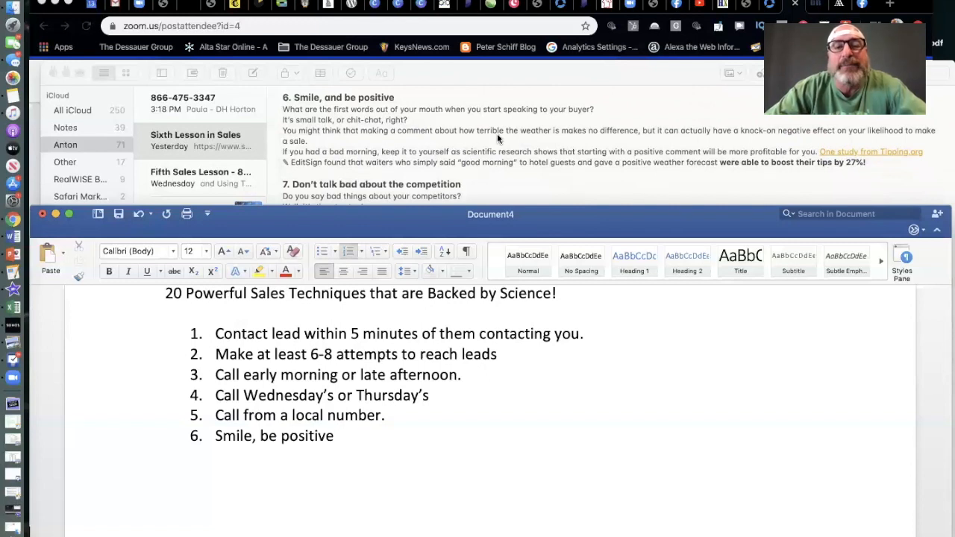
click(337, 435)
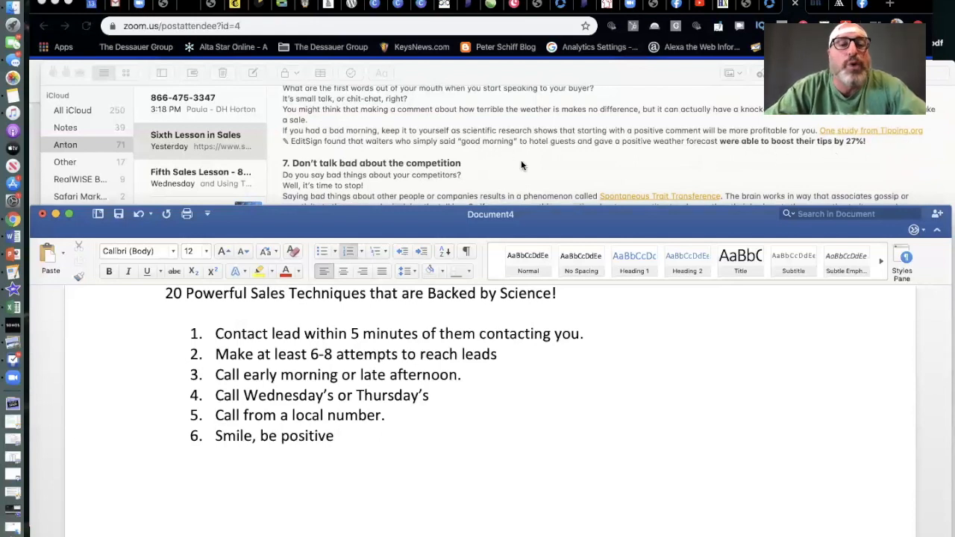
mouse_move(534, 182)
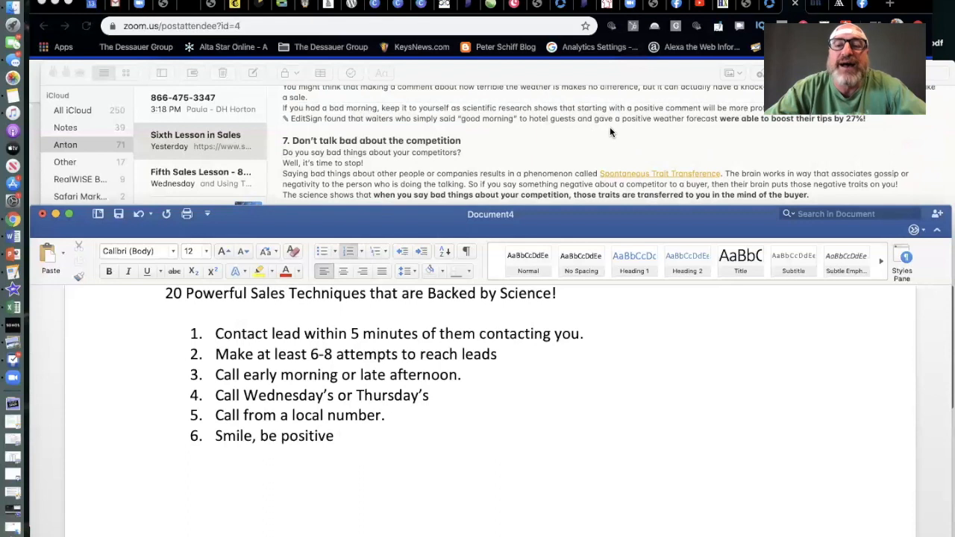
- Scroll the article notes to tip 8 on body language
scroll(up, 3)
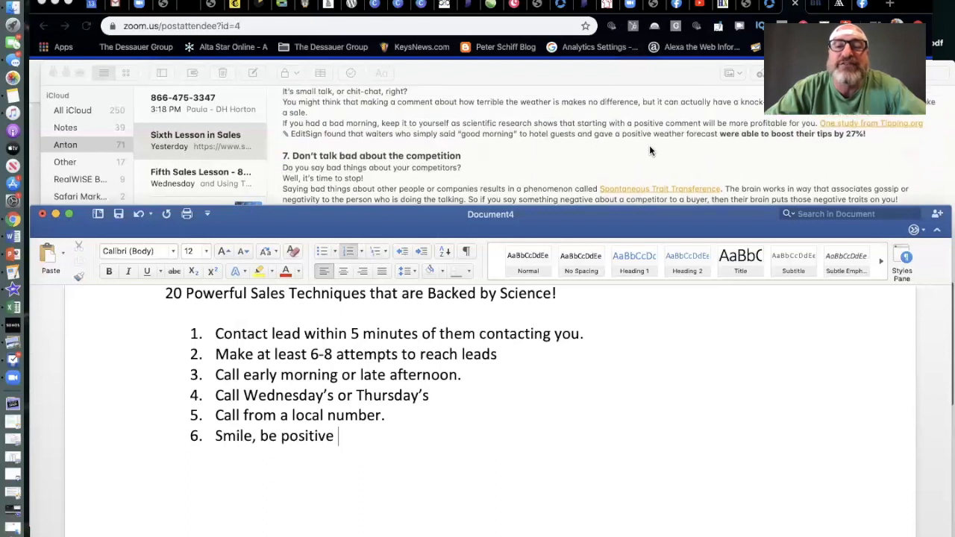
scroll(up, 3)
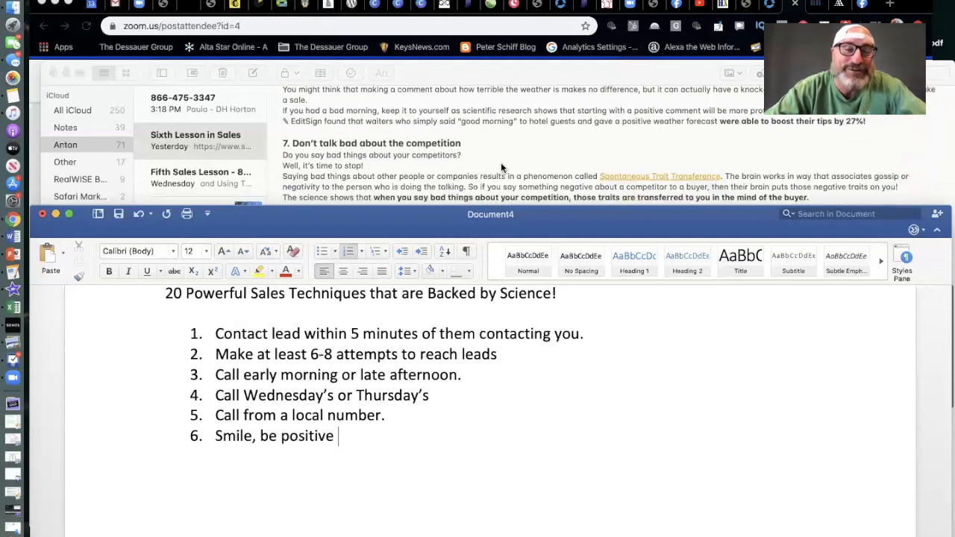
scroll(down, 3)
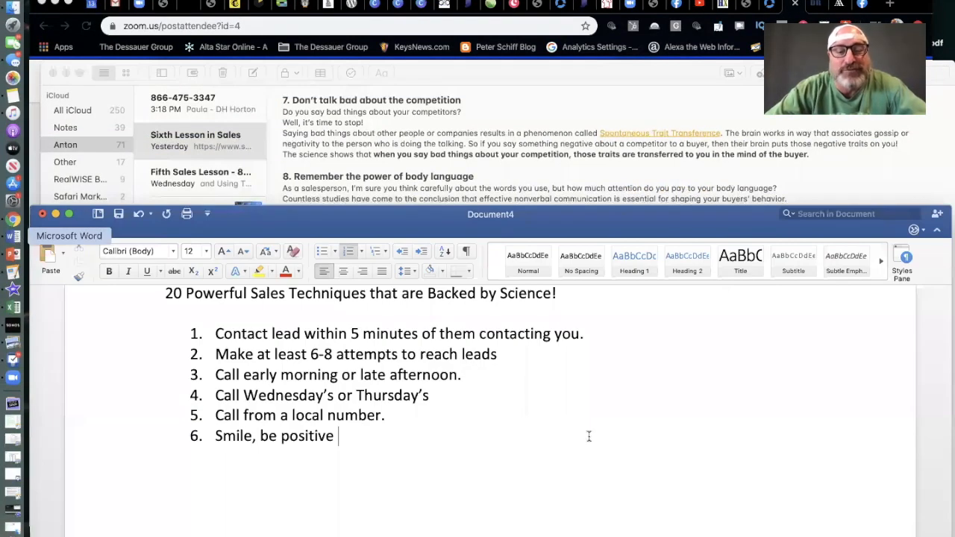
mouse_move(603, 419)
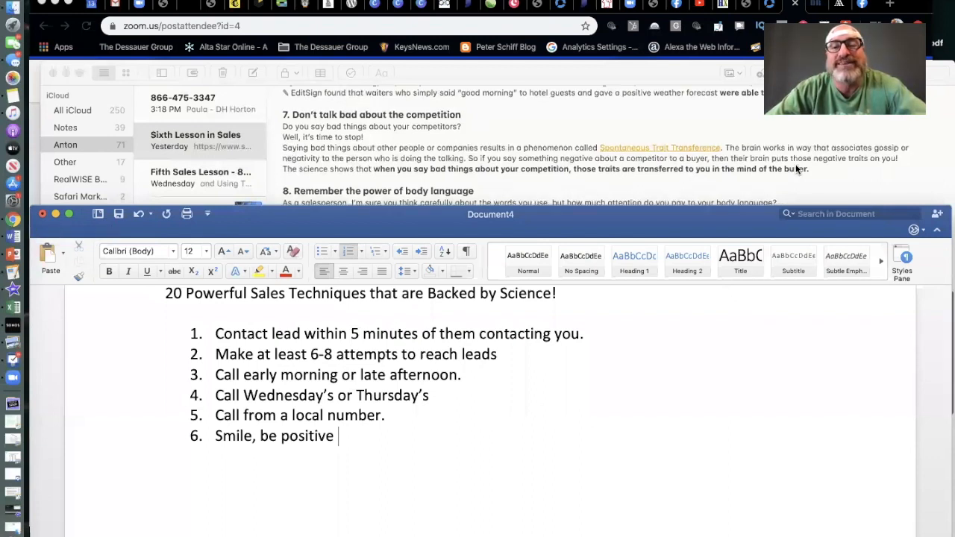
scroll(down, 3)
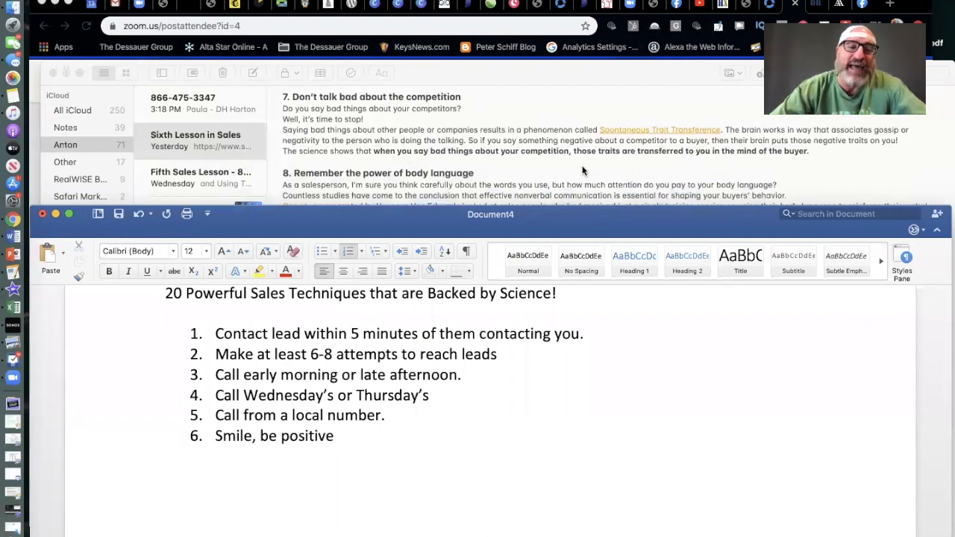
- Start item 7 and write 'Don't talk bad about the competition'
key(Return)
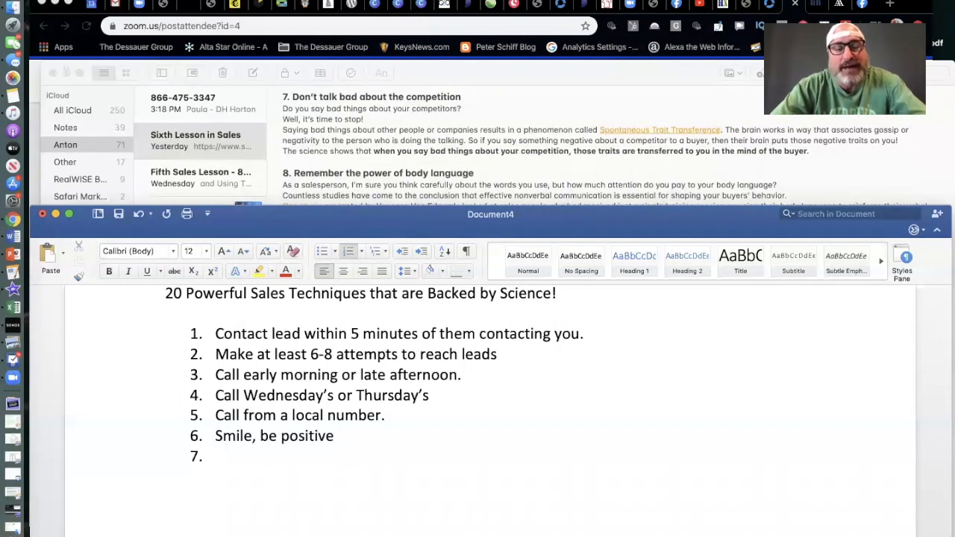
text(Don't)
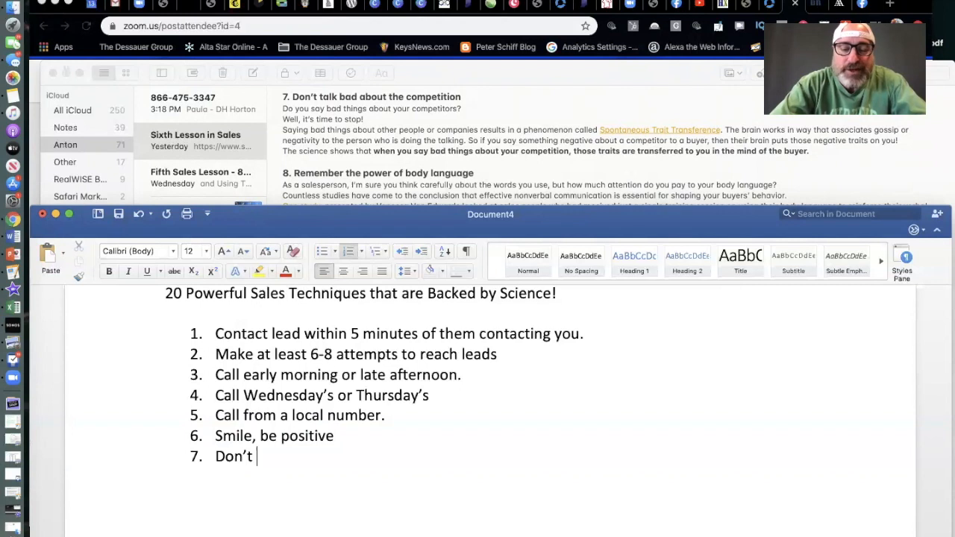
text(talk bad)
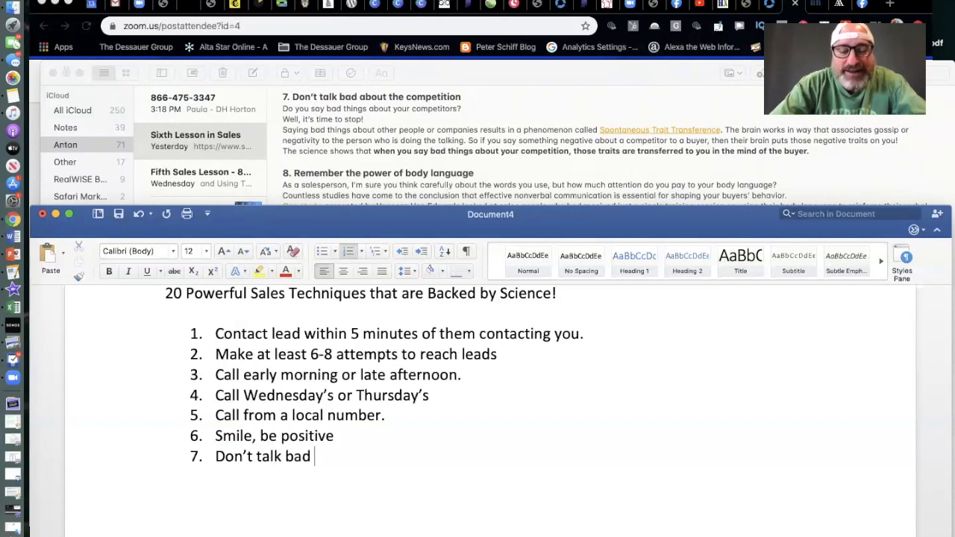
text(about the comp)
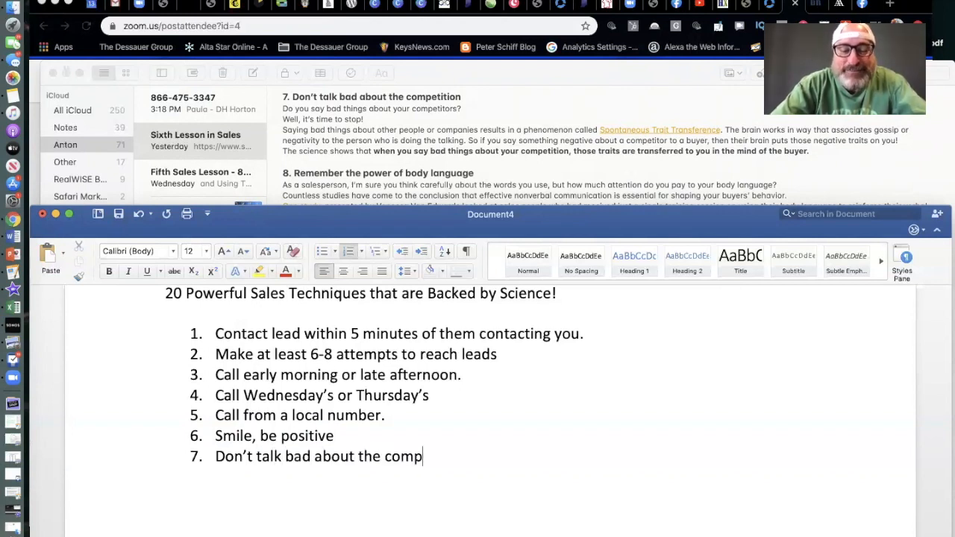
text(etition)
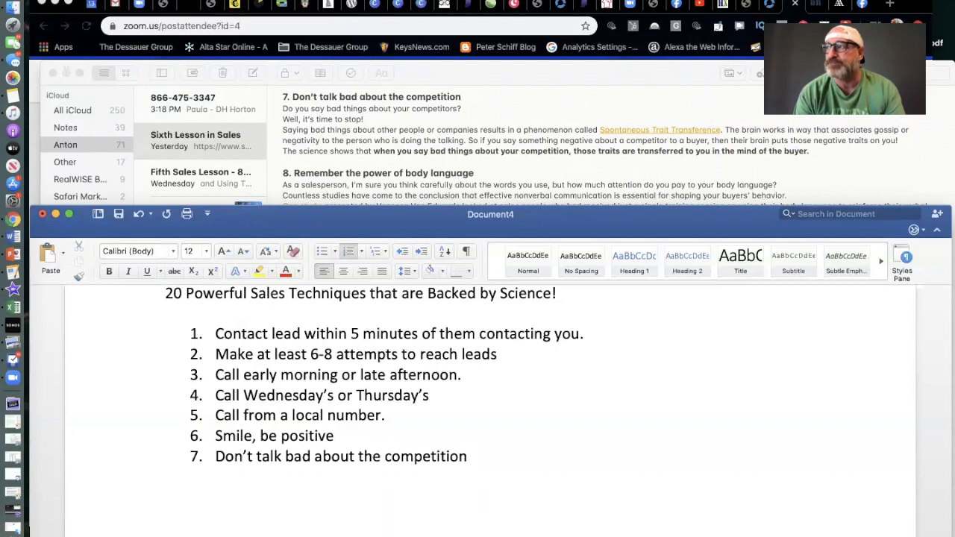
click(468, 457)
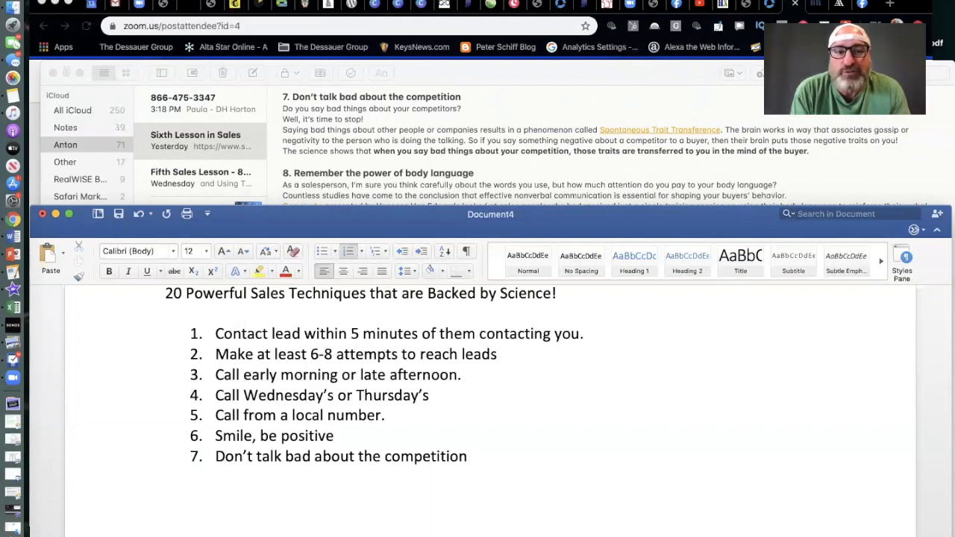
click(468, 456)
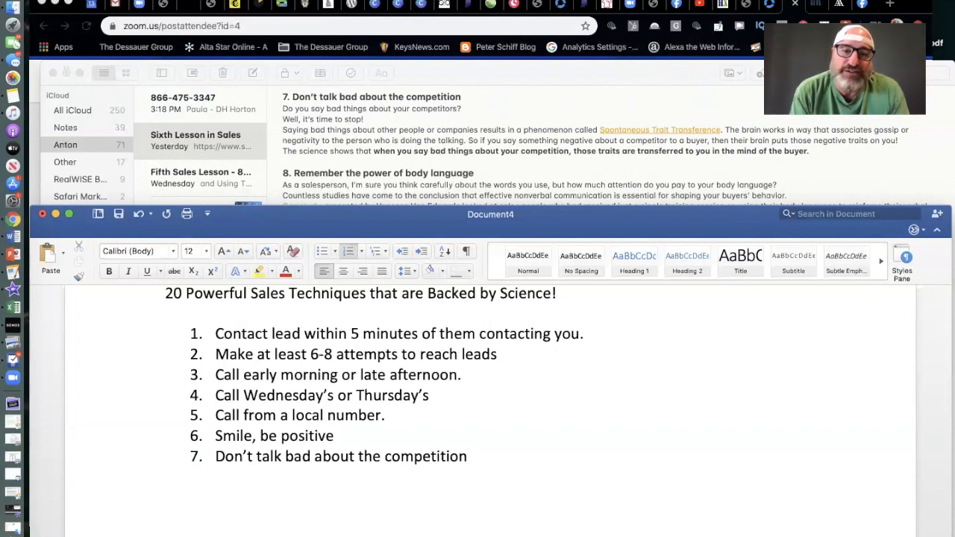
click(467, 456)
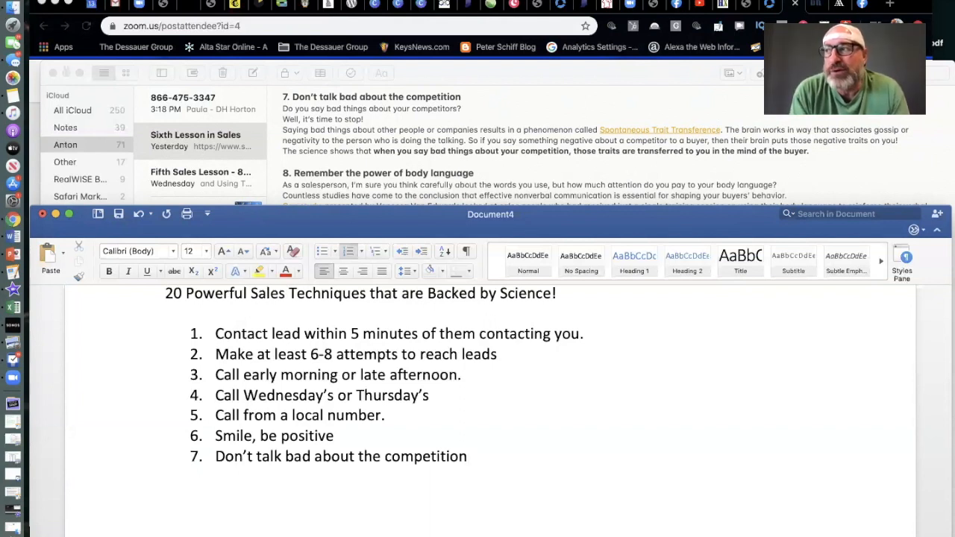
click(467, 457)
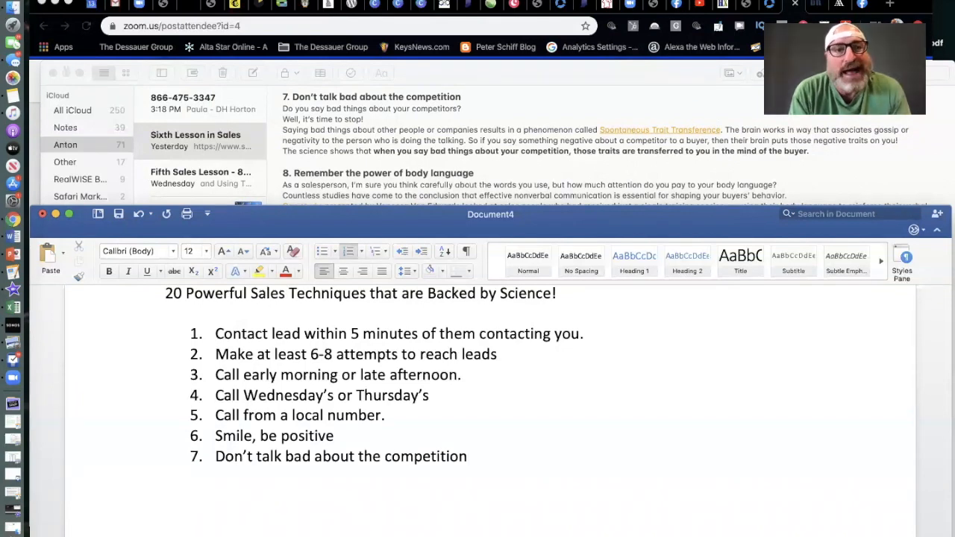
click(467, 457)
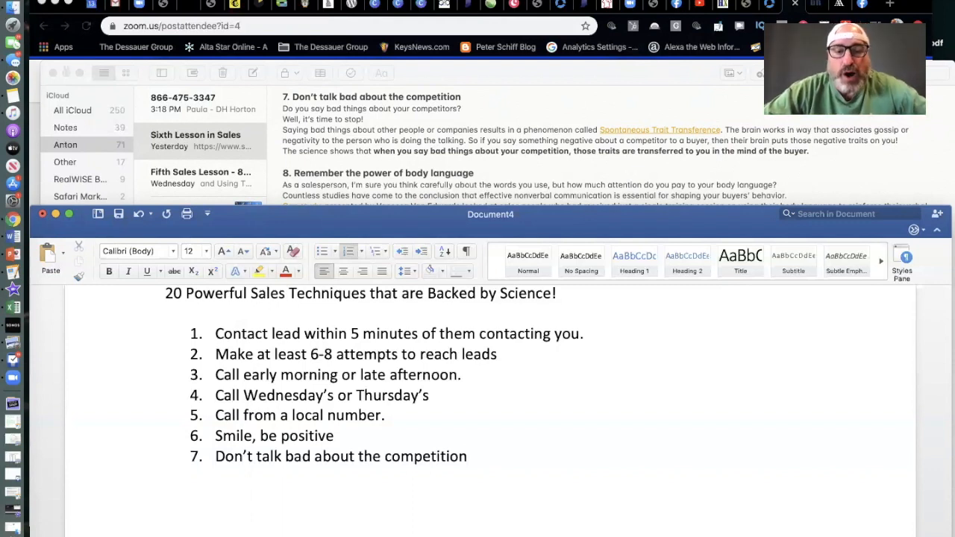
click(469, 456)
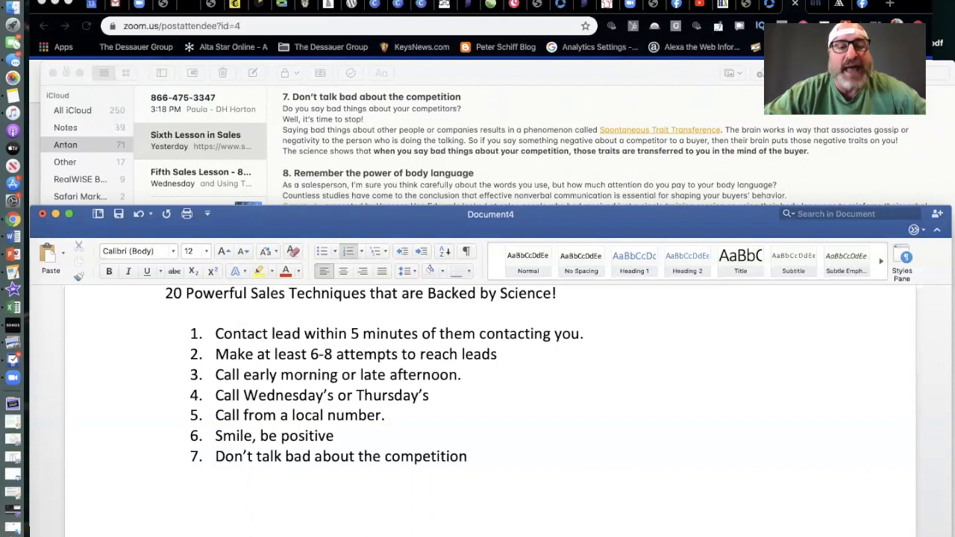
click(468, 456)
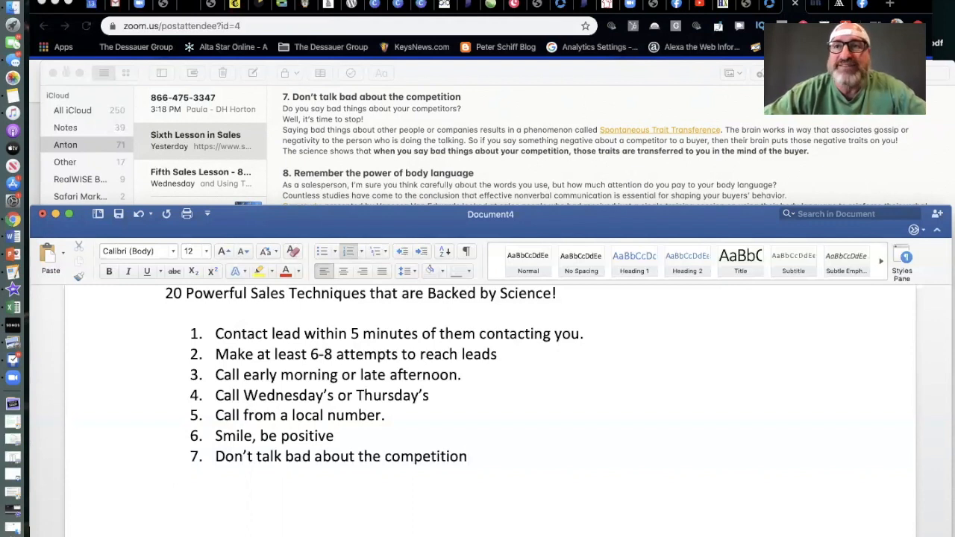
click(468, 456)
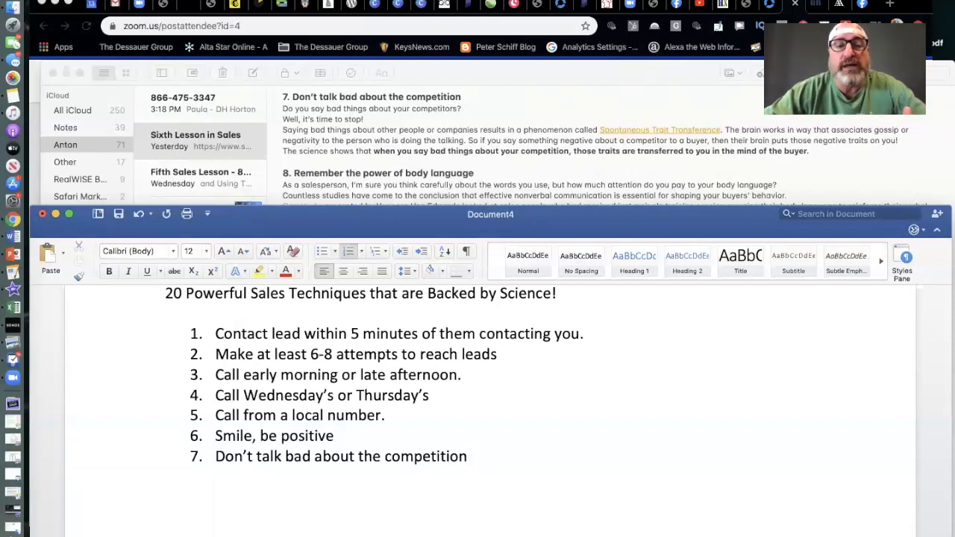
click(468, 456)
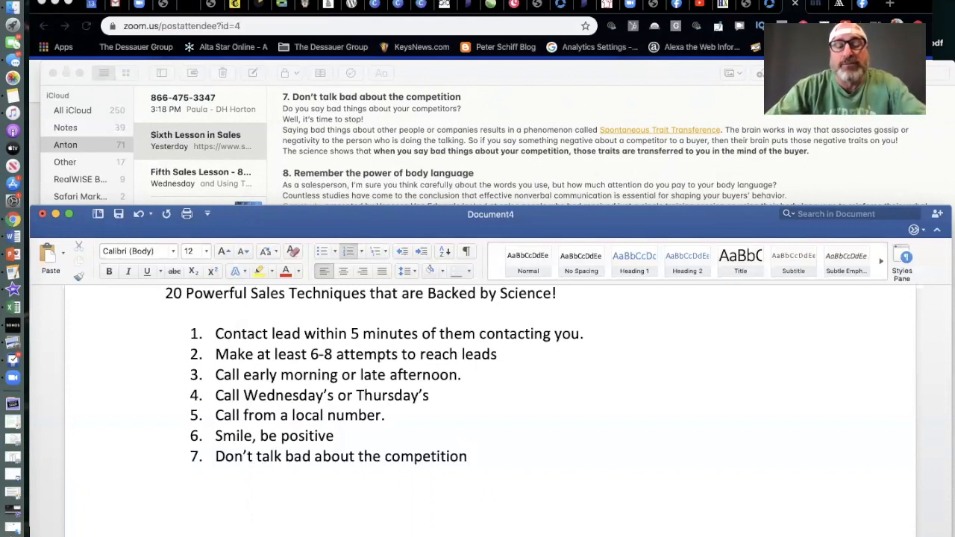
- Start item 8 and write 'Remember the power of body language'
key(Return)
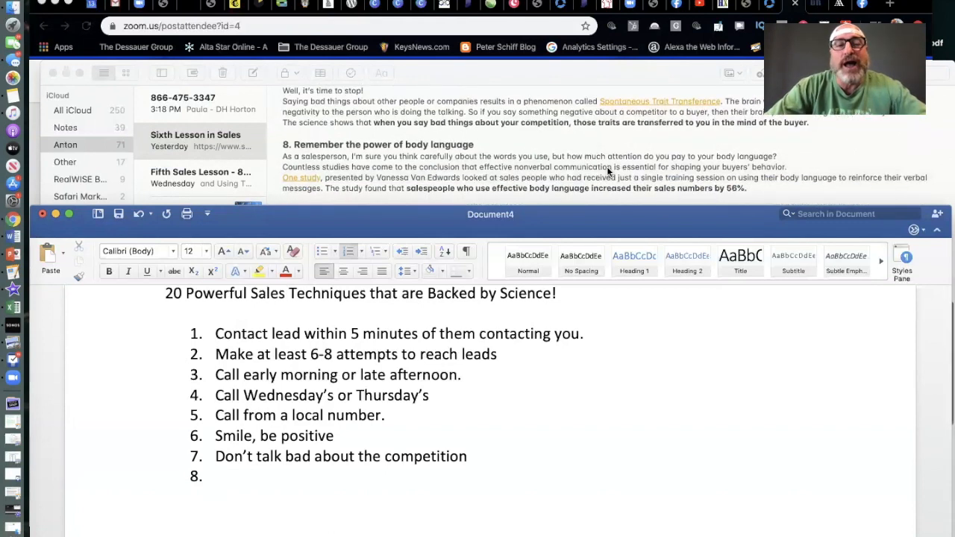
text(Remm)
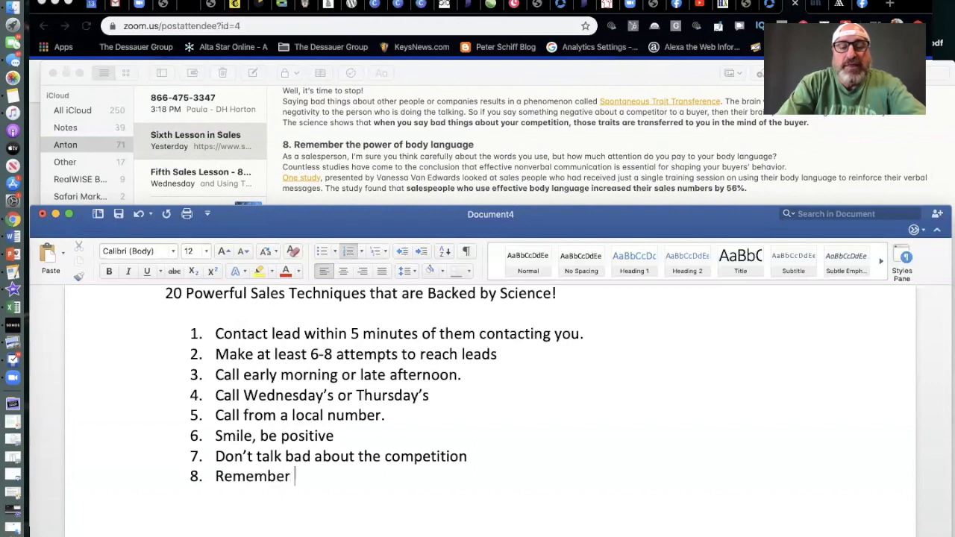
text(the)
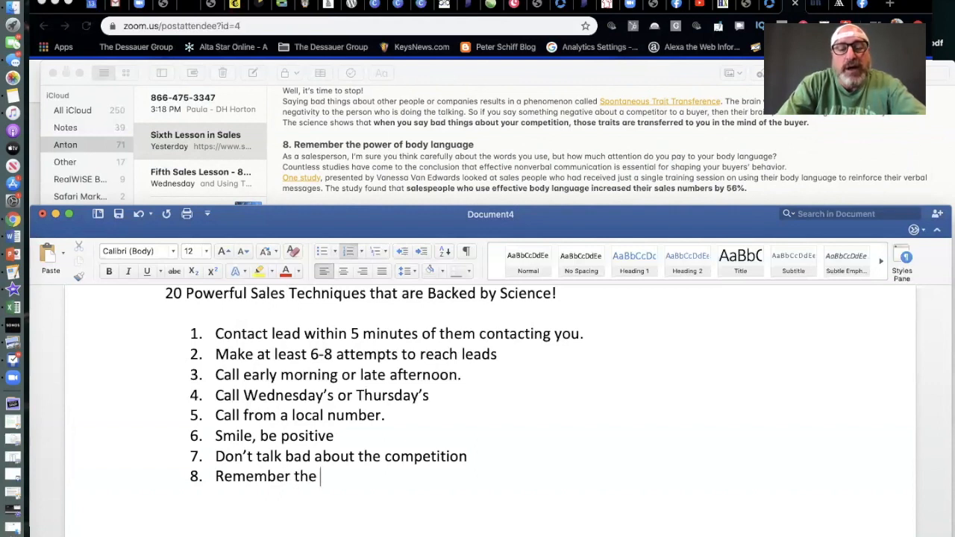
text(power th)
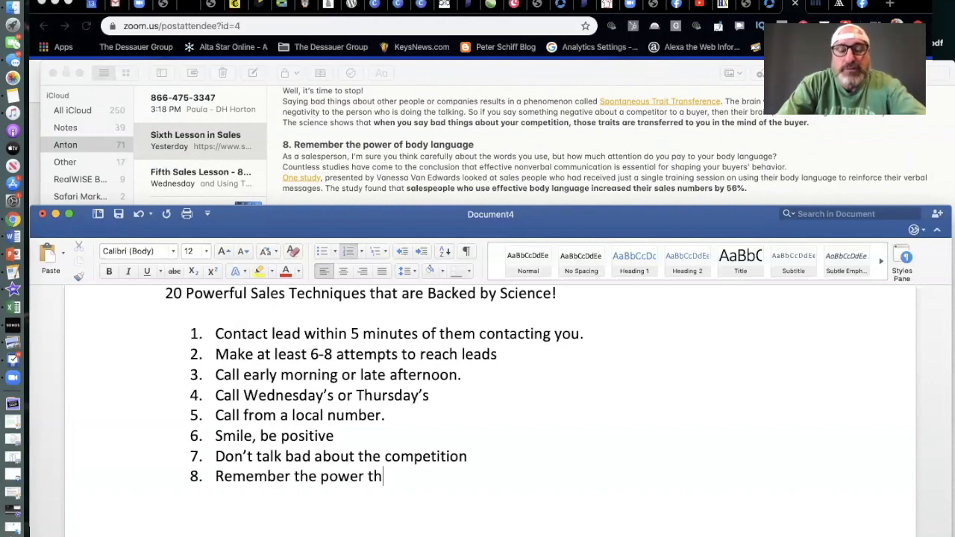
text(of bi)
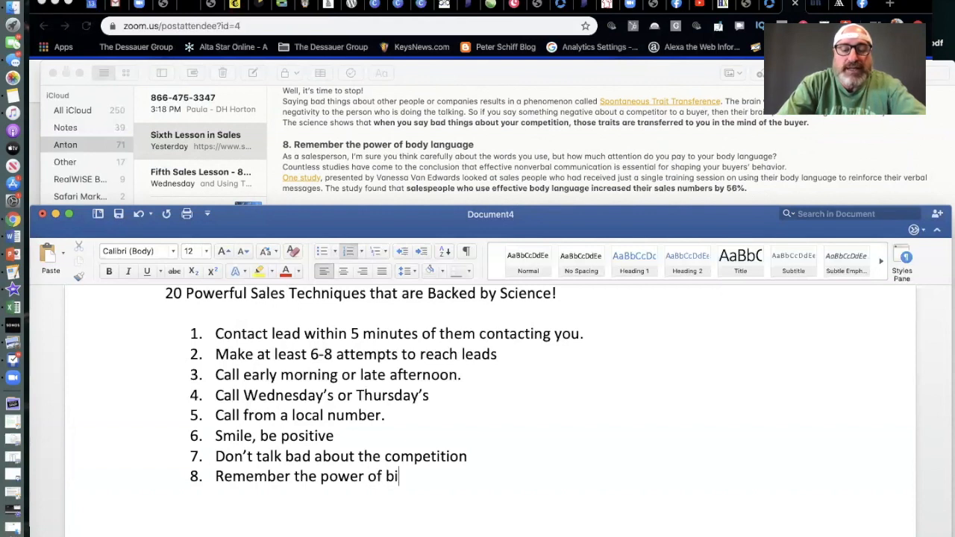
text(dy language)
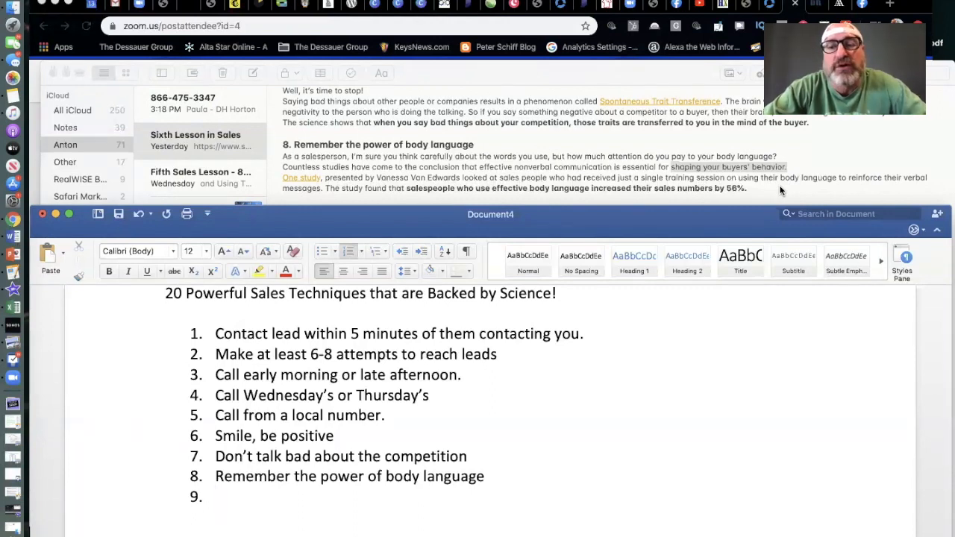
scroll(up, 3)
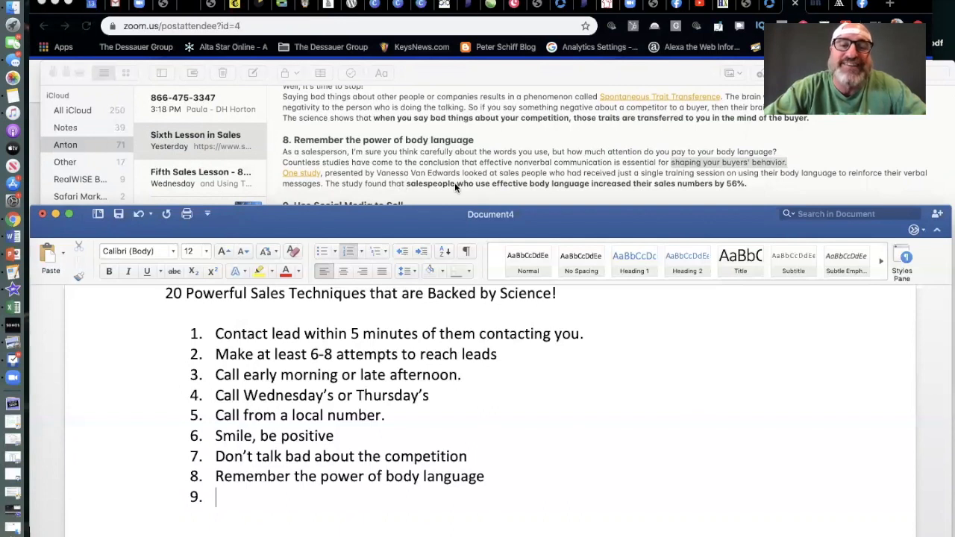
mouse_move(604, 186)
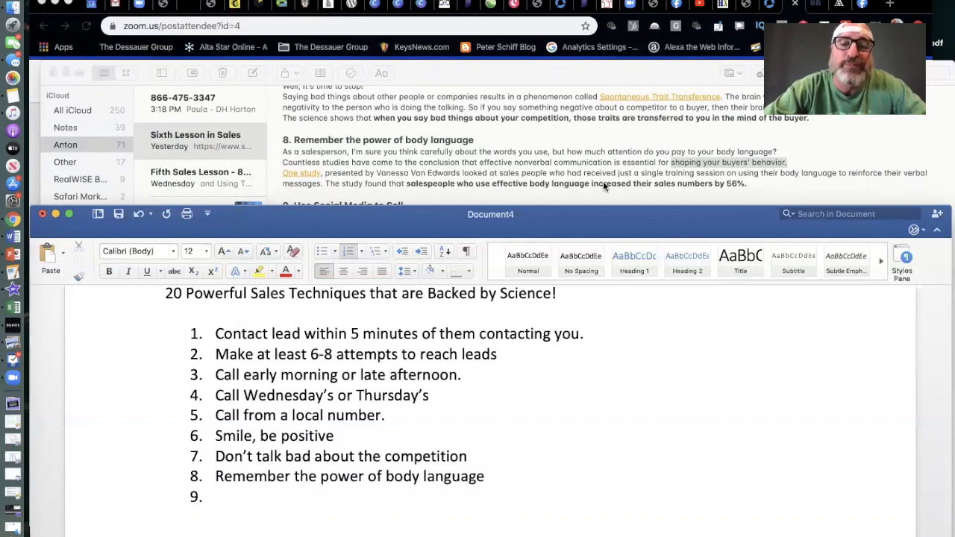
mouse_move(713, 191)
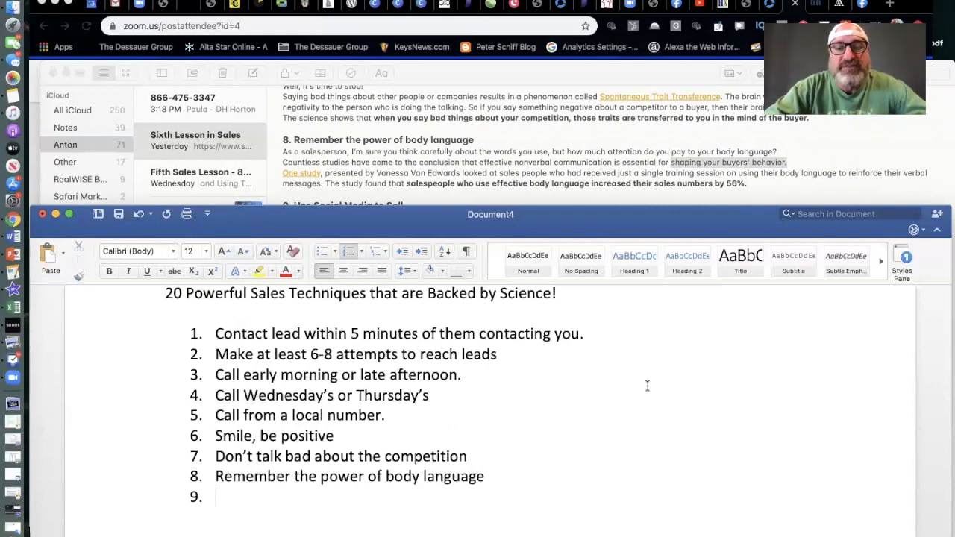
- Scroll the notes to section 9 and write item 9, 'Social Media to Sell'
scroll(up, 3)
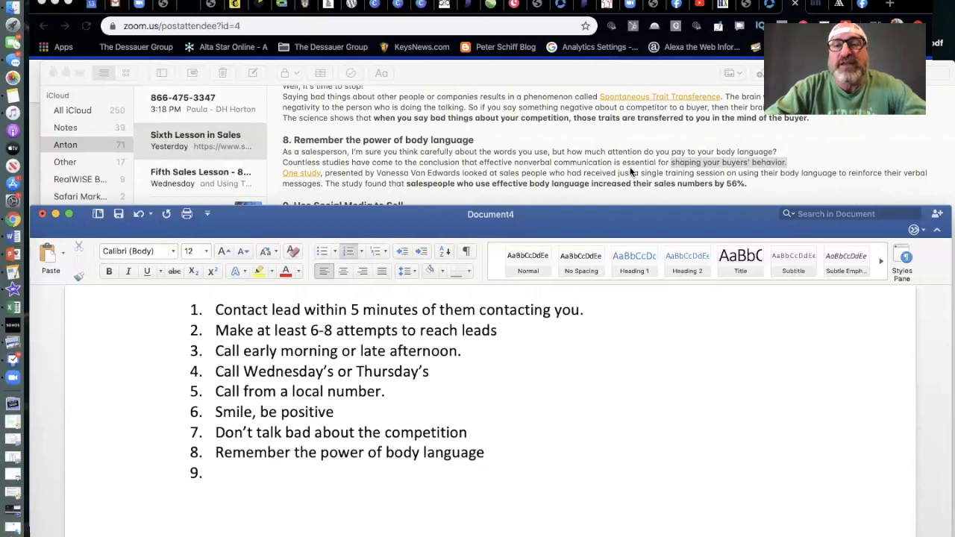
scroll(down, 3)
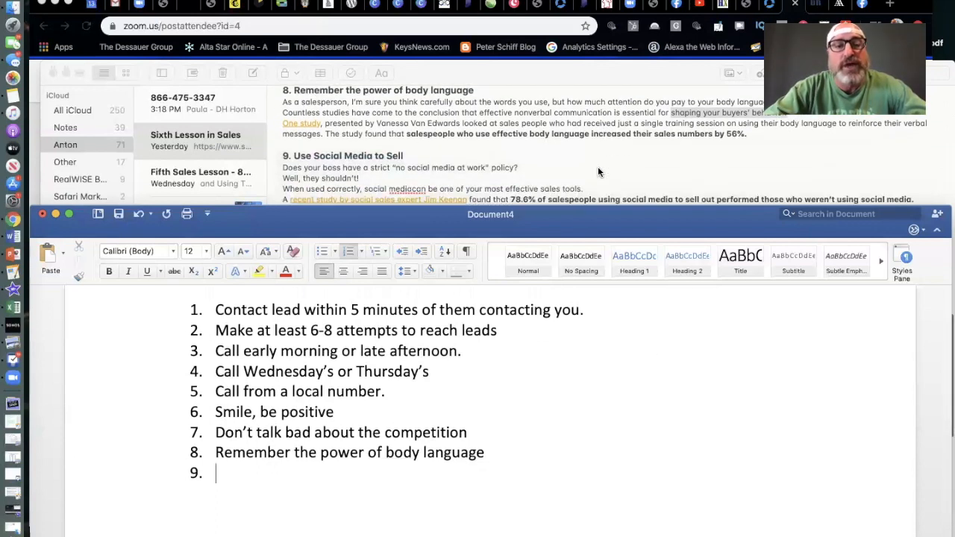
scroll(down, 3)
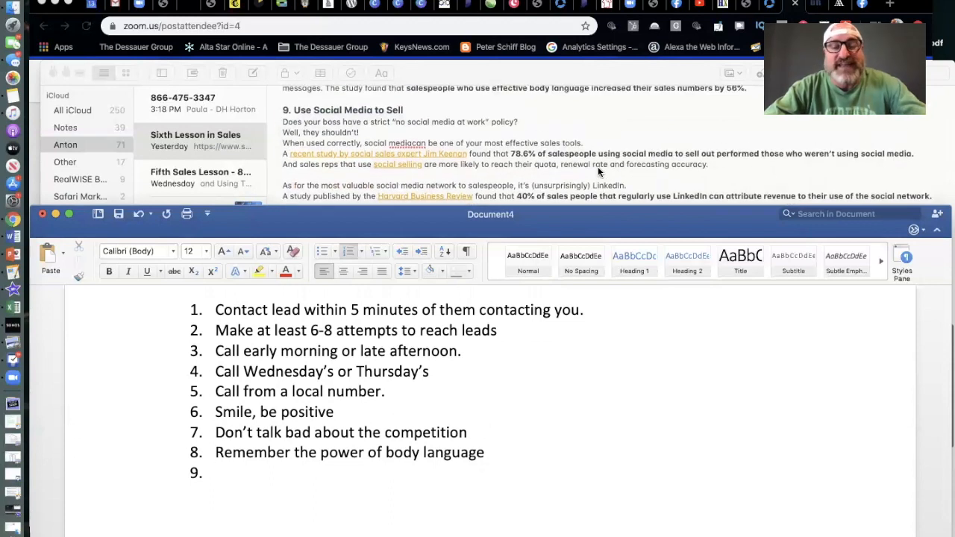
text(S)
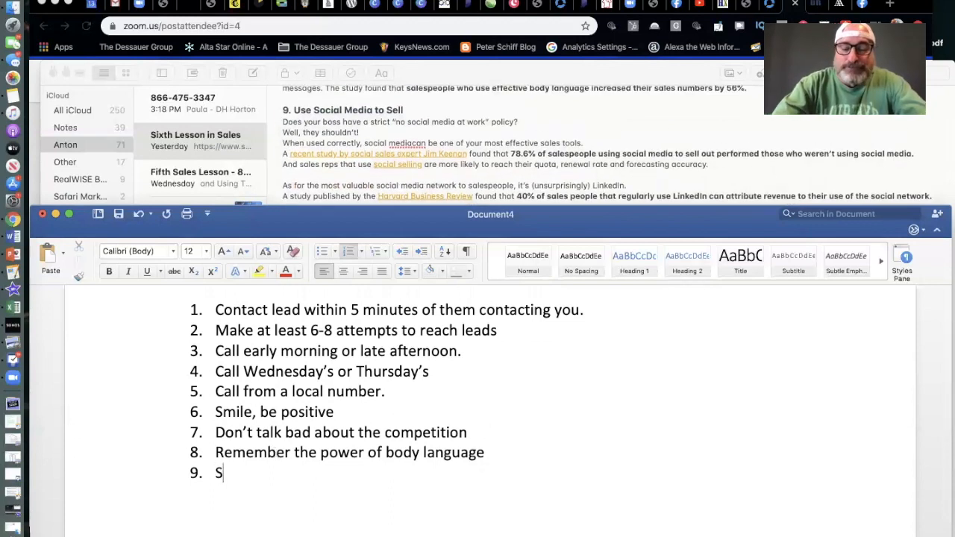
text(ocial Me)
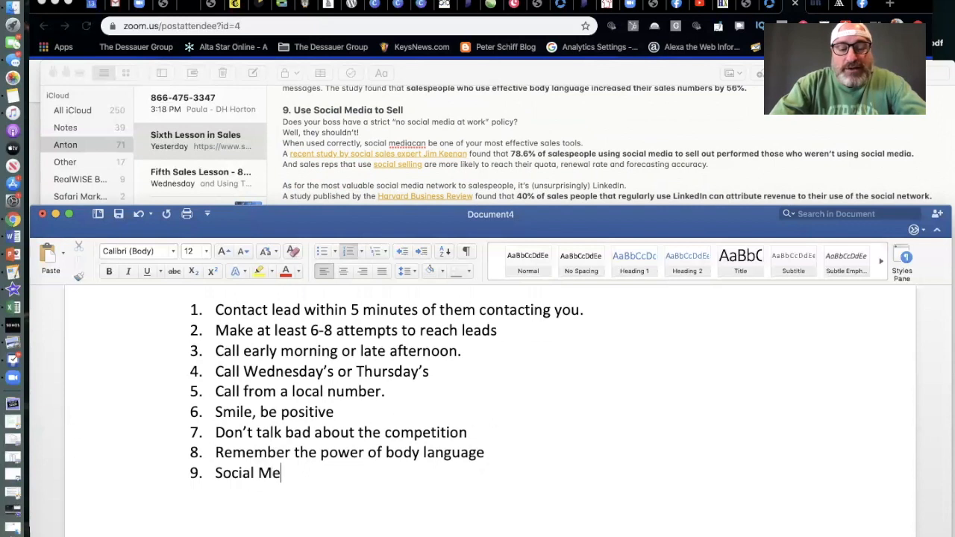
text(dia to)
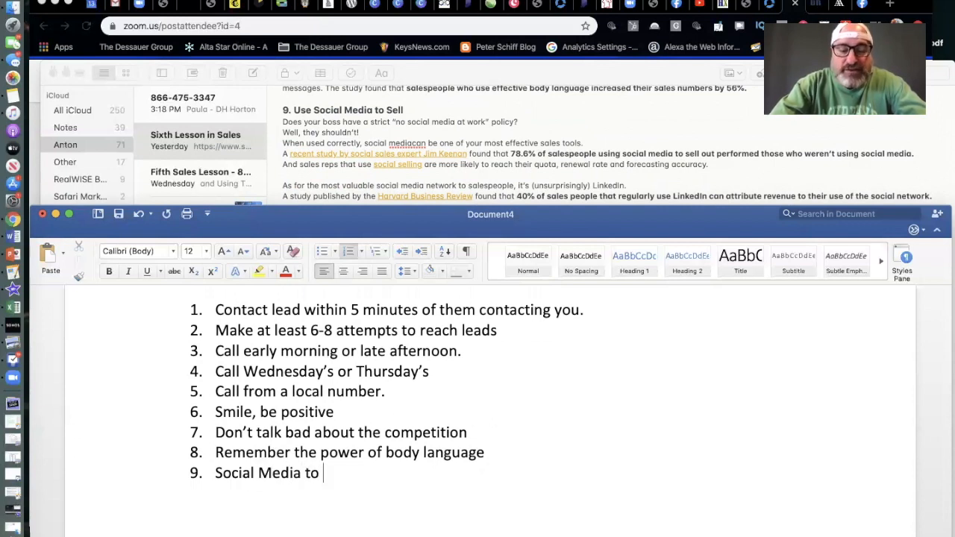
text(Sell)
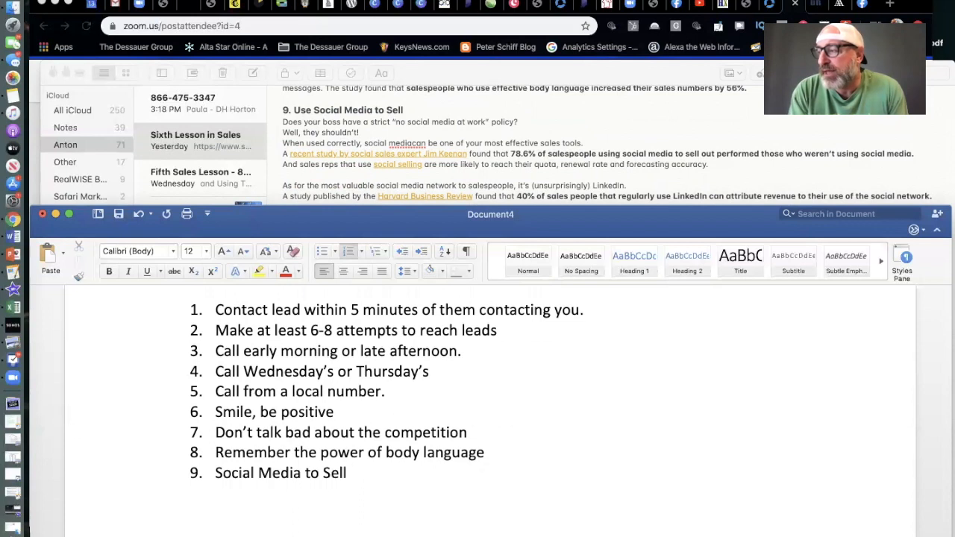
- Keep the cursor at the end of item 9 while scrolling the notes to tip 11
click(346, 471)
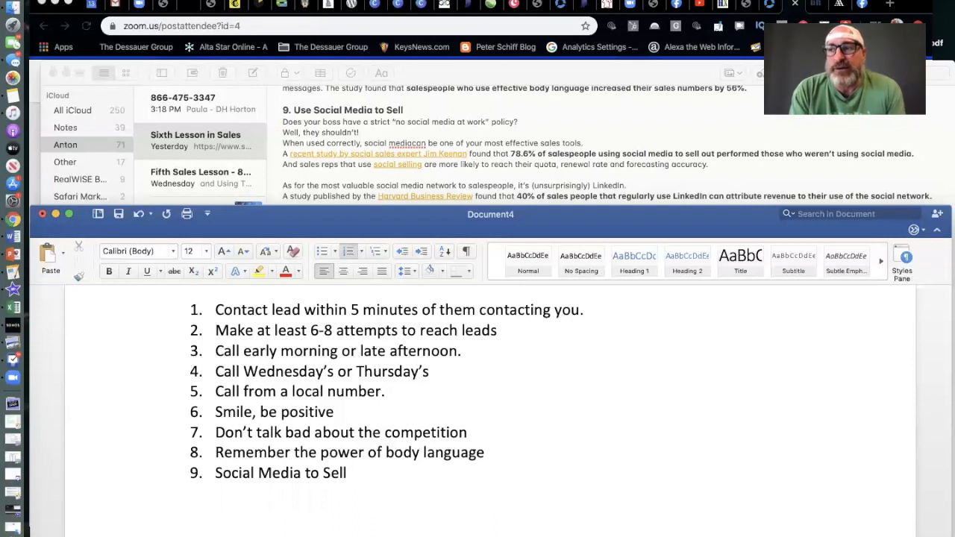
click(350, 471)
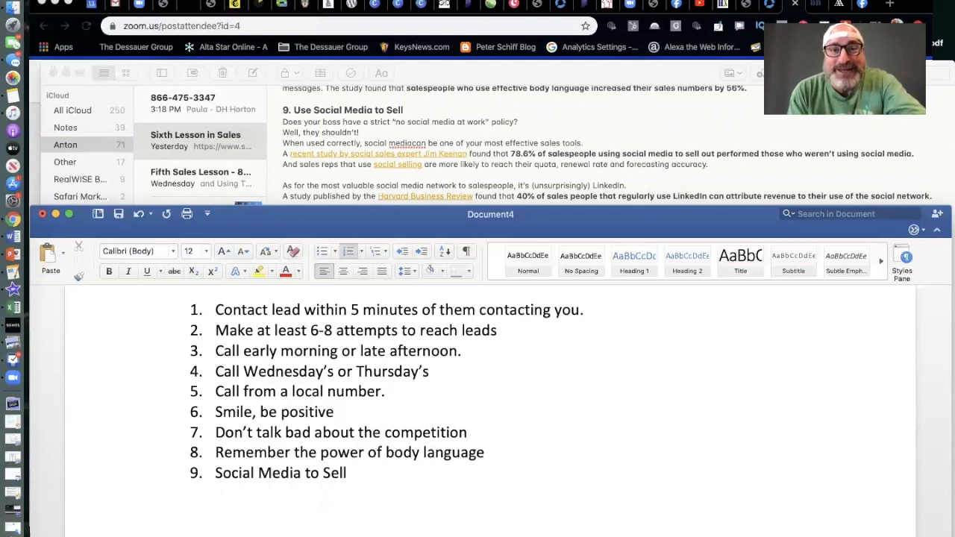
click(347, 471)
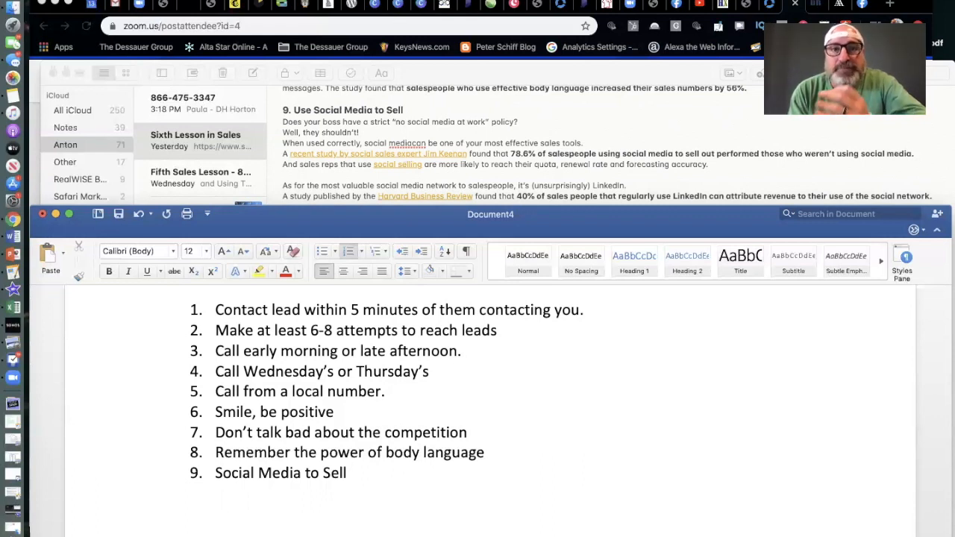
click(349, 472)
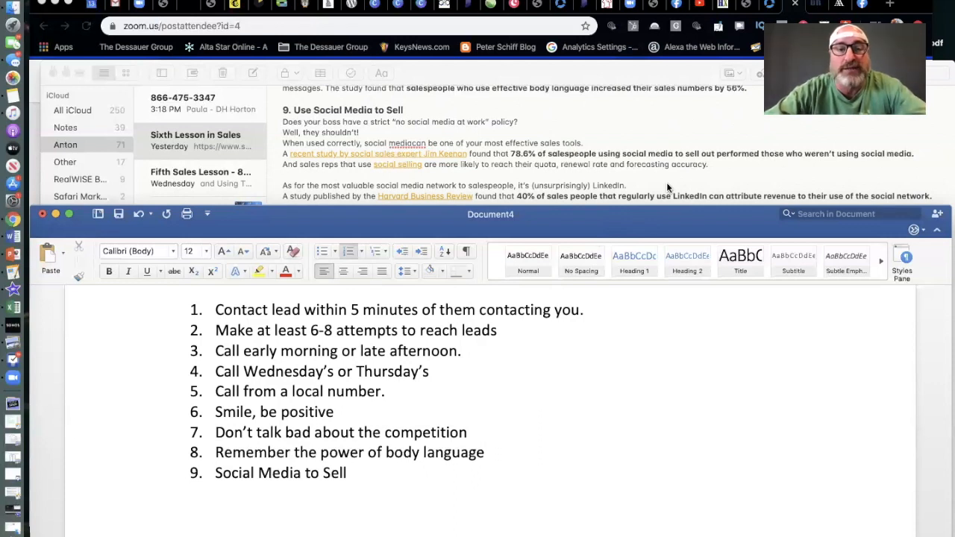
click(349, 471)
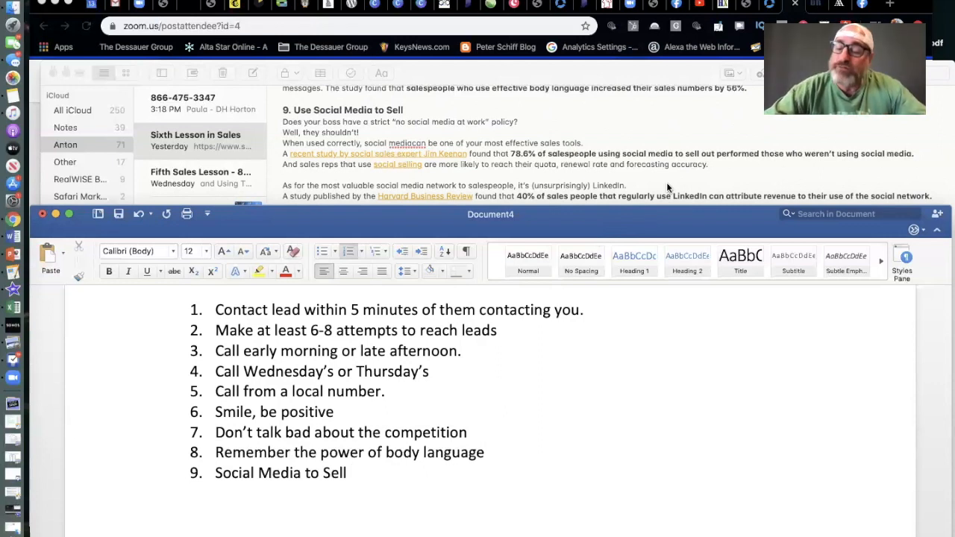
click(351, 471)
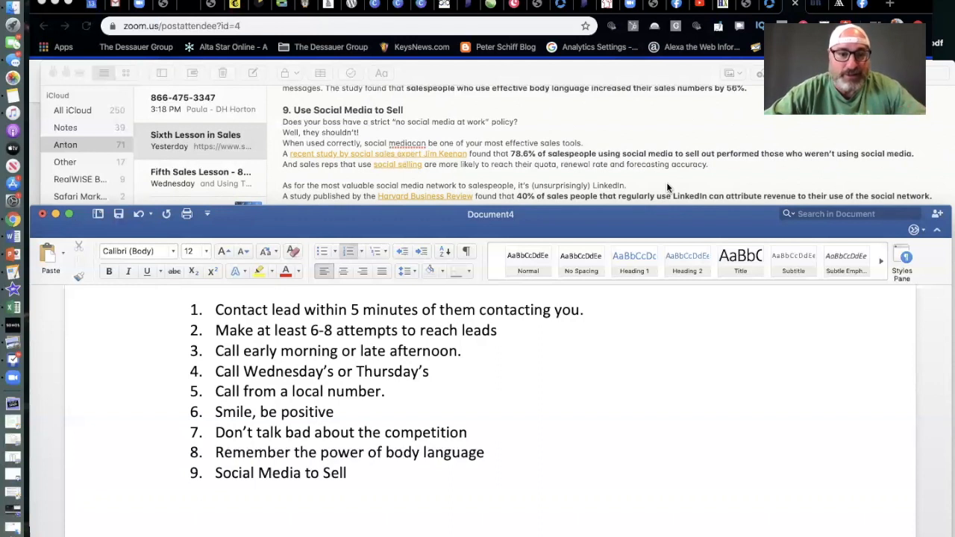
click(349, 472)
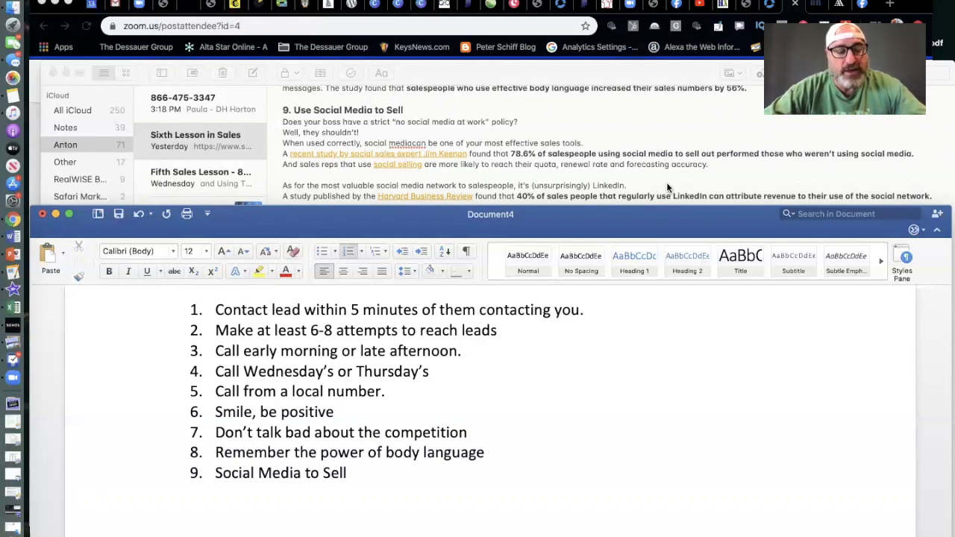
click(351, 473)
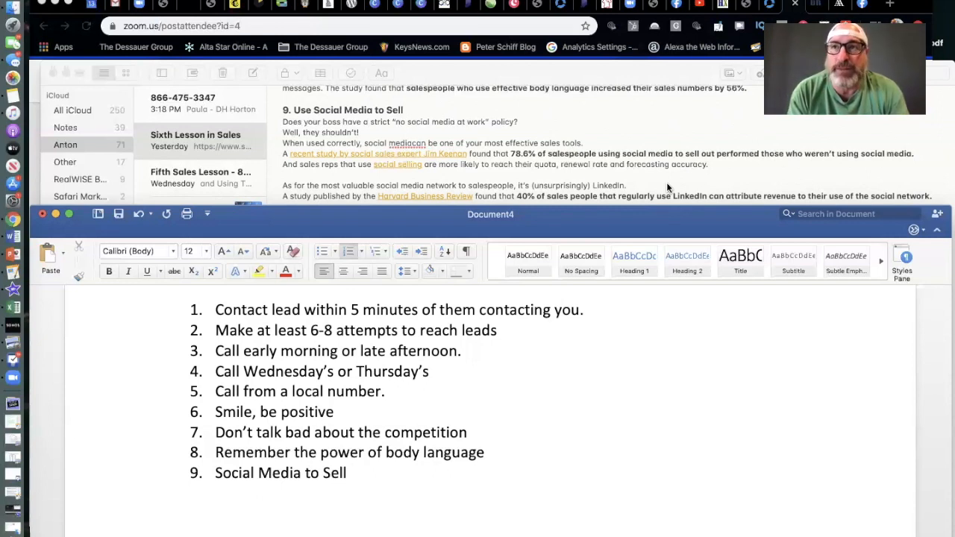
click(350, 471)
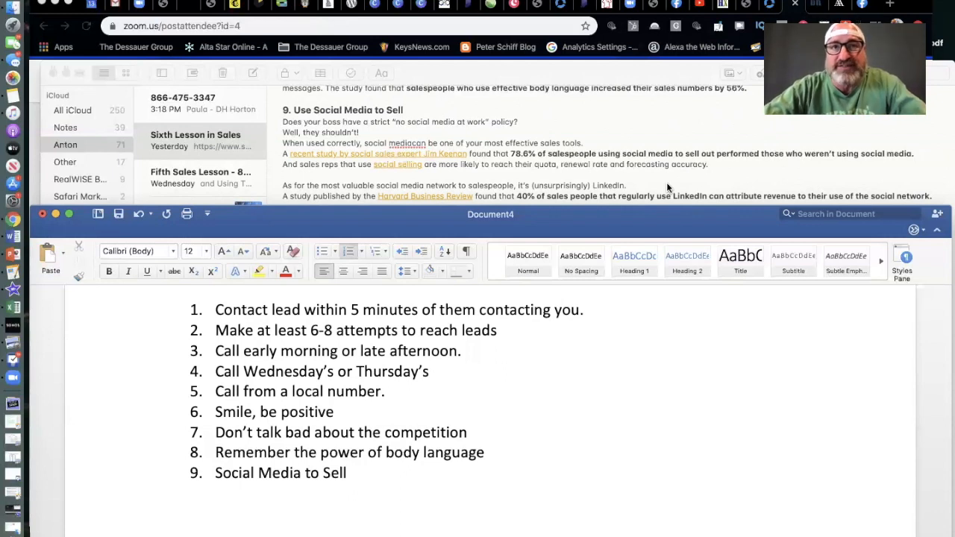
click(346, 471)
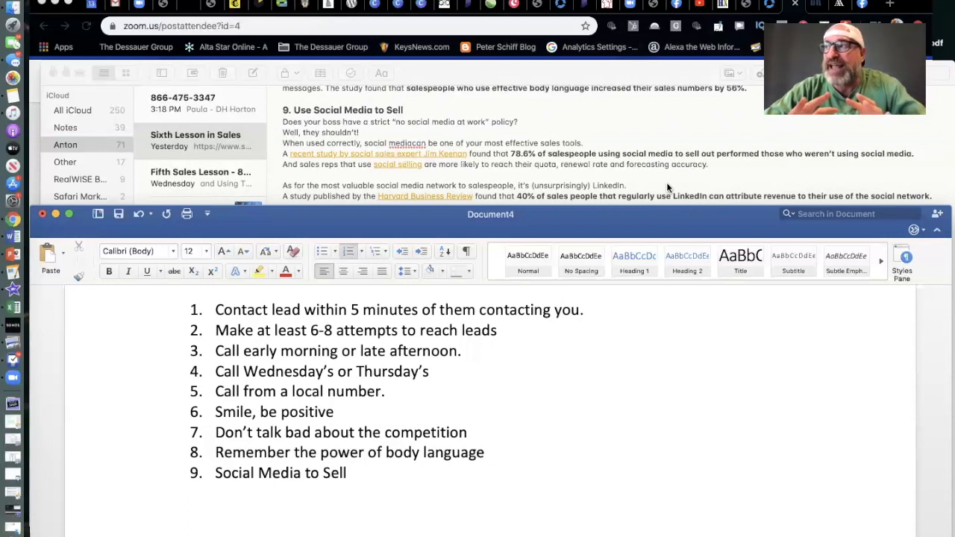
click(347, 472)
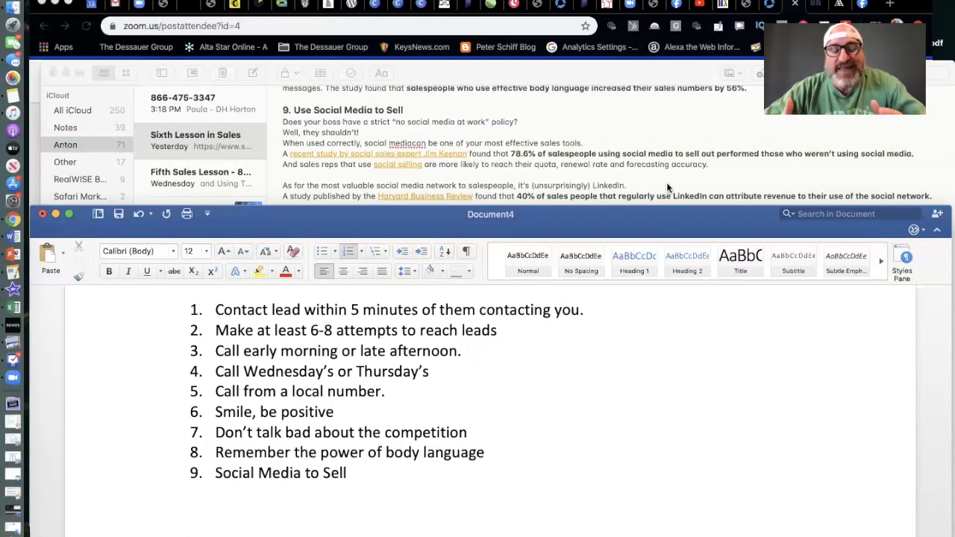
click(350, 472)
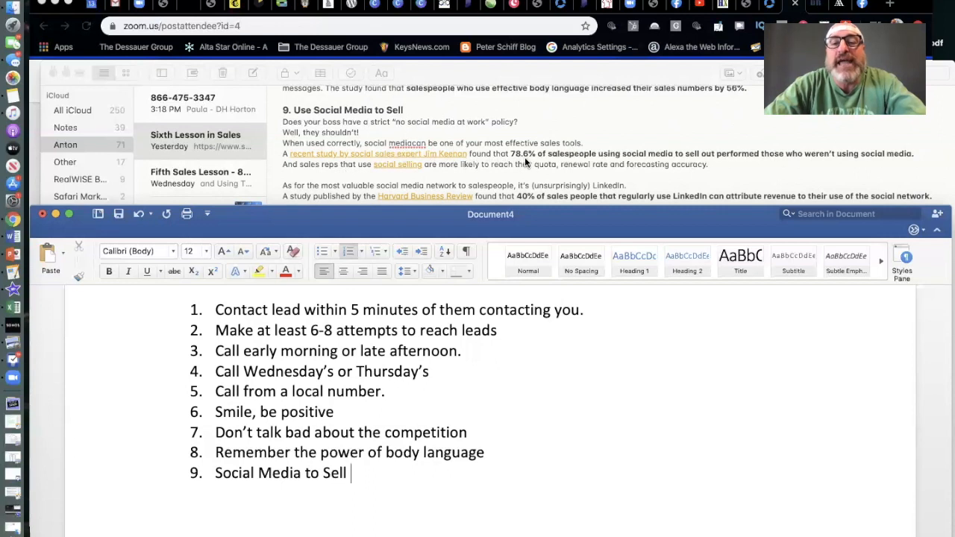
mouse_move(638, 167)
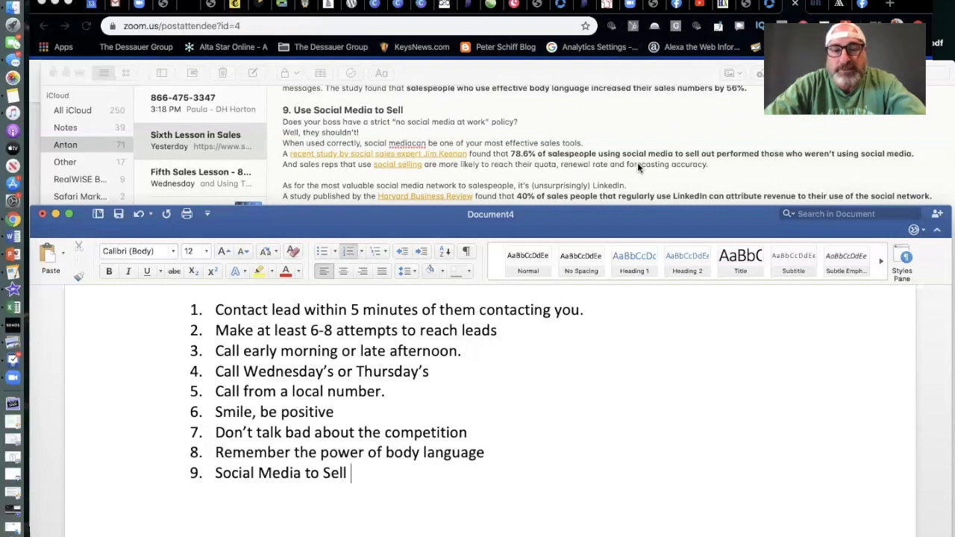
mouse_move(686, 167)
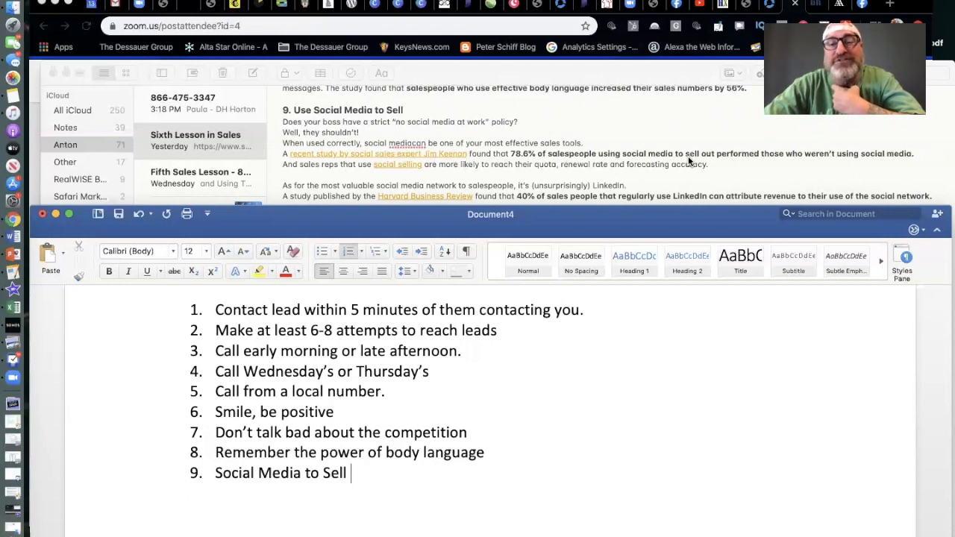
mouse_move(838, 164)
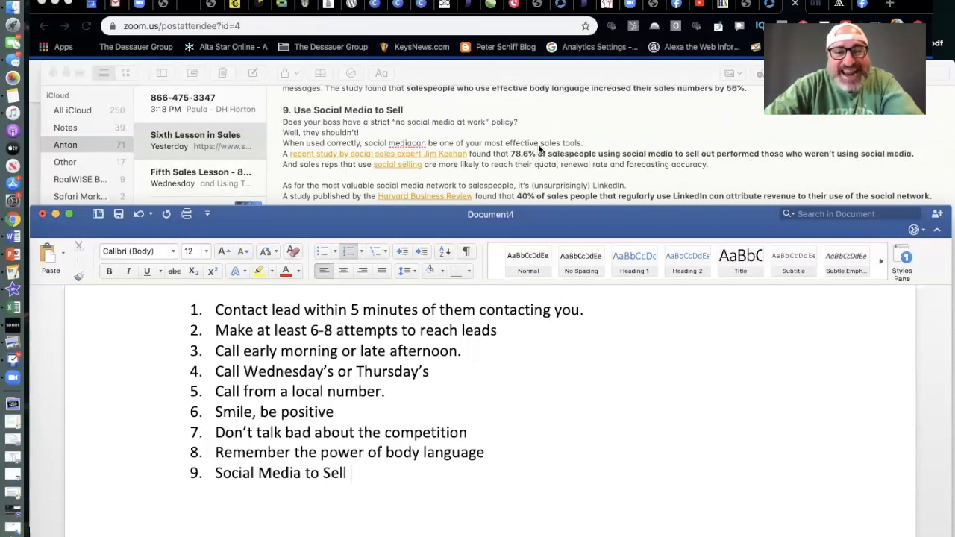
scroll(down, 3)
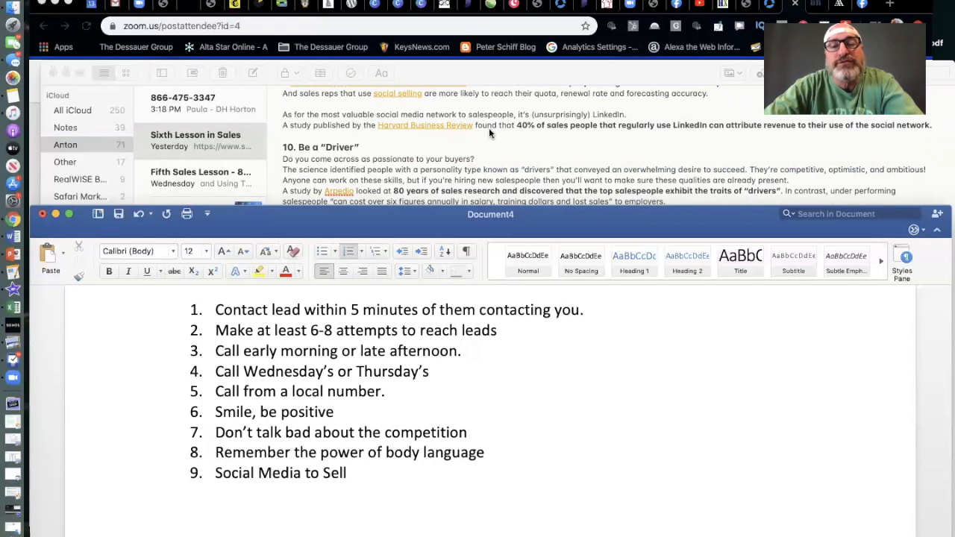
mouse_move(613, 152)
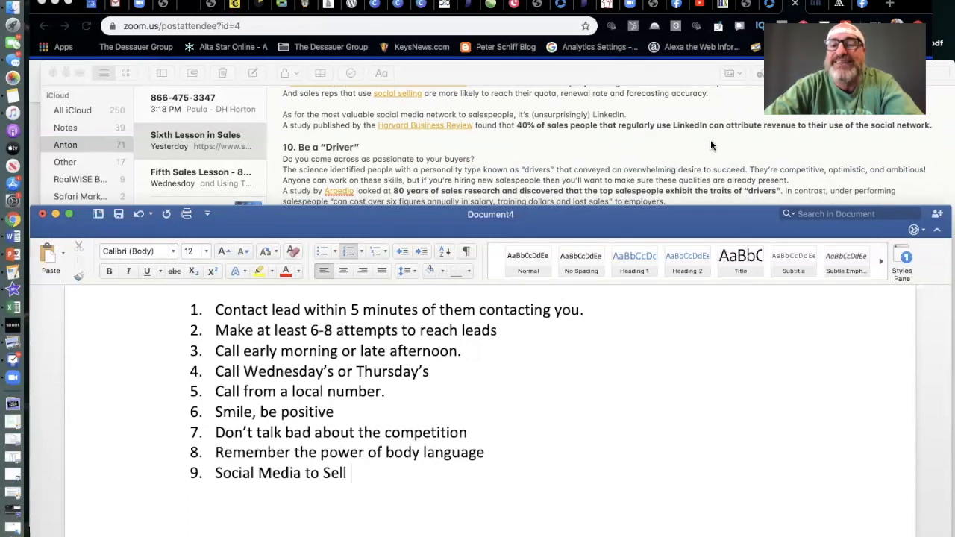
scroll(up, 3)
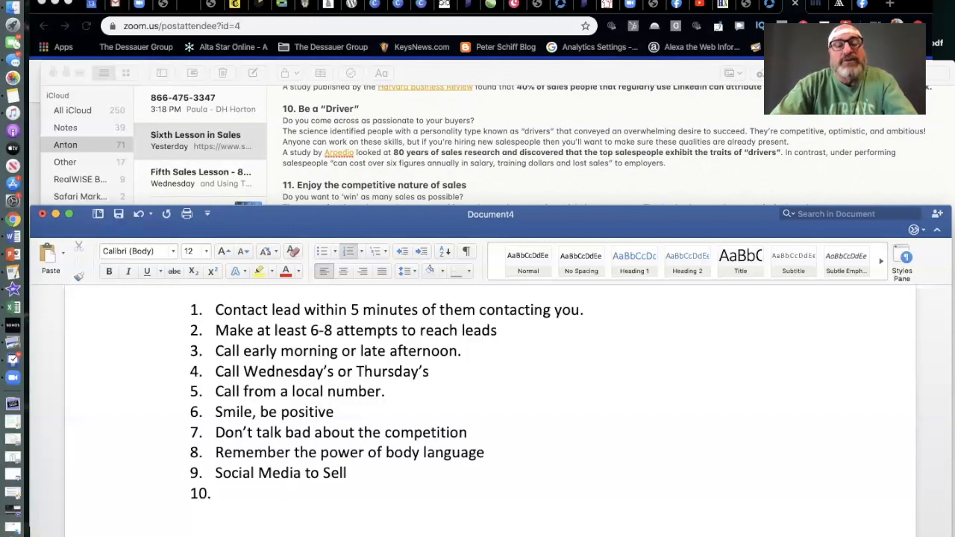
- Write item 10, 'Be the Driver'
text(Be the)
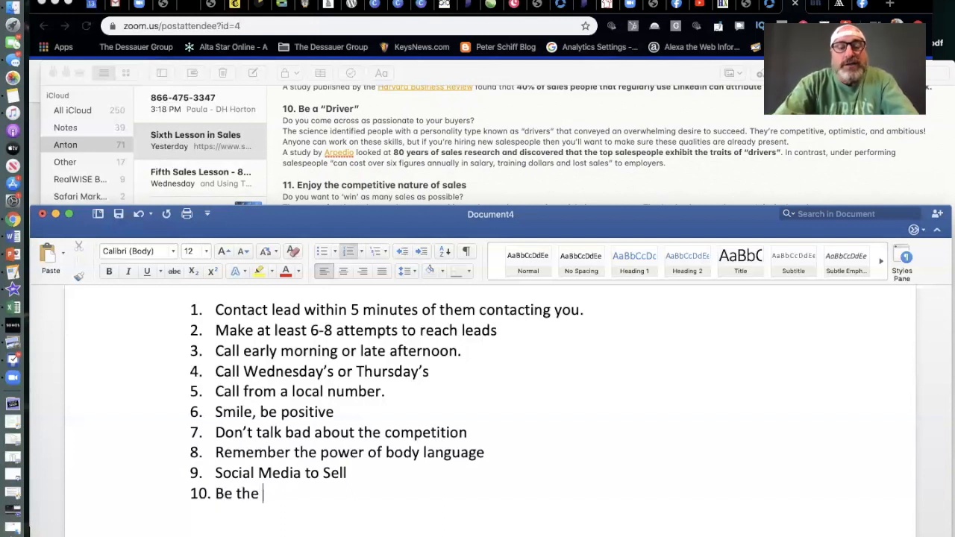
text(Driver)
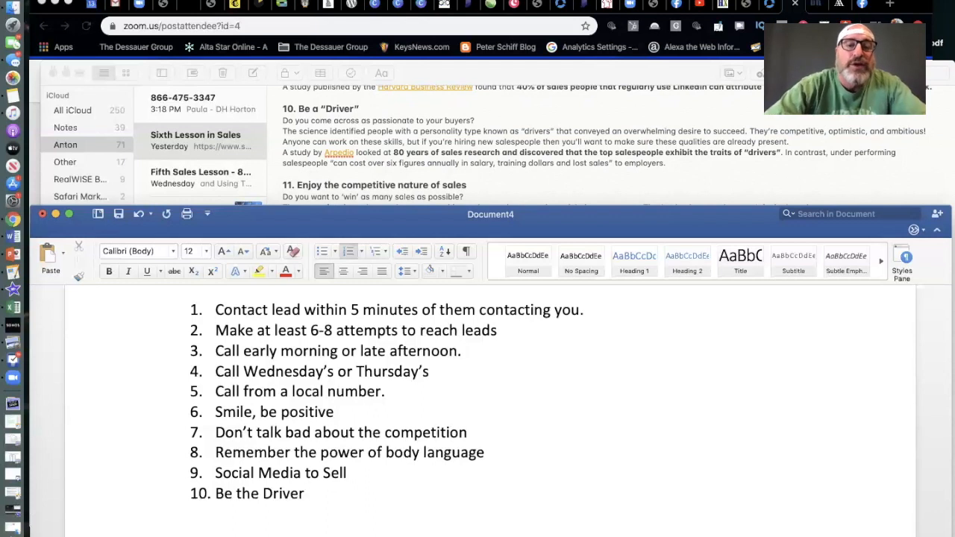
- Scroll the article notes to find technique 11 after Be the Driver
scroll(down, 3)
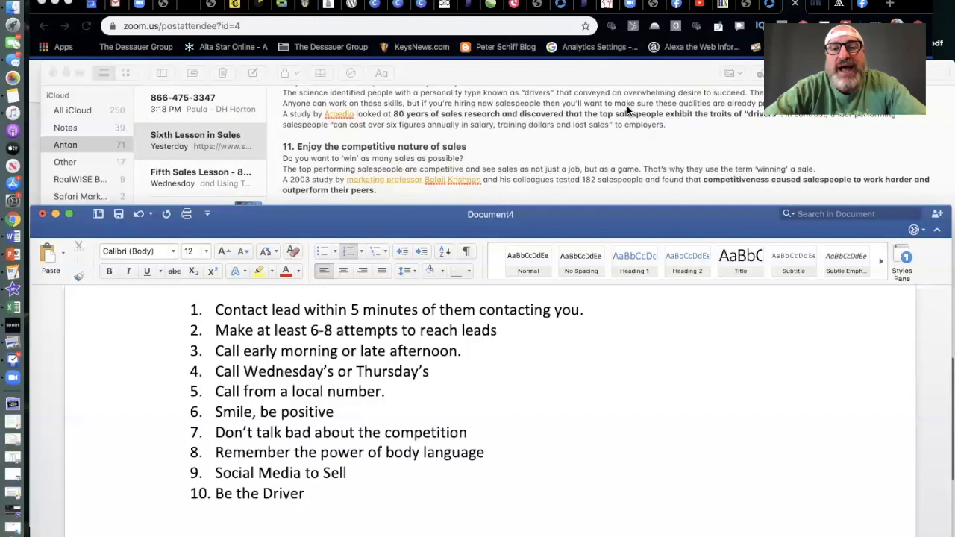
mouse_move(588, 149)
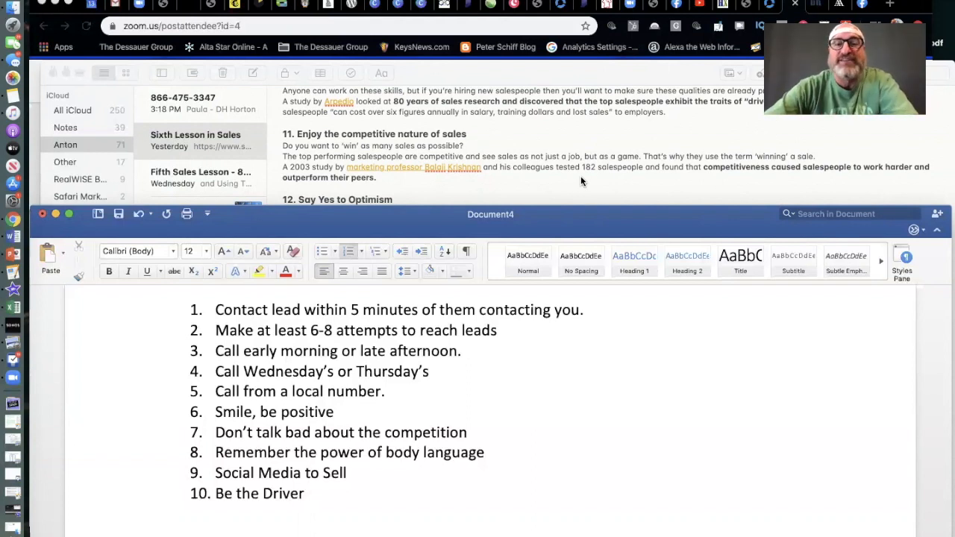
scroll(up, 3)
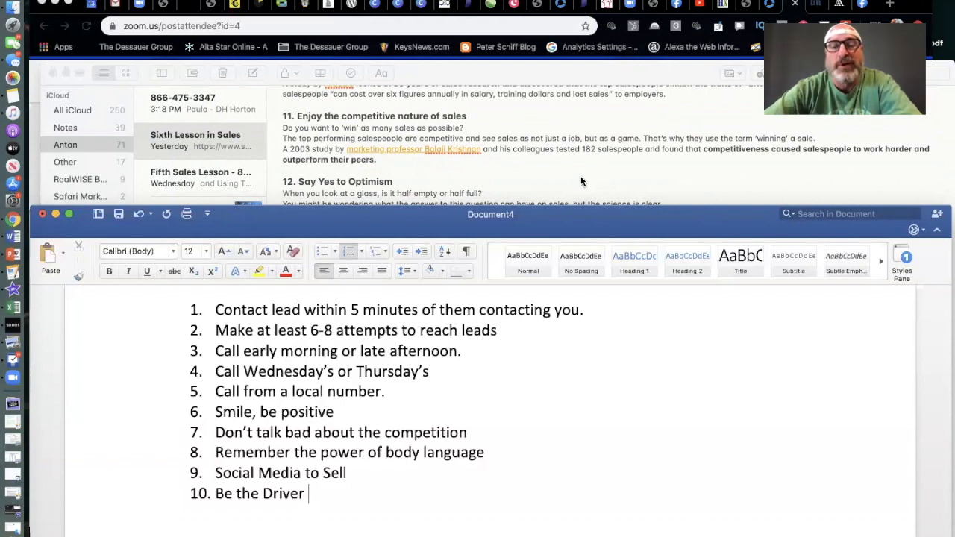
mouse_move(510, 182)
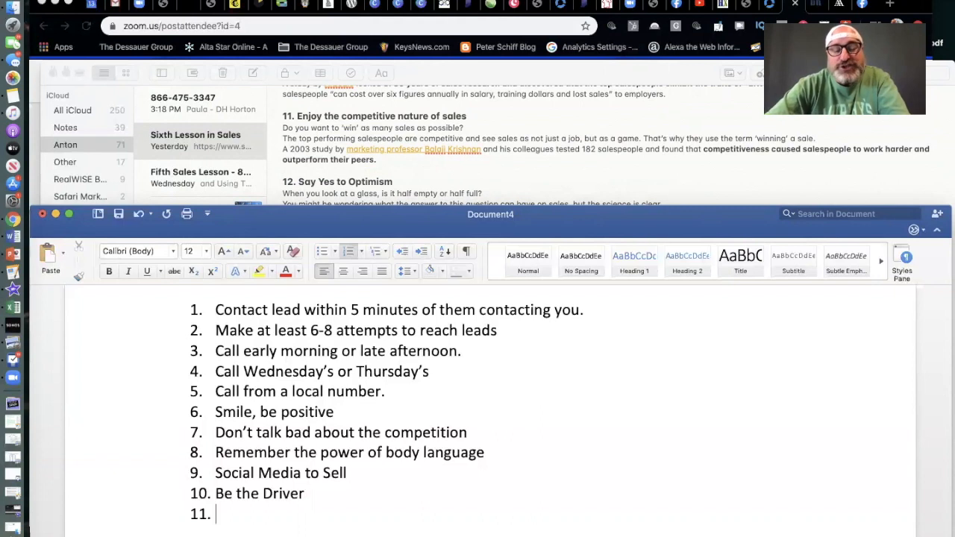
text(Comp)
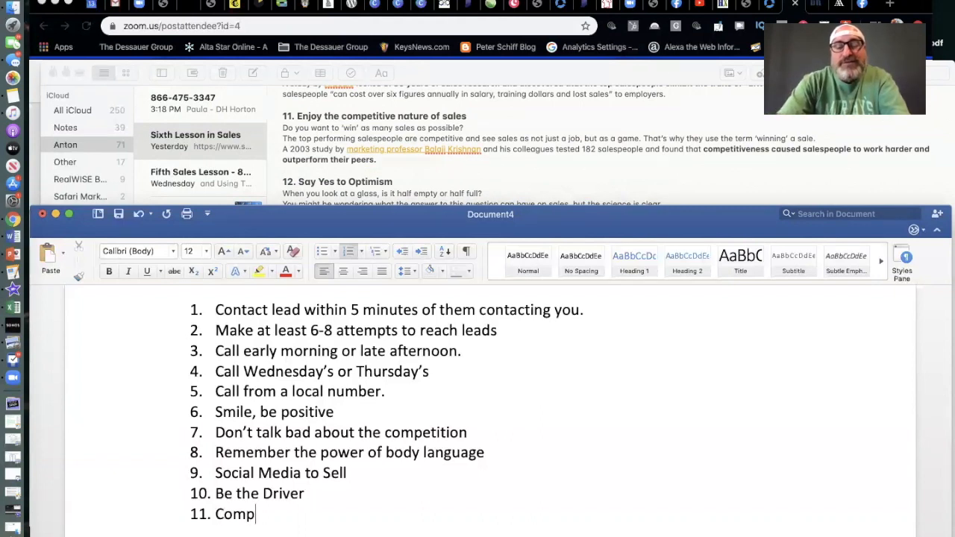
text(etitive)
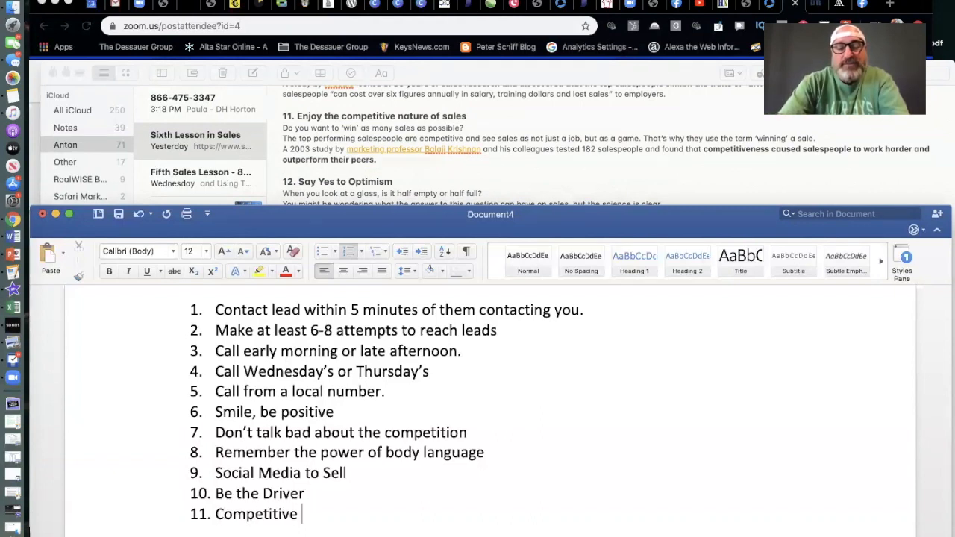
text(nature)
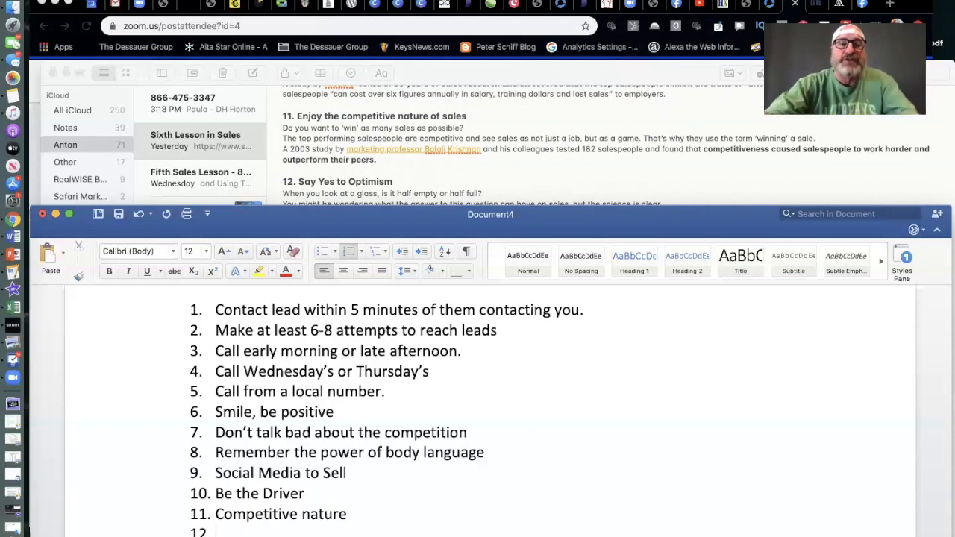
mouse_move(544, 175)
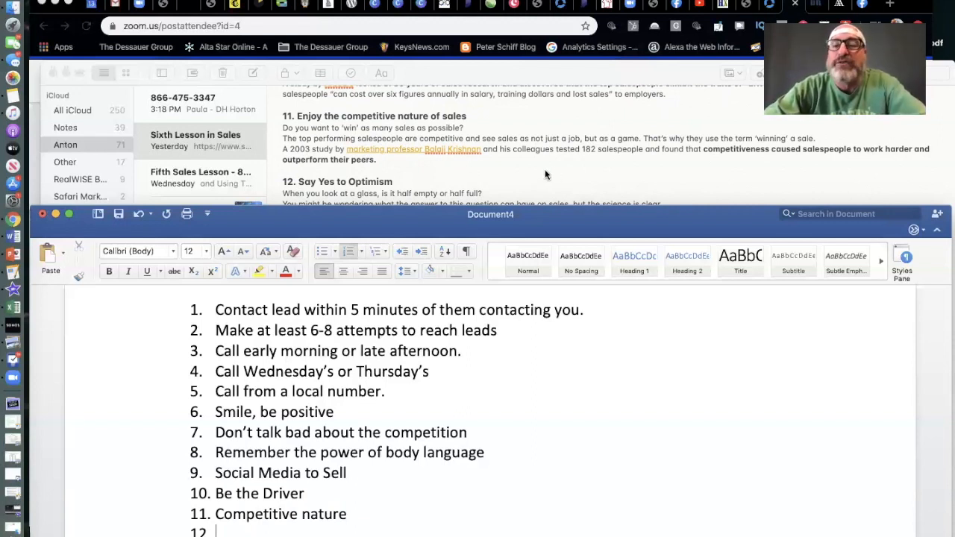
mouse_move(538, 174)
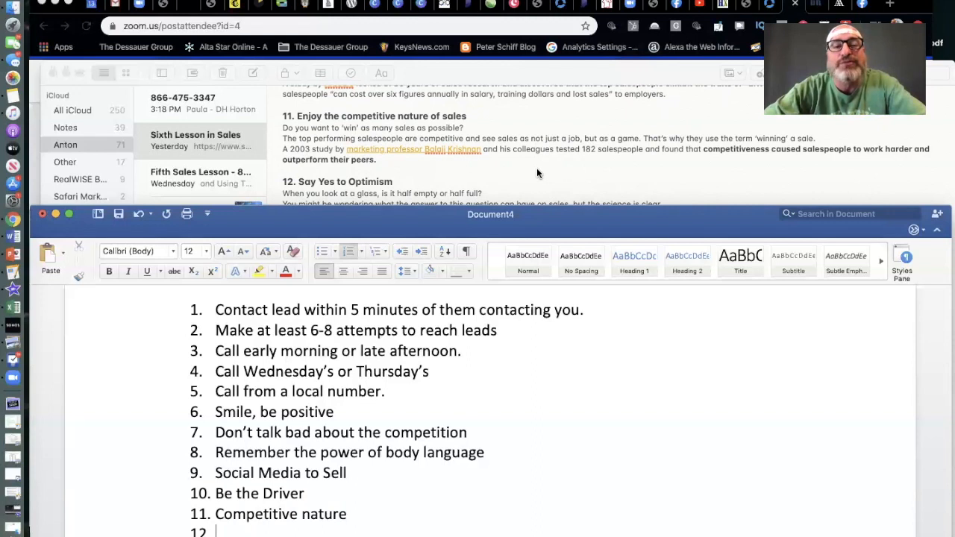
mouse_move(436, 170)
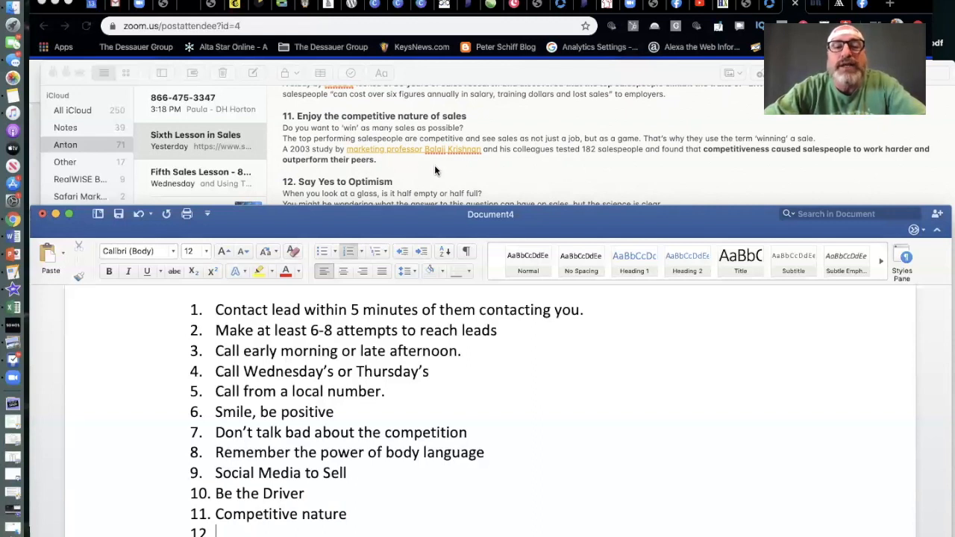
mouse_move(464, 161)
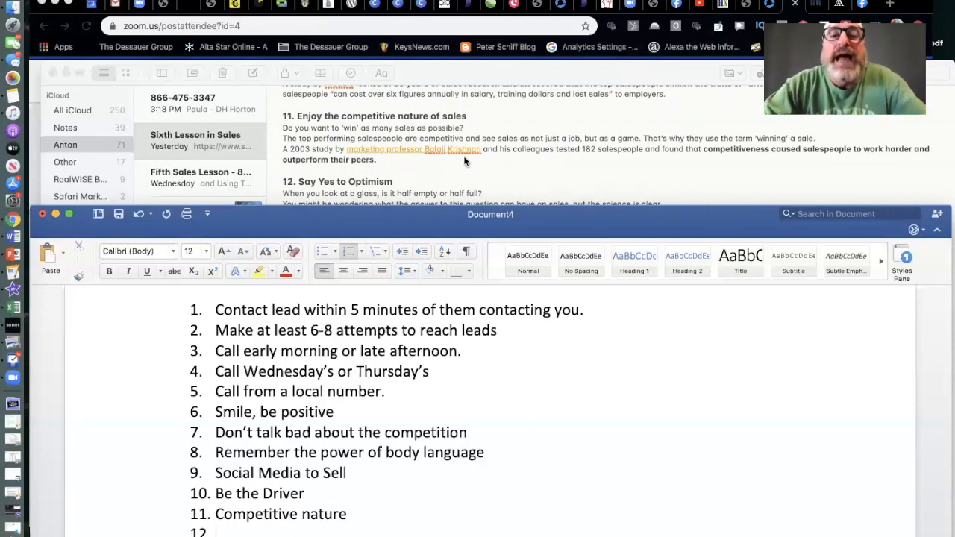
mouse_move(597, 165)
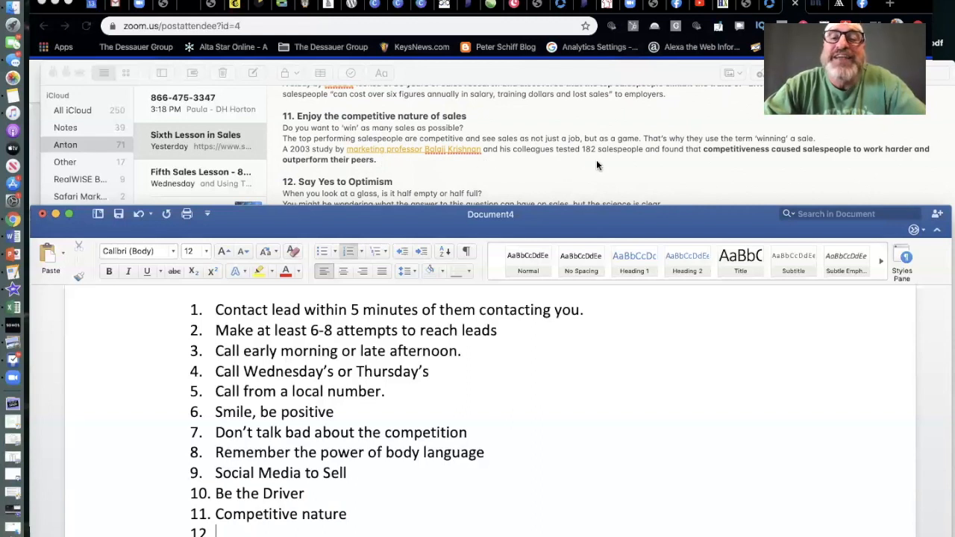
mouse_move(638, 164)
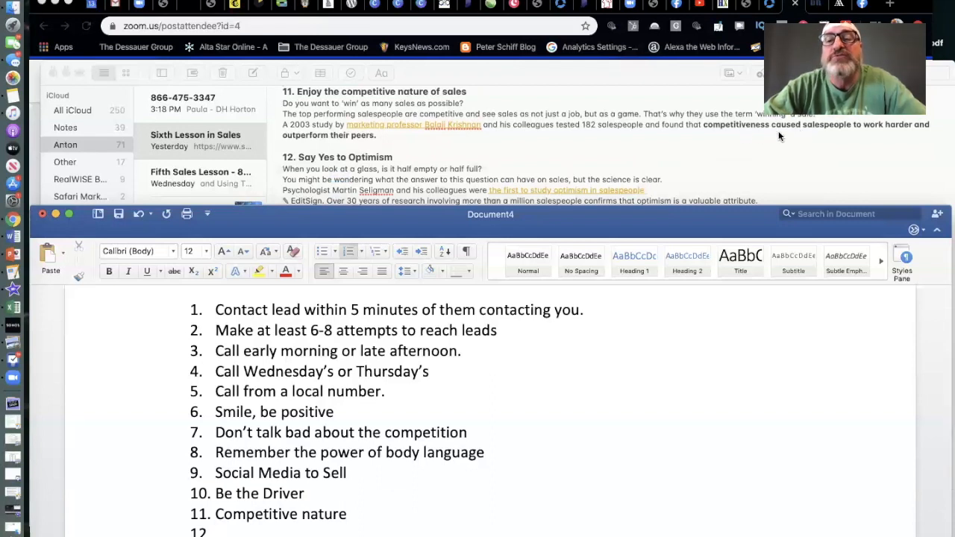
scroll(down, 3)
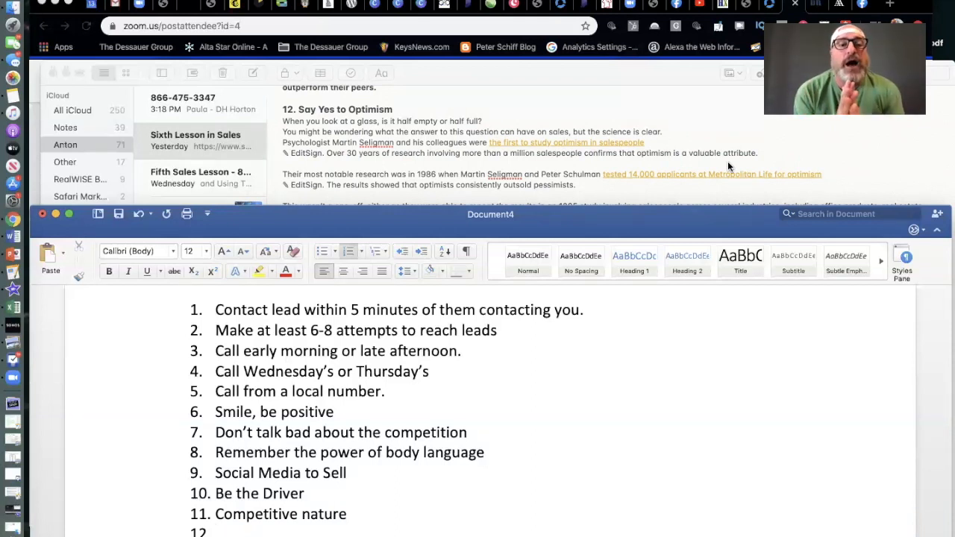
- Enter 'Optimism' as item 12 of the sales techniques list
text(O)
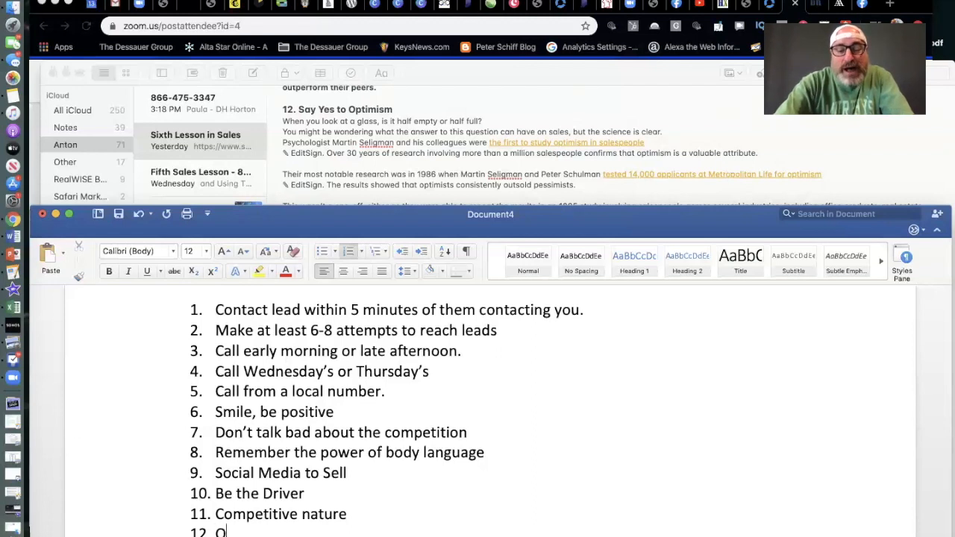
text(ptimism)
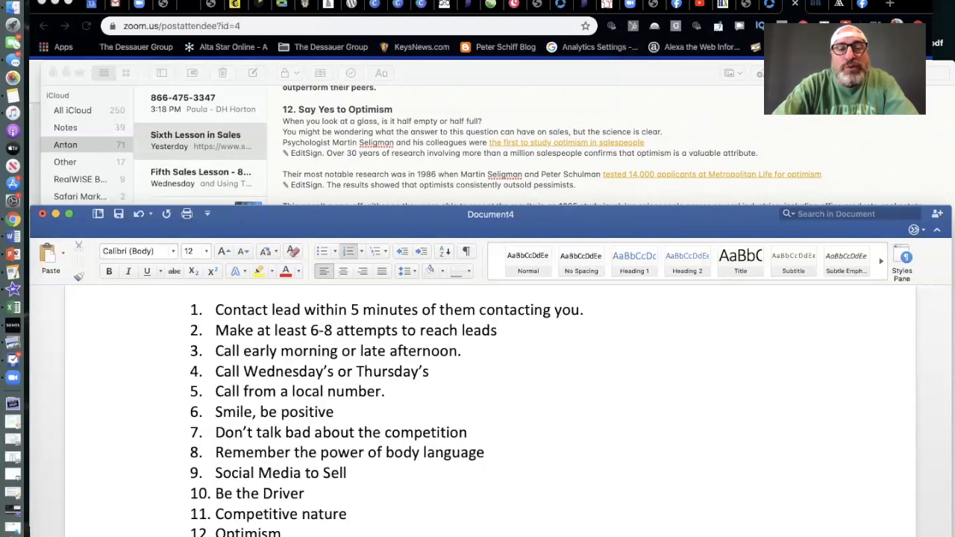
mouse_move(674, 195)
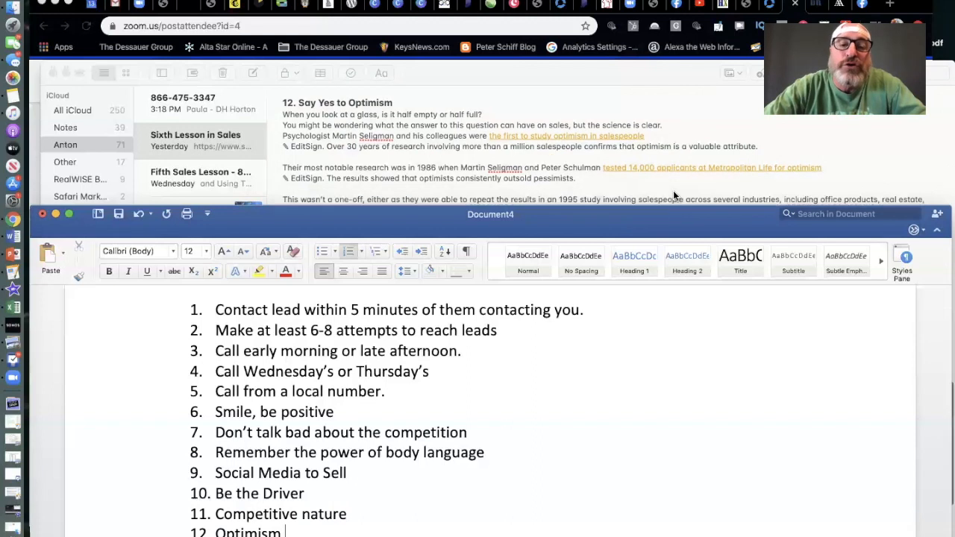
scroll(down, 3)
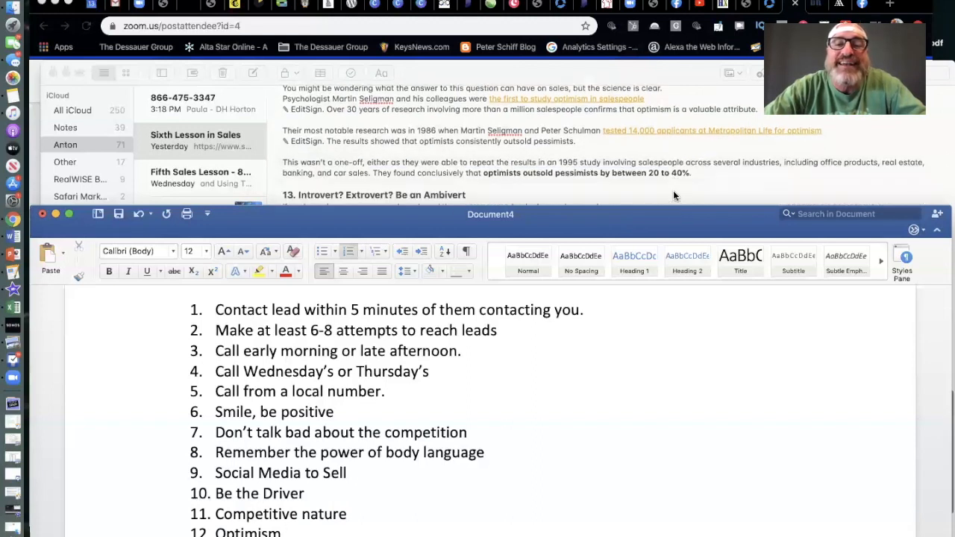
scroll(up, 3)
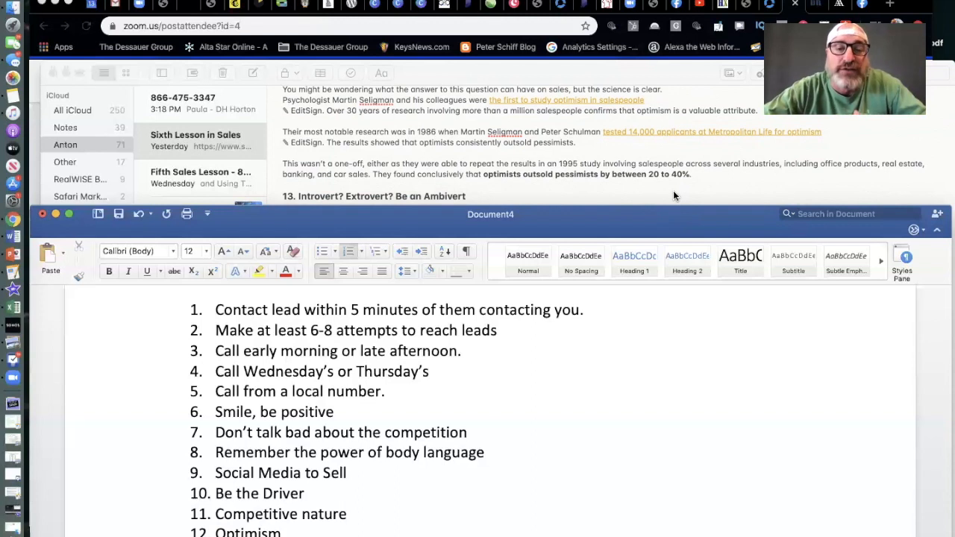
mouse_move(504, 180)
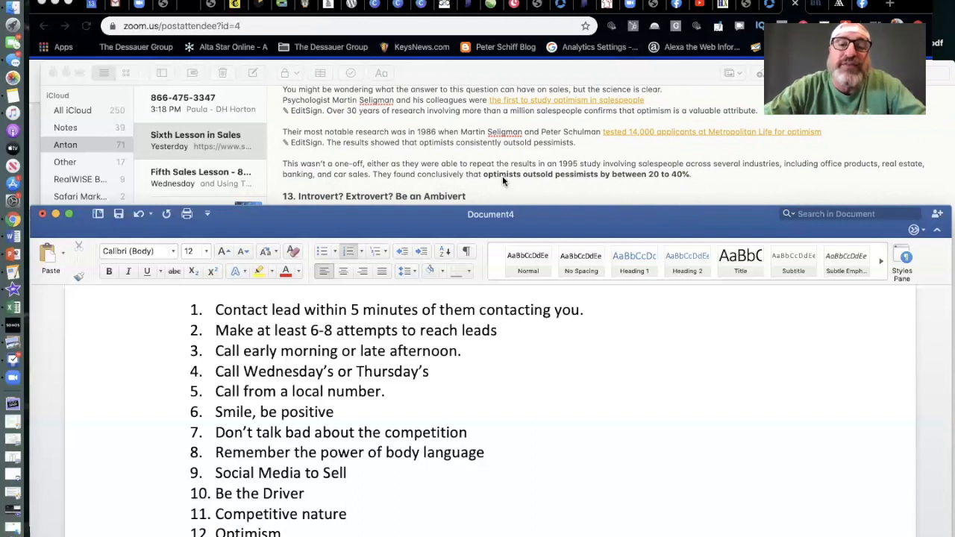
mouse_move(604, 185)
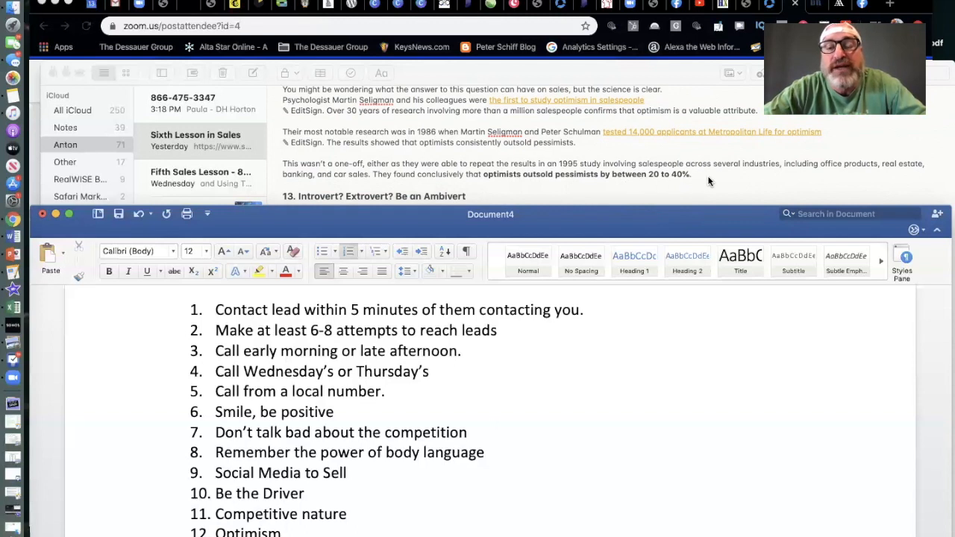
scroll(down, 3)
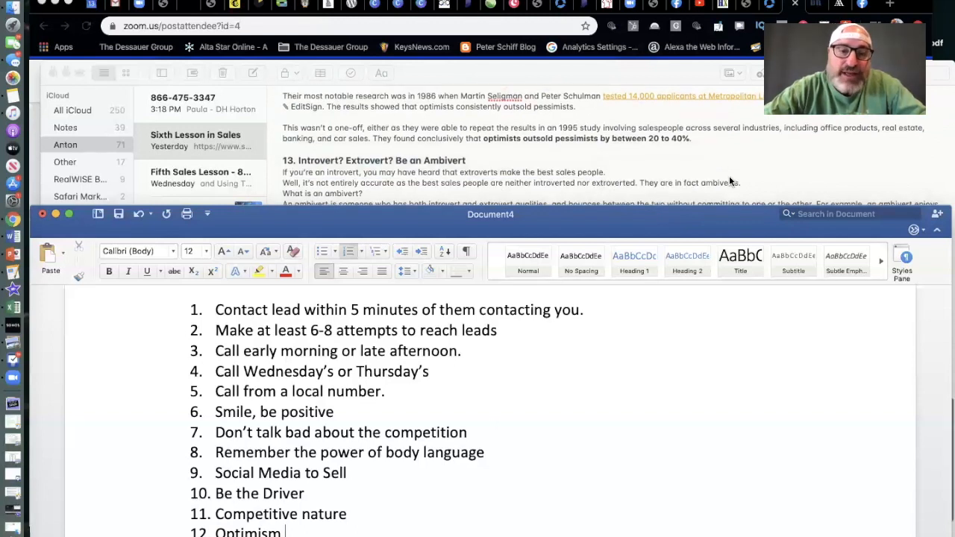
scroll(down, 3)
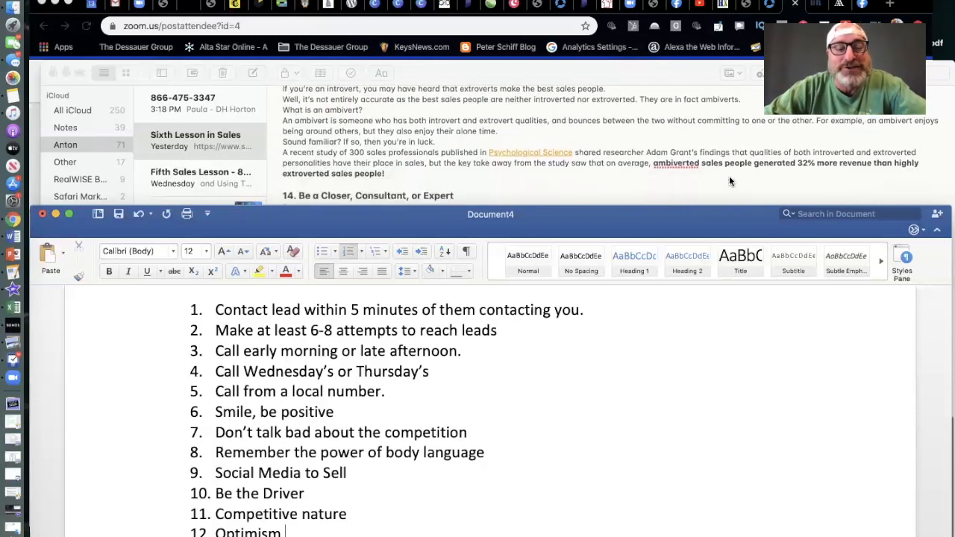
- Write 'Introvert' at item 13, then erase it as the wrong word
scroll(up, 3)
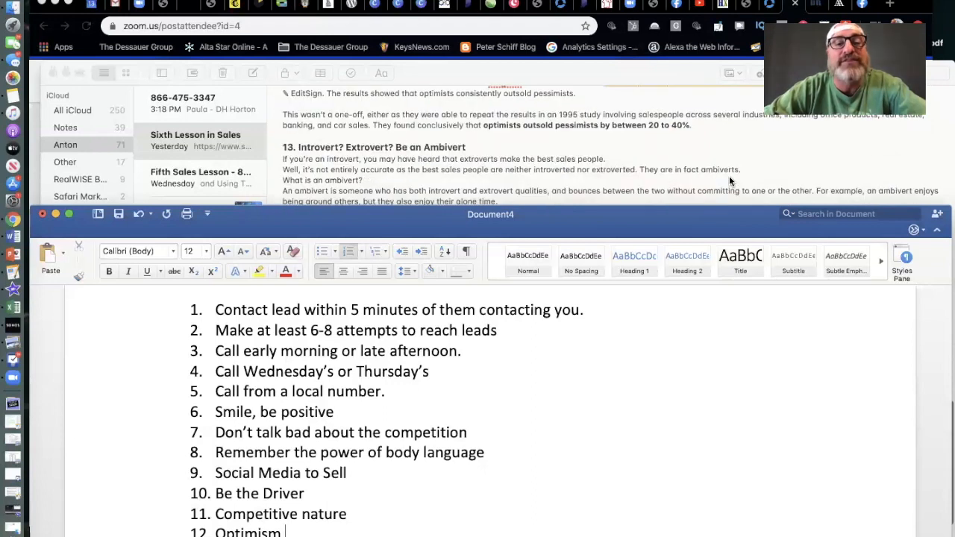
scroll(down, 3)
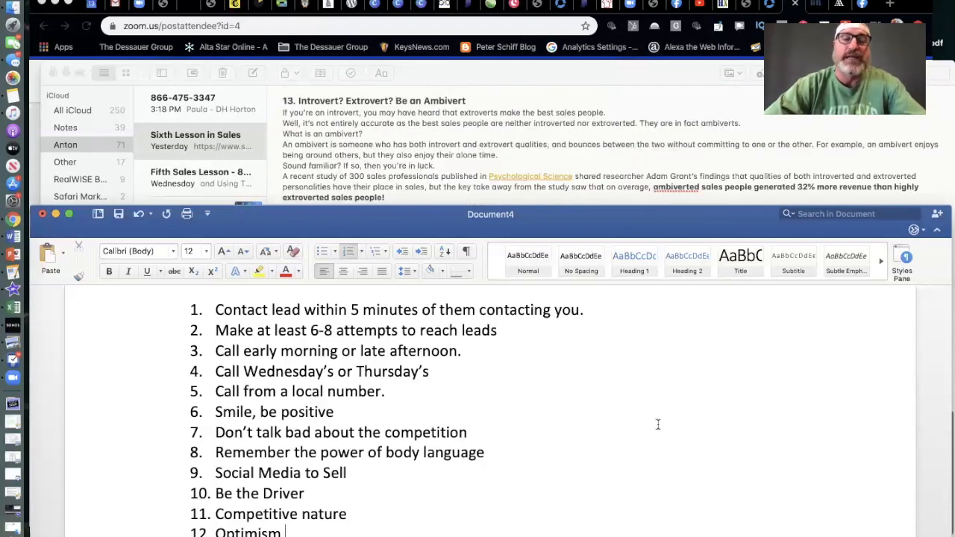
scroll(down, 3)
text(13.)
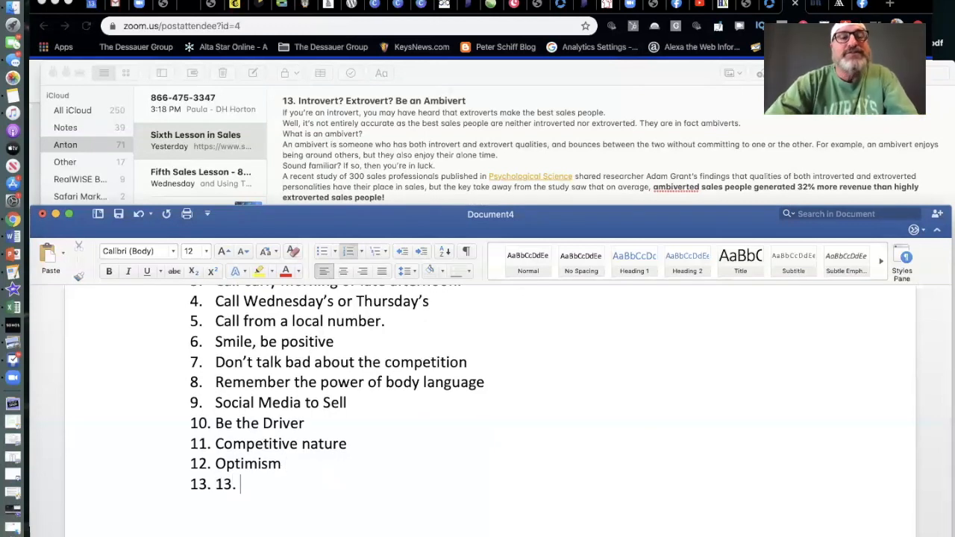
text(Intro)
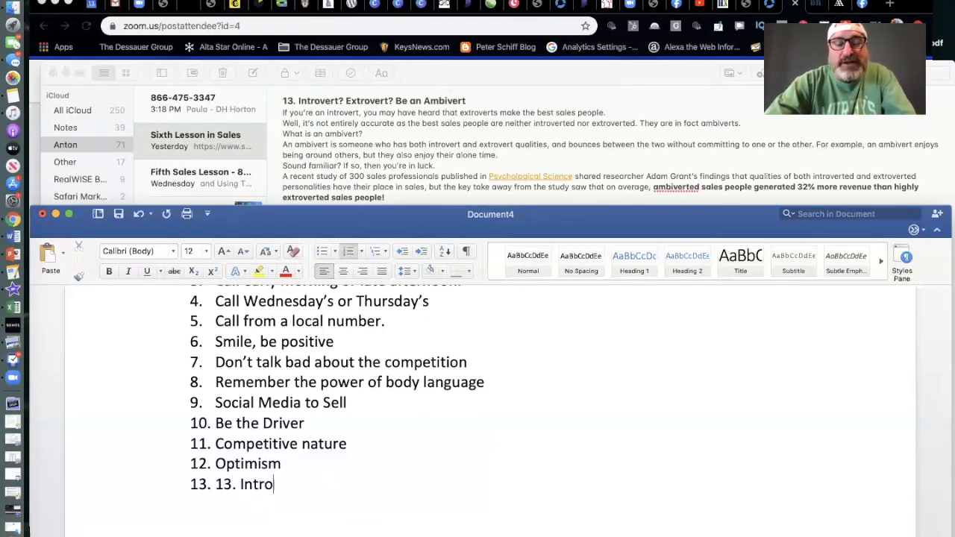
text(vert)
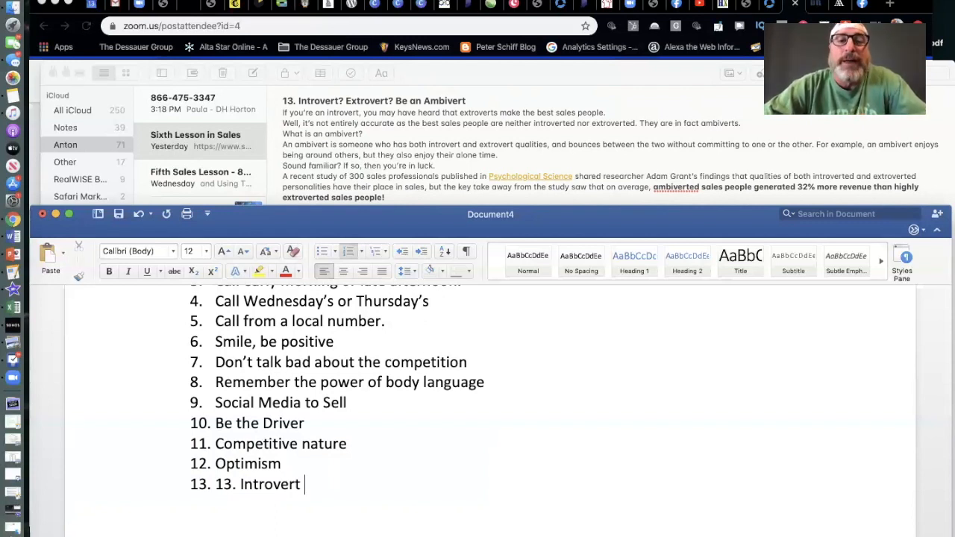
key(Backspace)
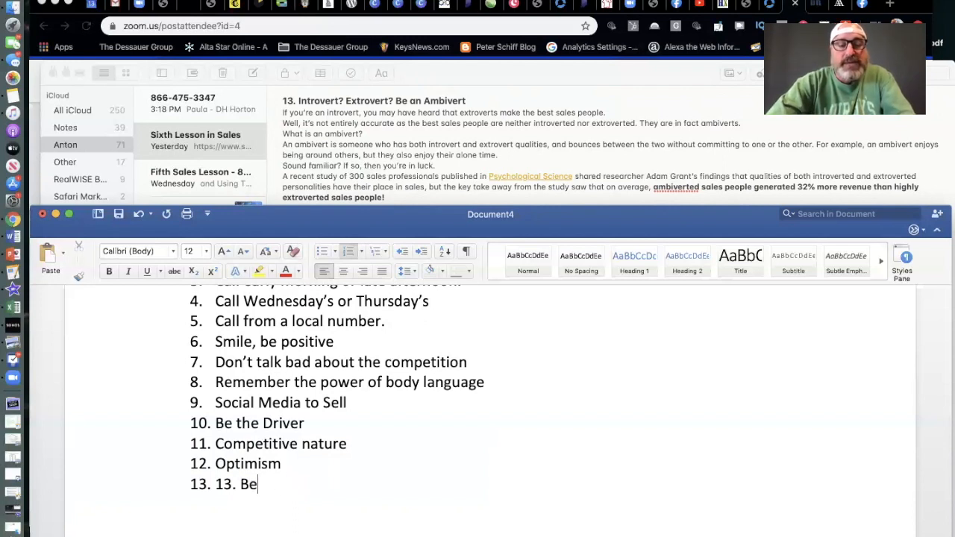
- Make item 13 read 'Be Ambivert' and remove the stray duplicate number
text(Am)
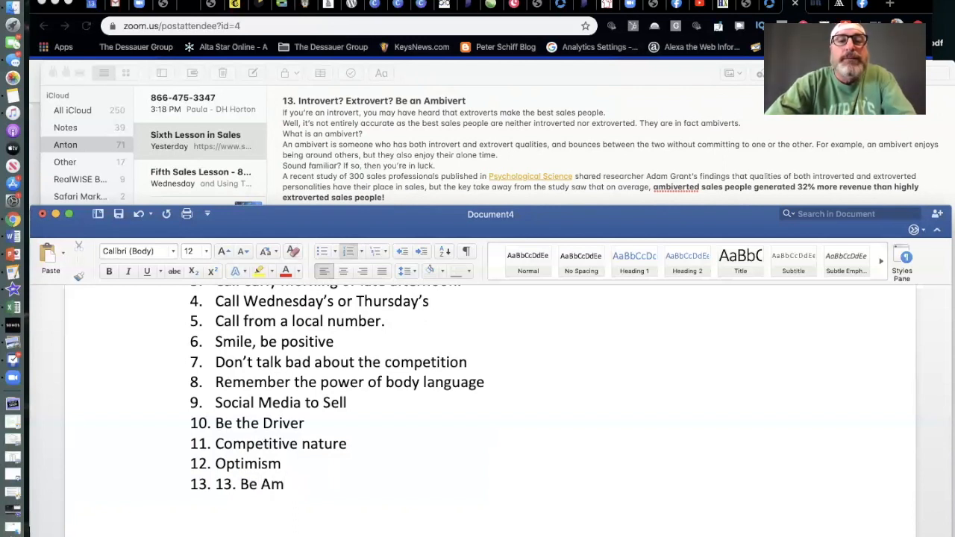
text(bivert)
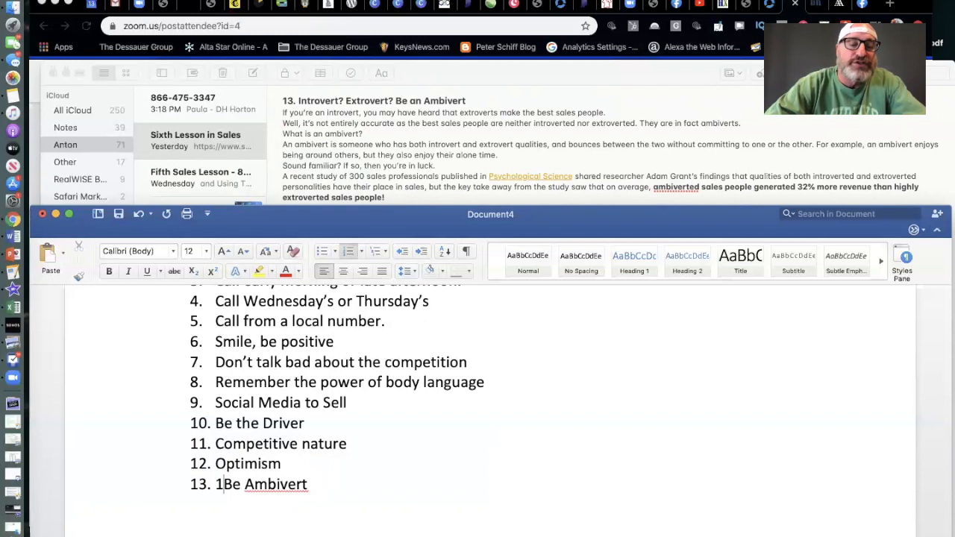
key(Backspace)
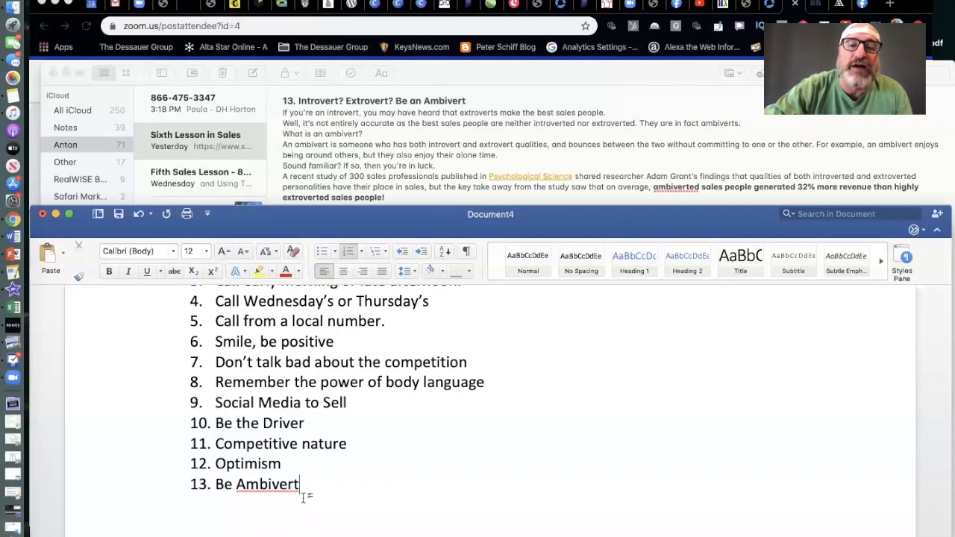
mouse_move(623, 170)
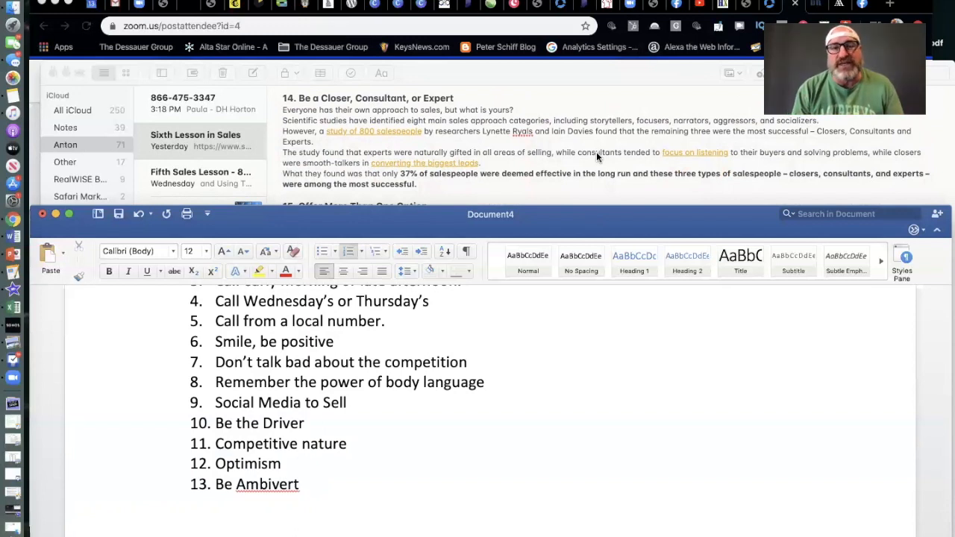
- Place the insertion point at the end of 'Be Ambivert' to start item 14
click(298, 483)
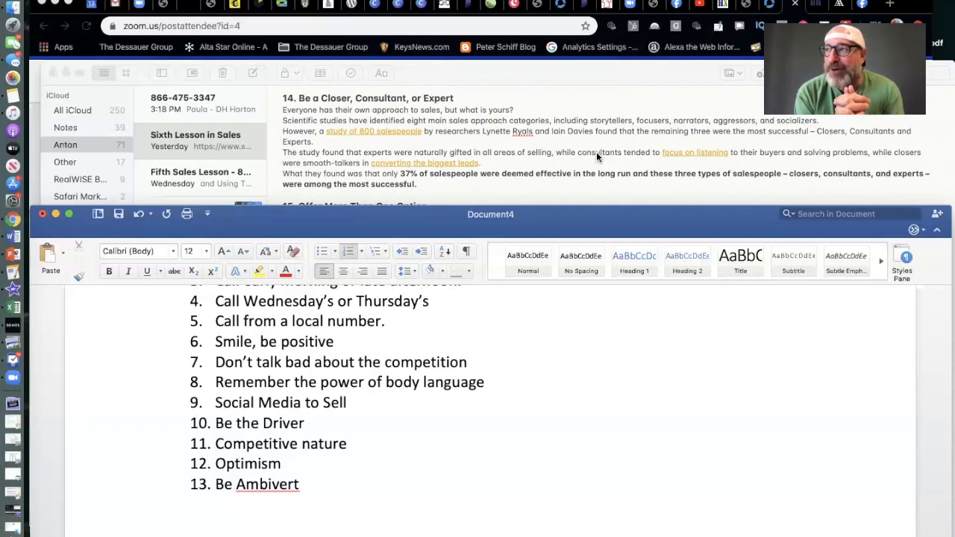
click(298, 483)
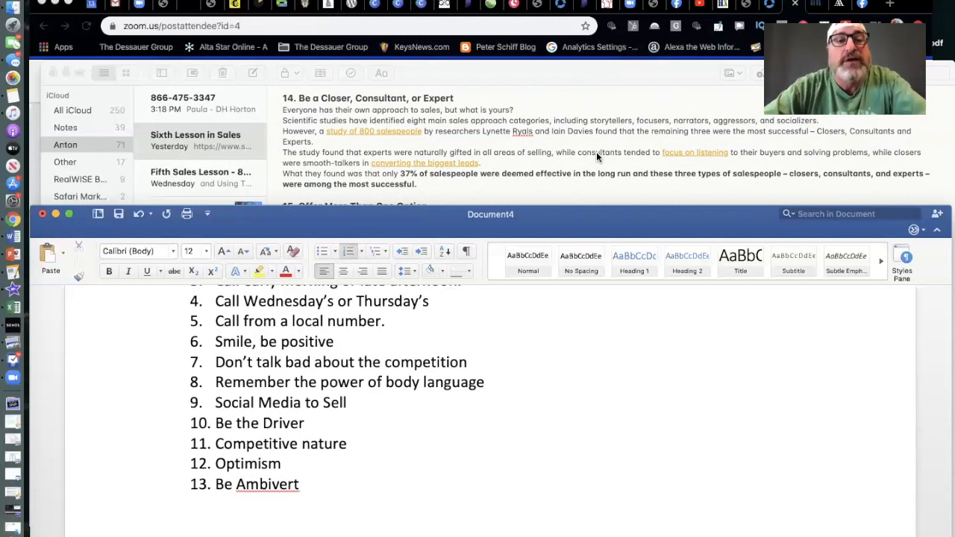
click(300, 484)
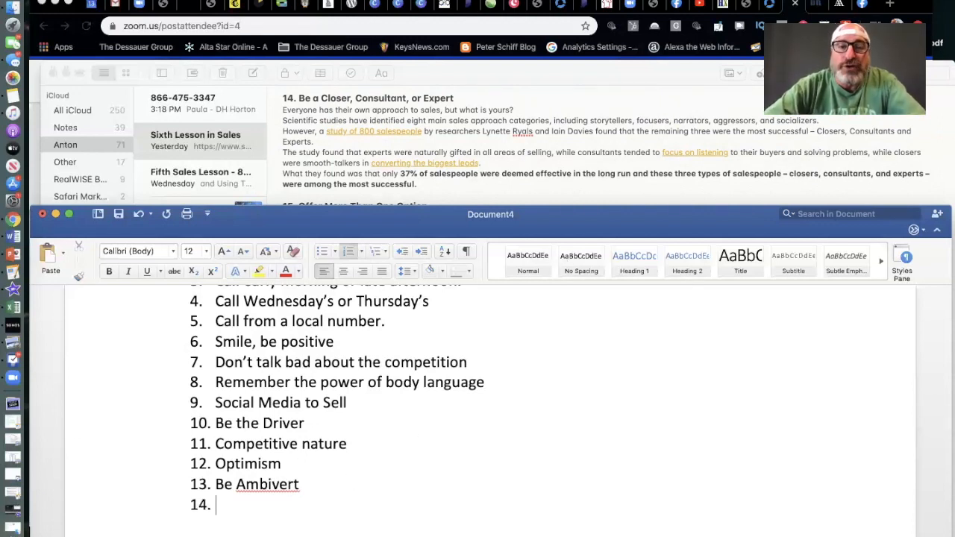
- Enter 'Be a closer, consultant or expert' as item 14
text(B)
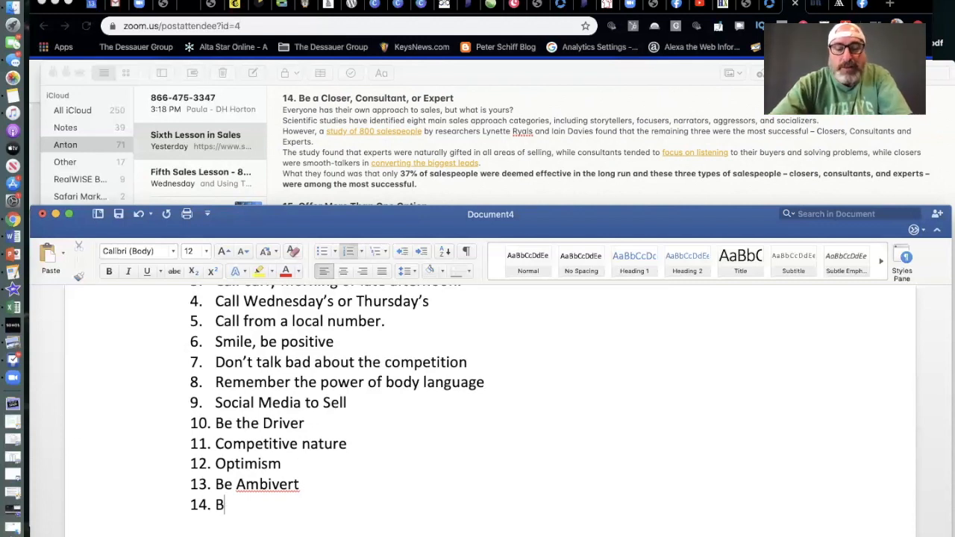
text(e a closer, consu)
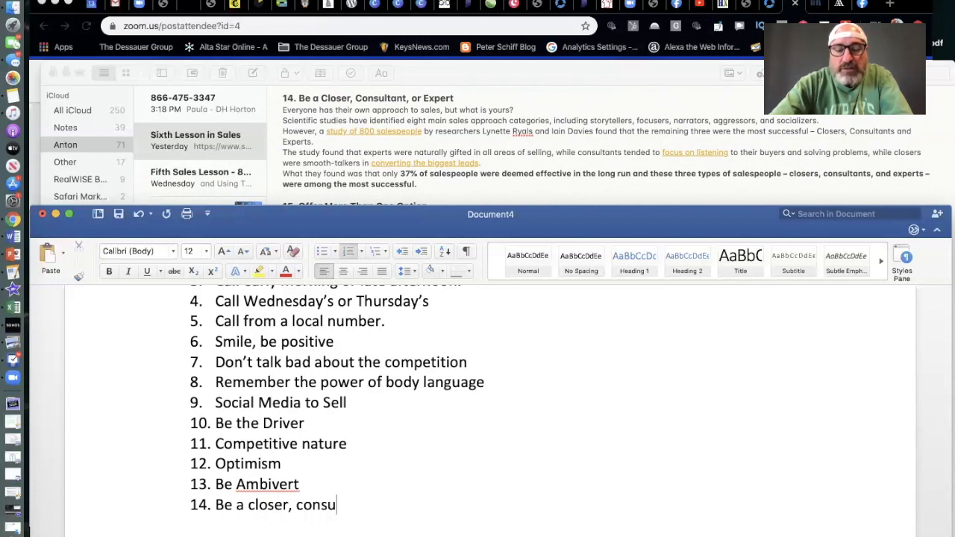
text(ltant o)
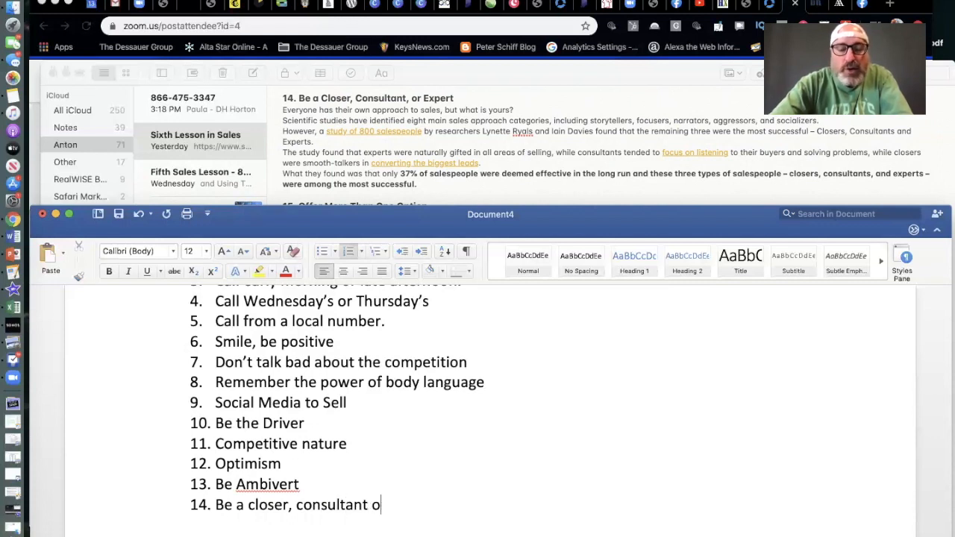
text(r expert)
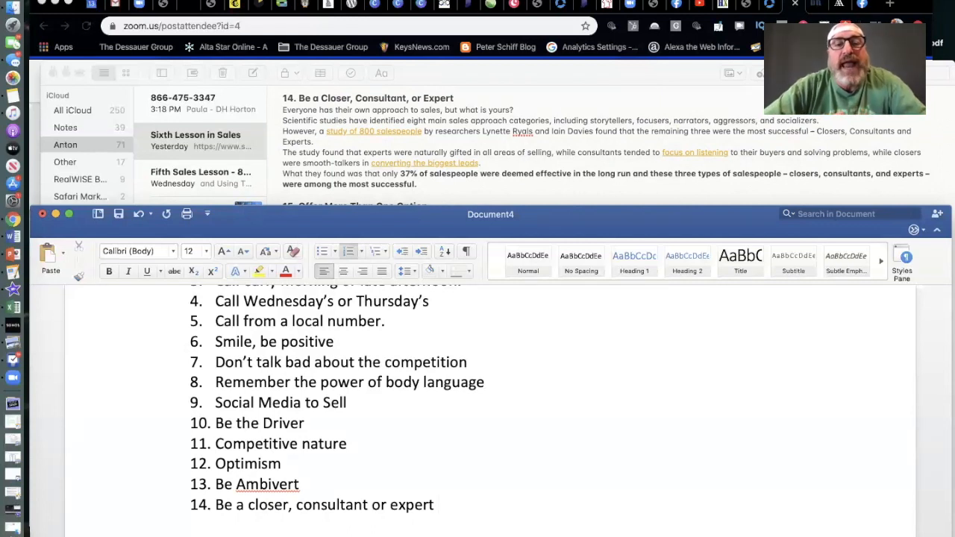
click(439, 504)
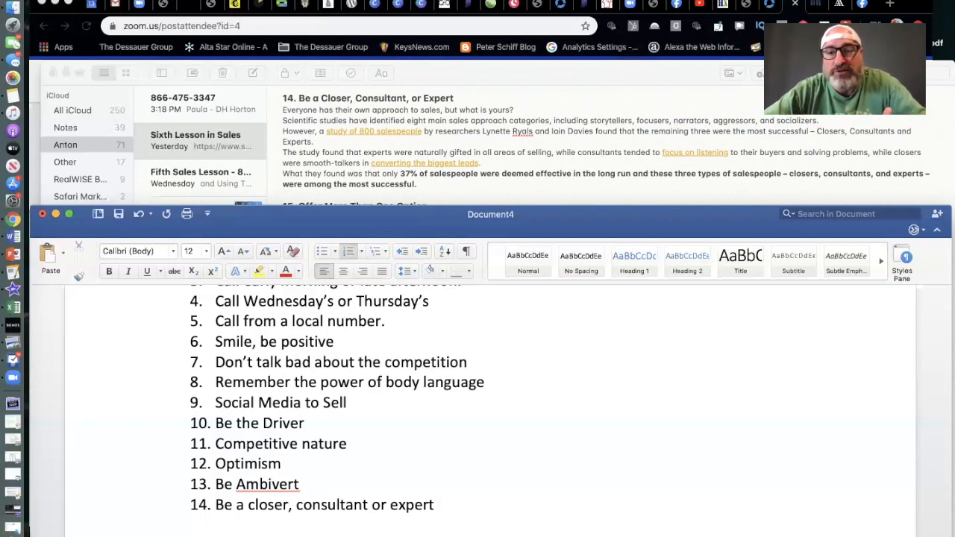
click(439, 505)
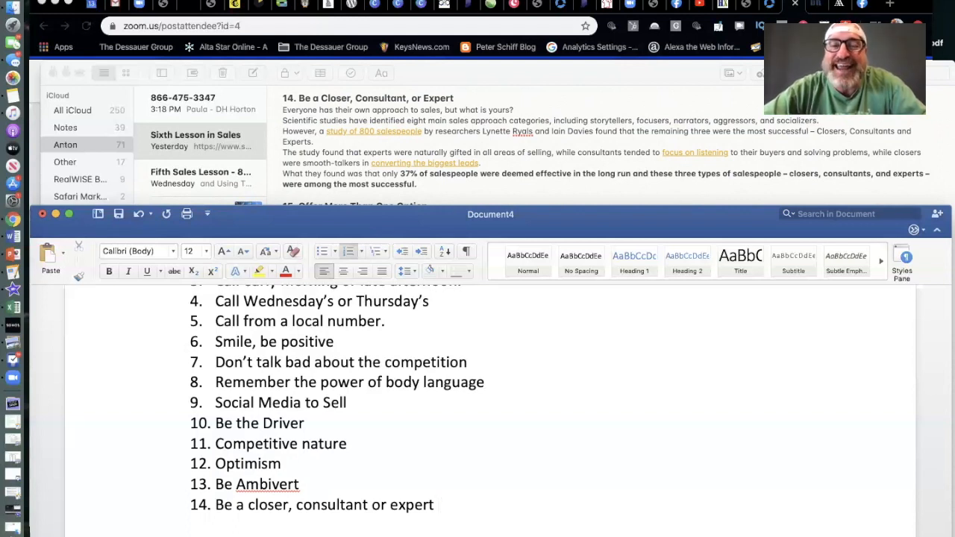
click(438, 504)
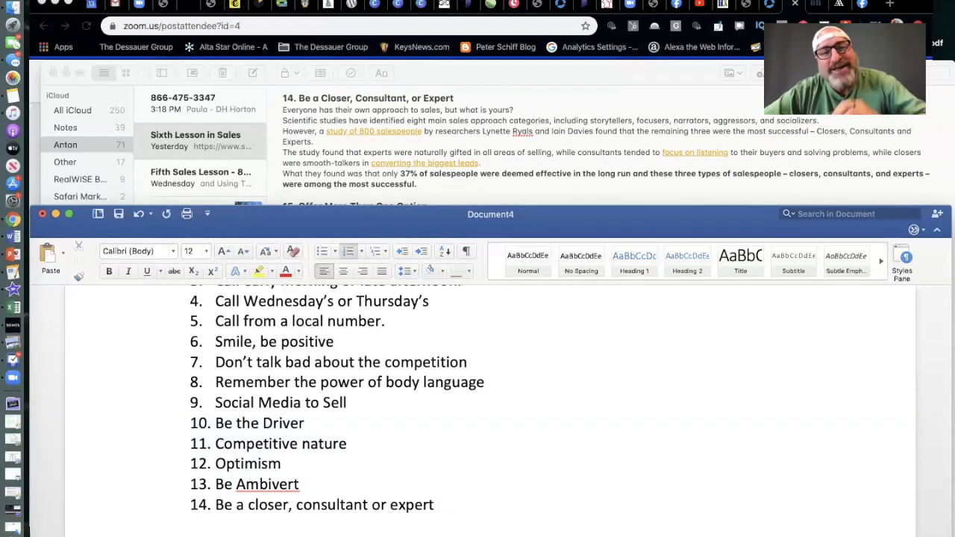
click(436, 504)
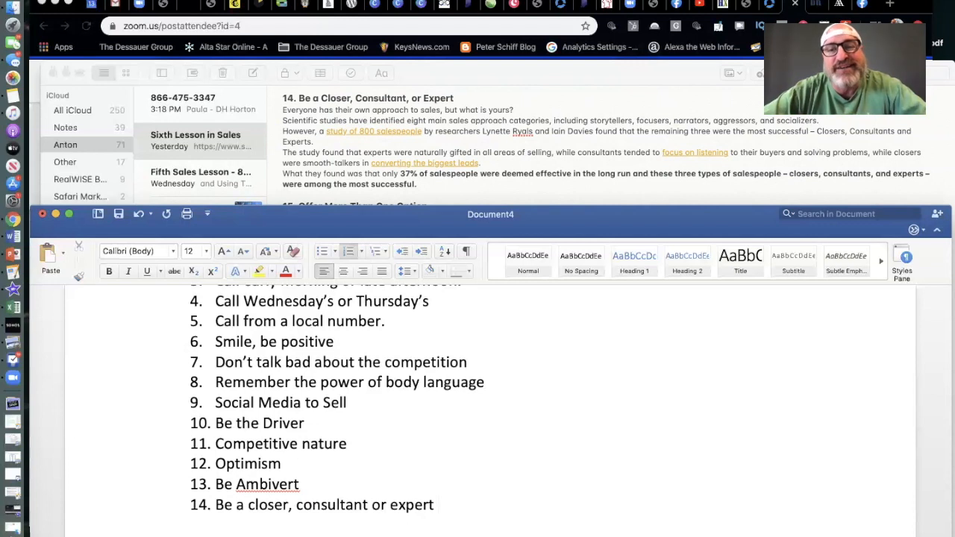
click(438, 504)
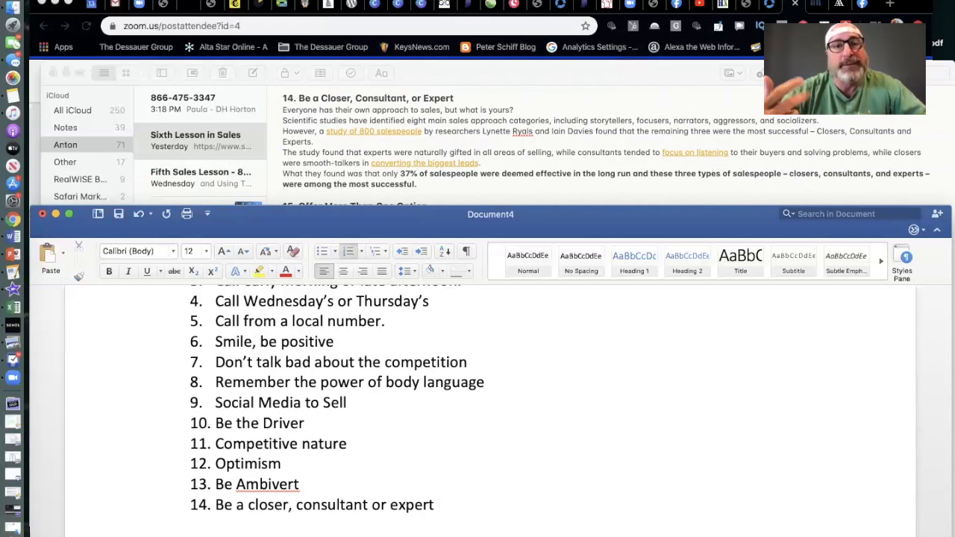
click(439, 504)
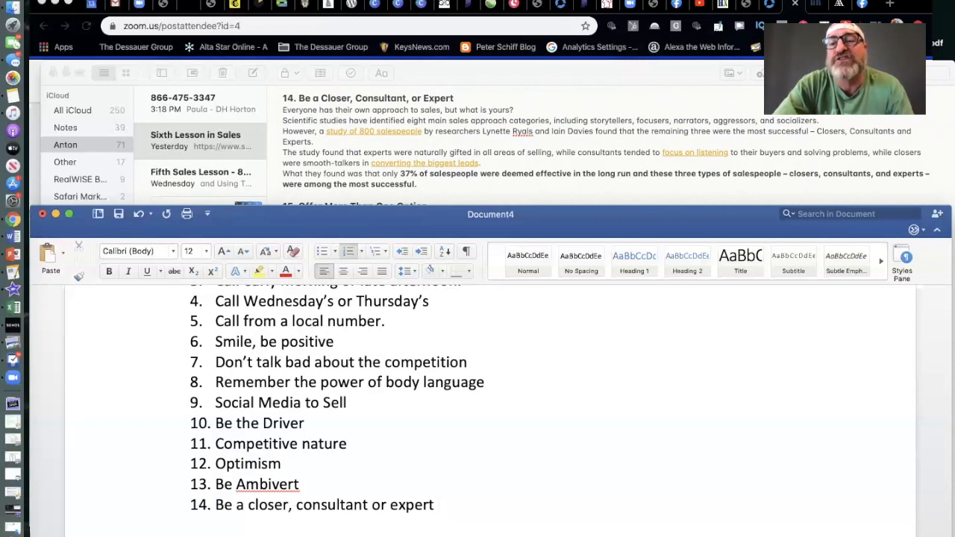
click(439, 504)
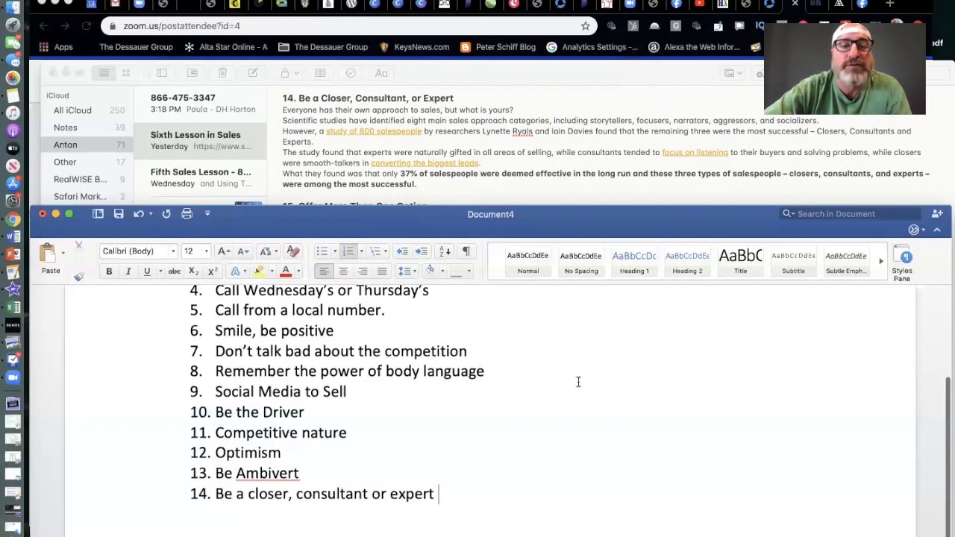
scroll(down, 3)
text(15.)
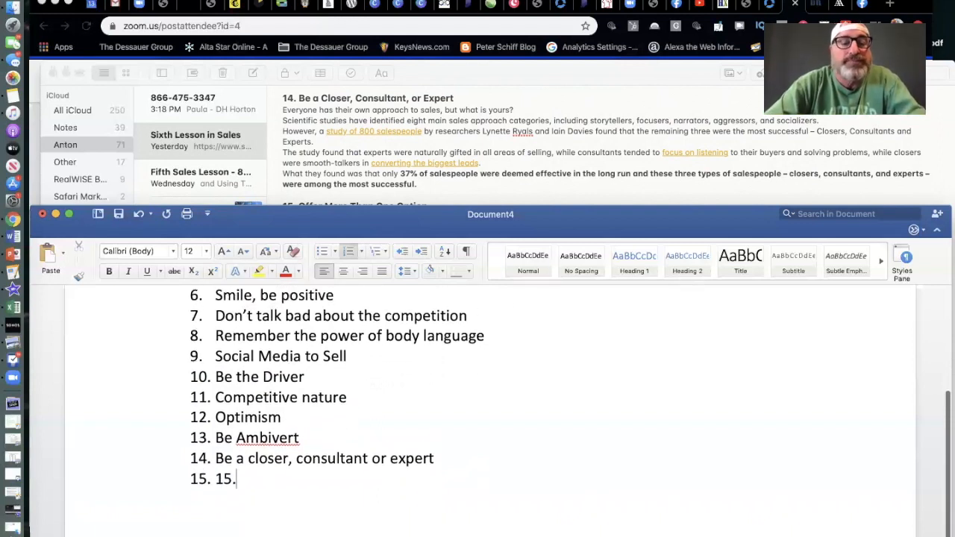
- Clear the stray '15.' and enter 'Offer more than one option' as item 15
key(backspace)
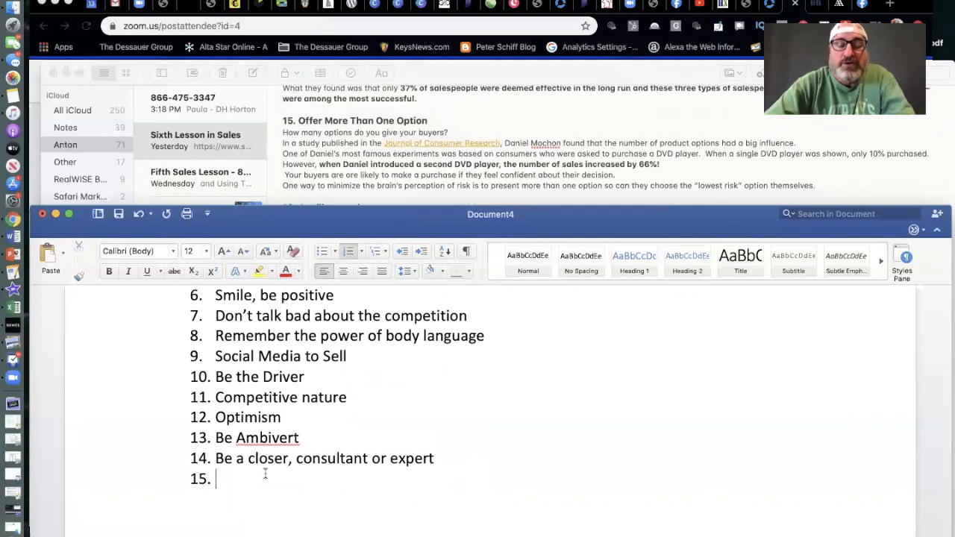
text(Off mor)
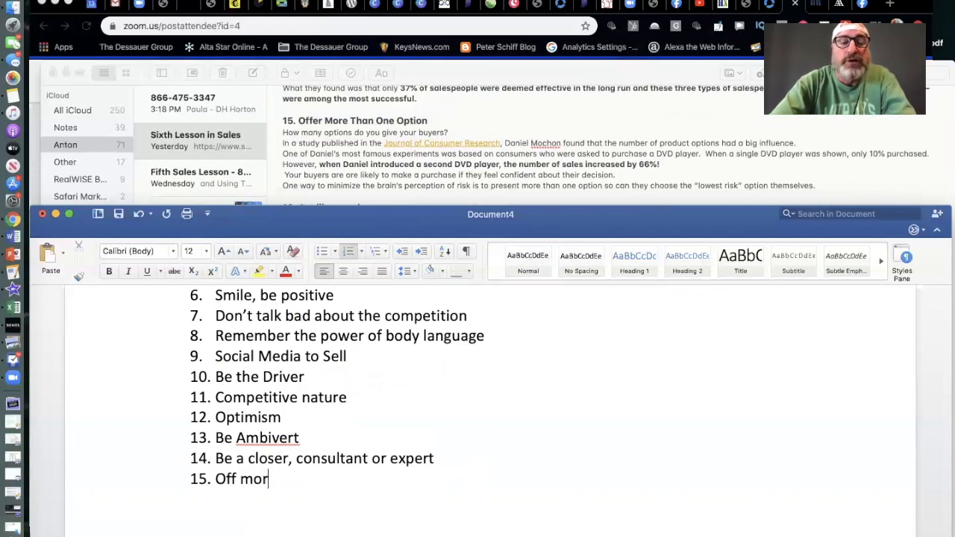
text(Offer m)
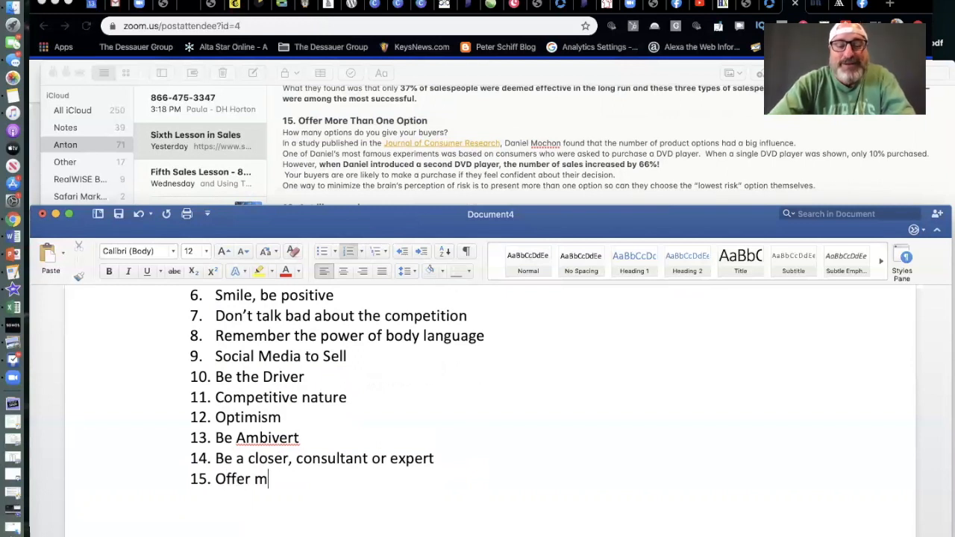
text(ore thsan one)
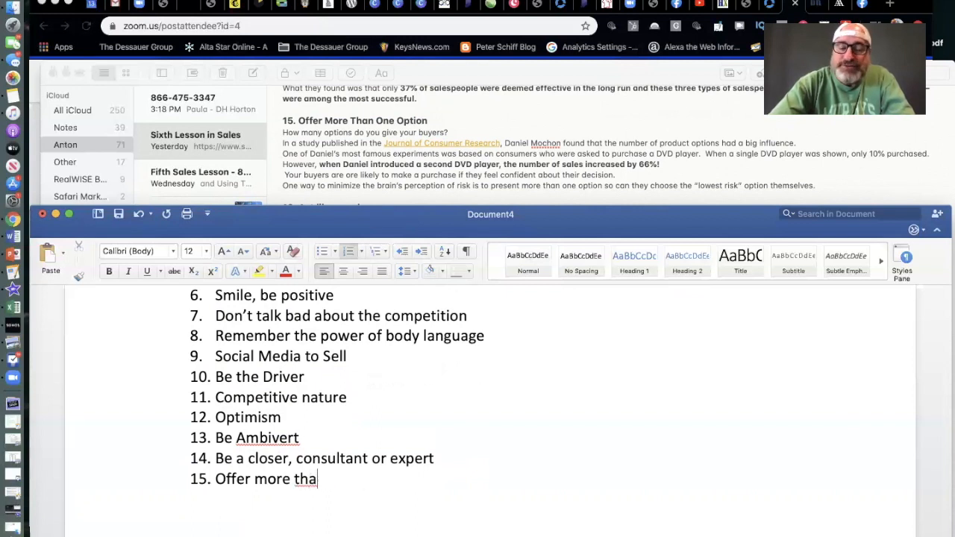
text(n)
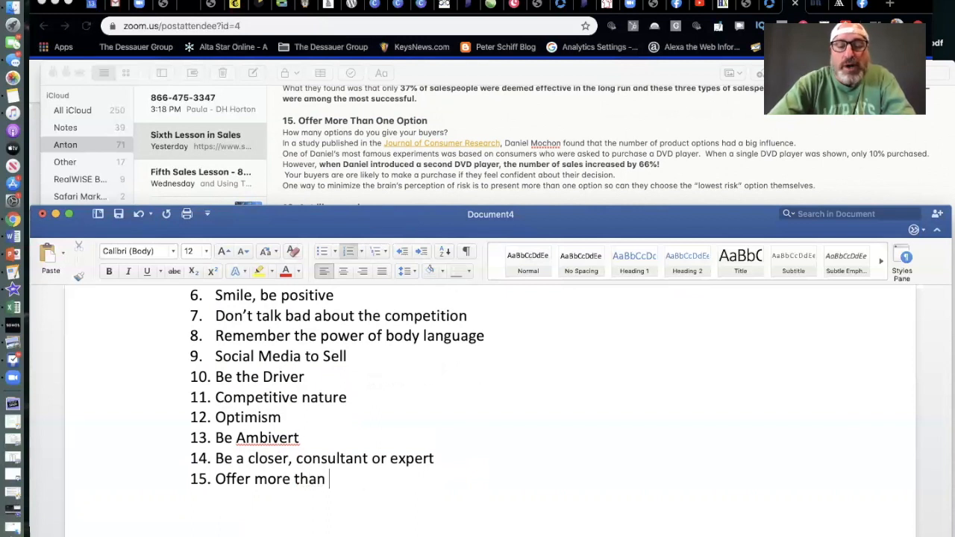
text(one optio)
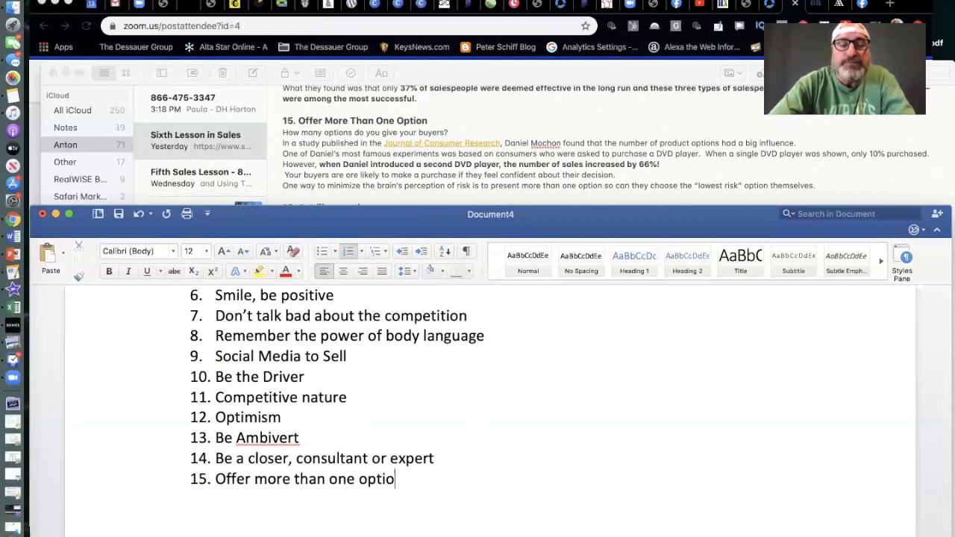
text(n)
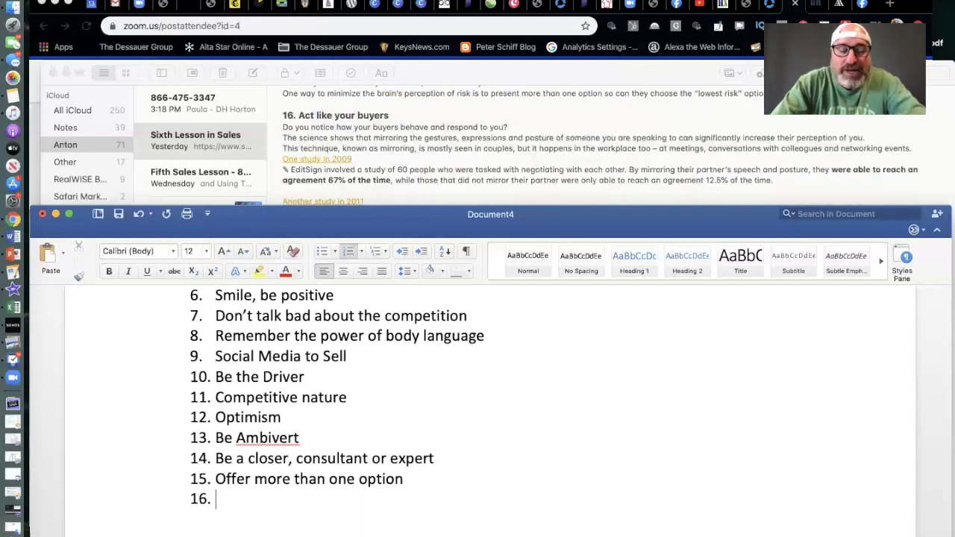
- Enter 'Act like your buyers' as item 16 and move the notes to tip 17
text(Act like y)
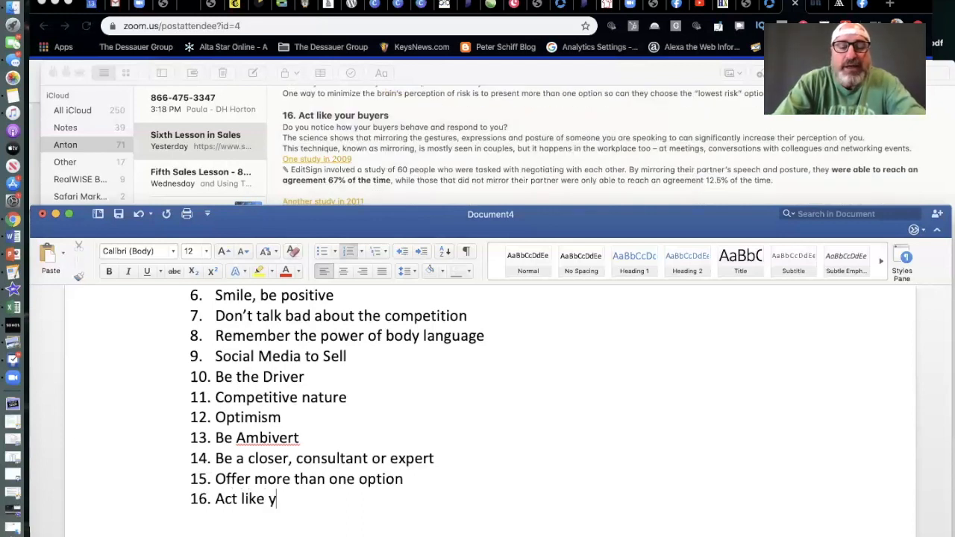
text(our buyers)
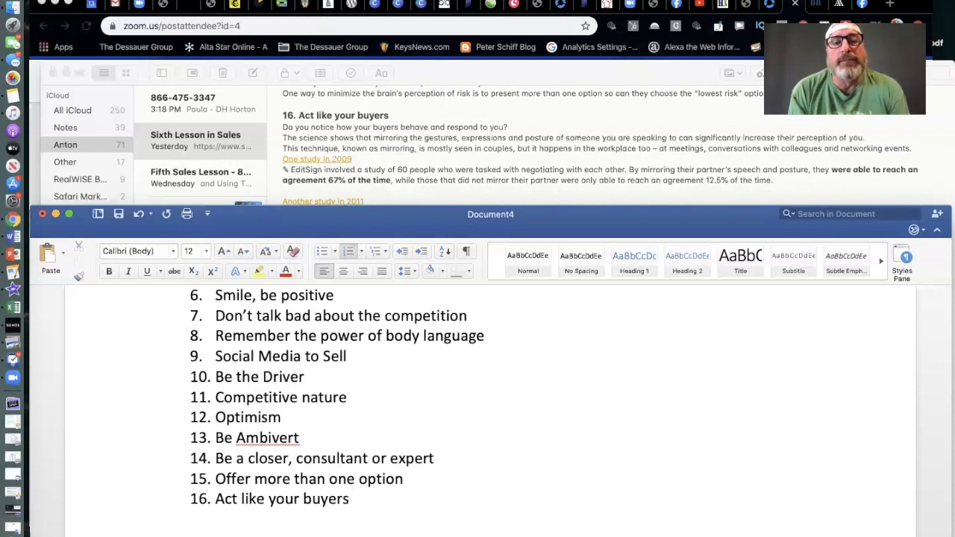
click(351, 498)
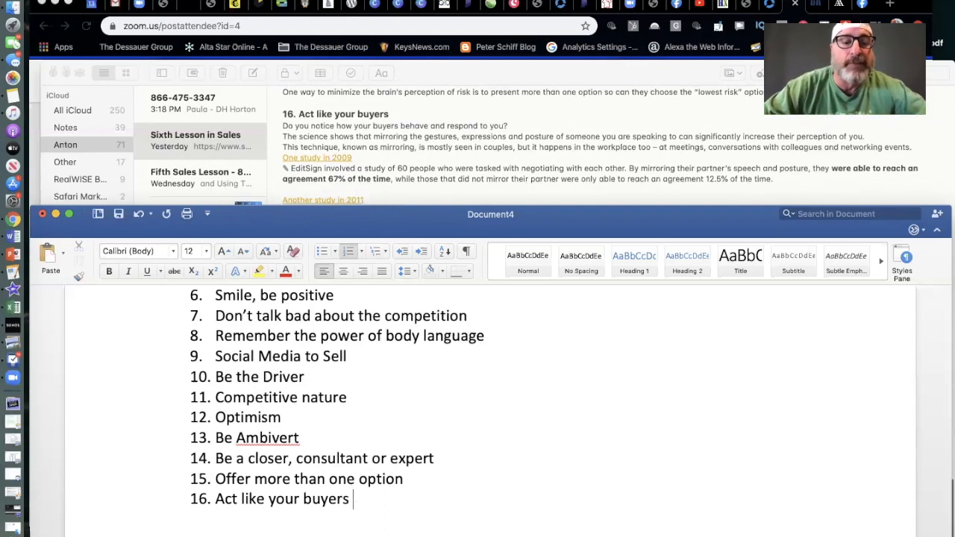
scroll(down, 3)
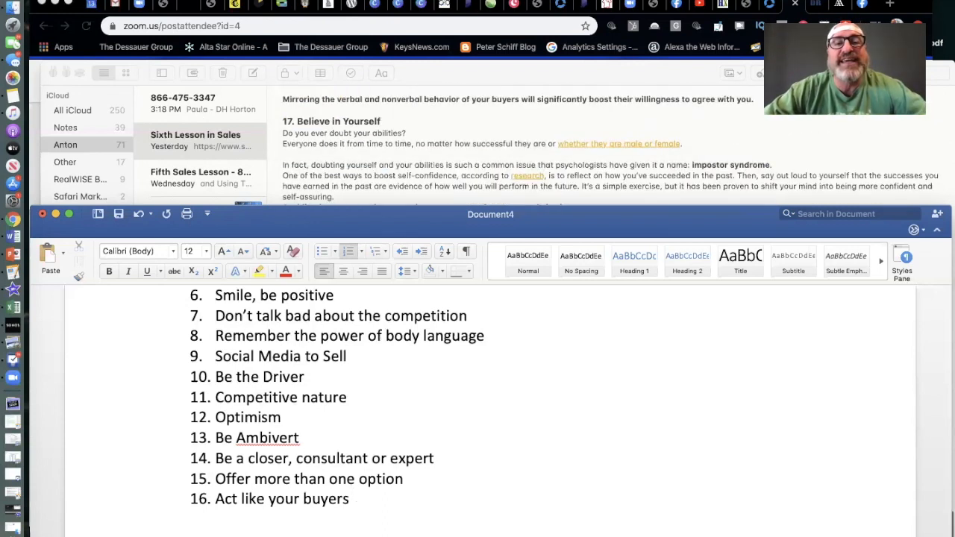
- Enter 'Believe in Yourself' as item 17
scroll(up, 3)
text(Belei)
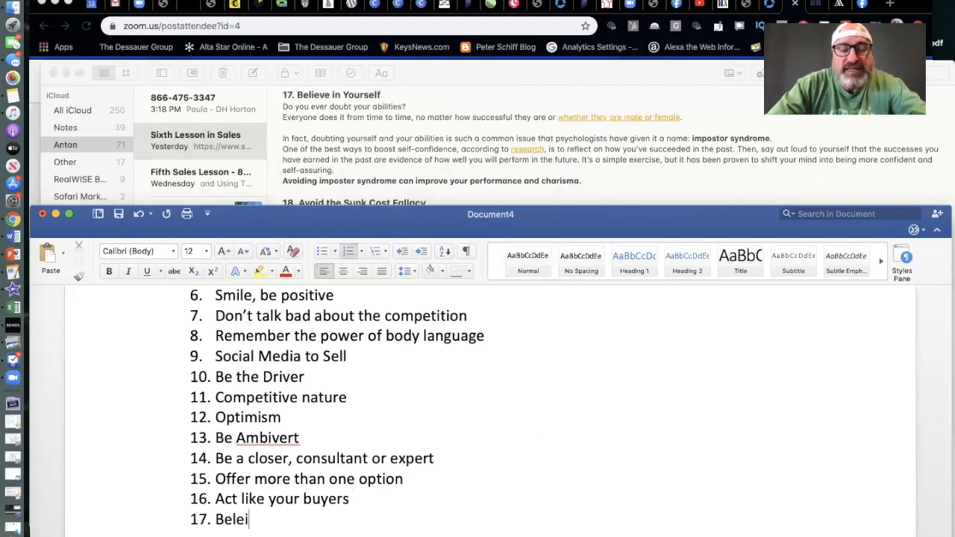
text(eve in Yourse)
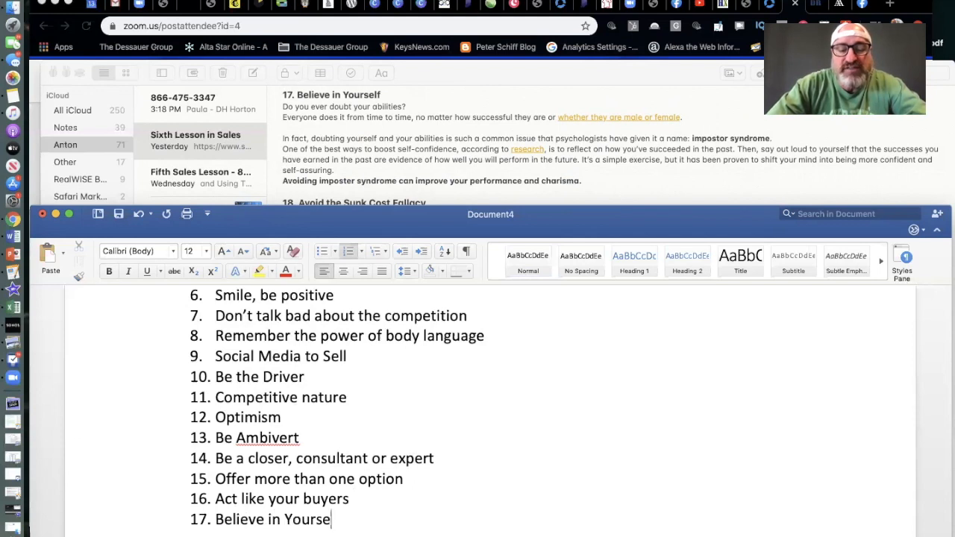
text(lf)
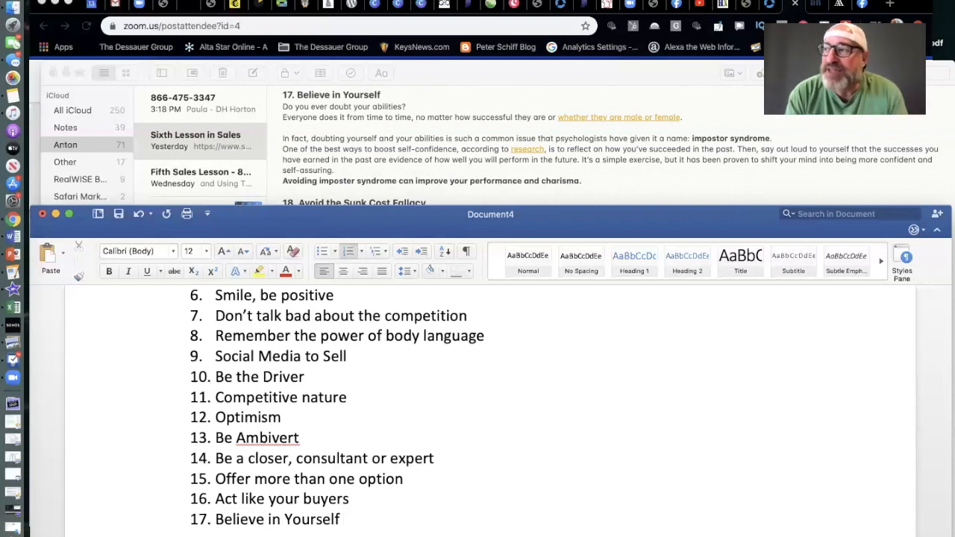
click(343, 519)
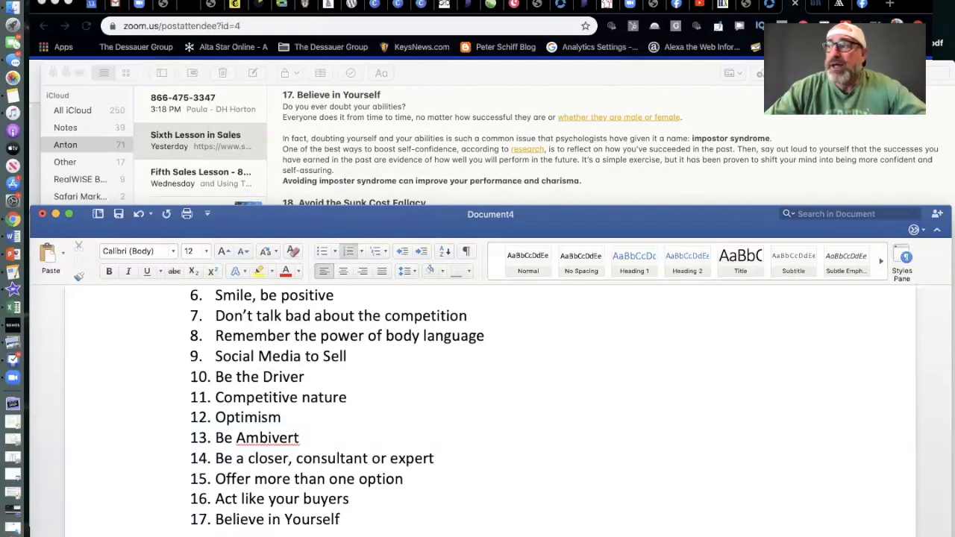
click(343, 519)
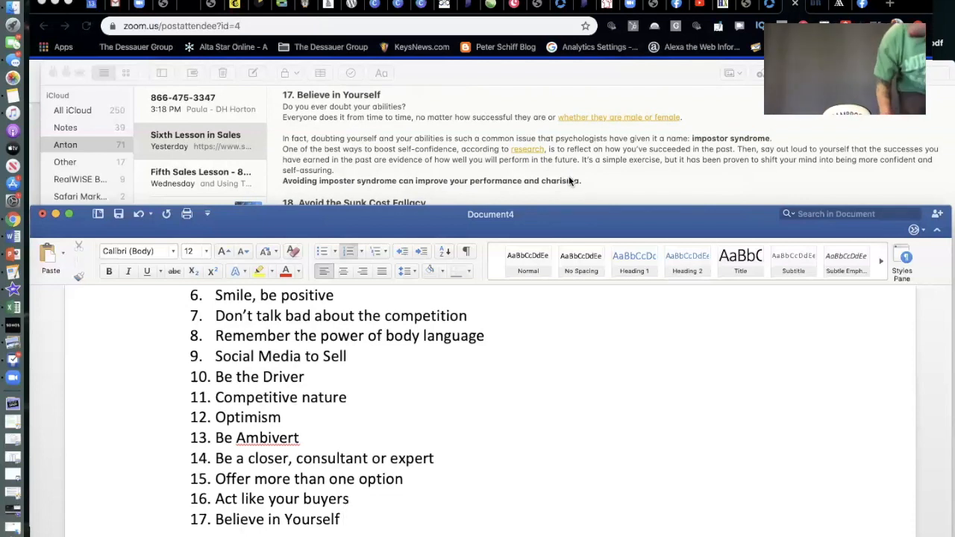
click(342, 520)
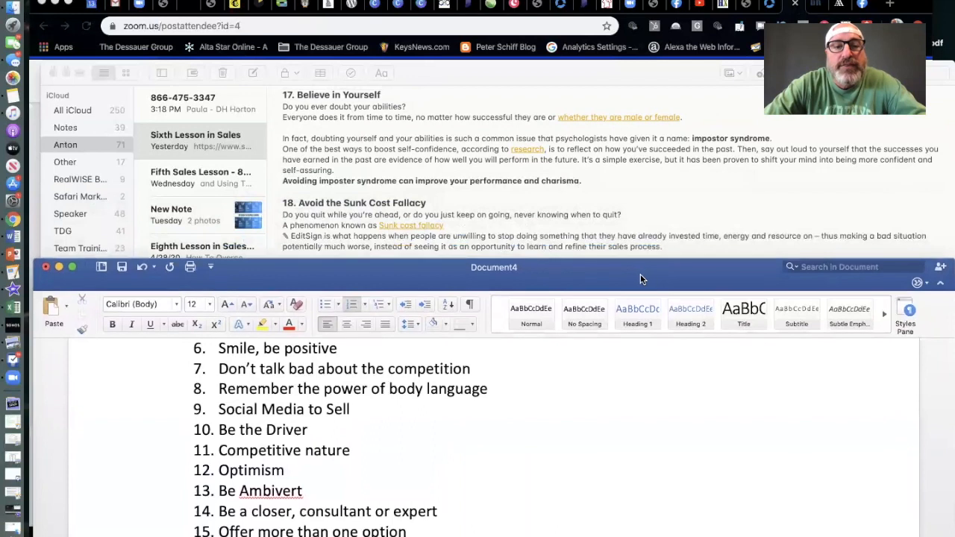
- Return focus to Word with the insertion point after item 17
scroll(down, 3)
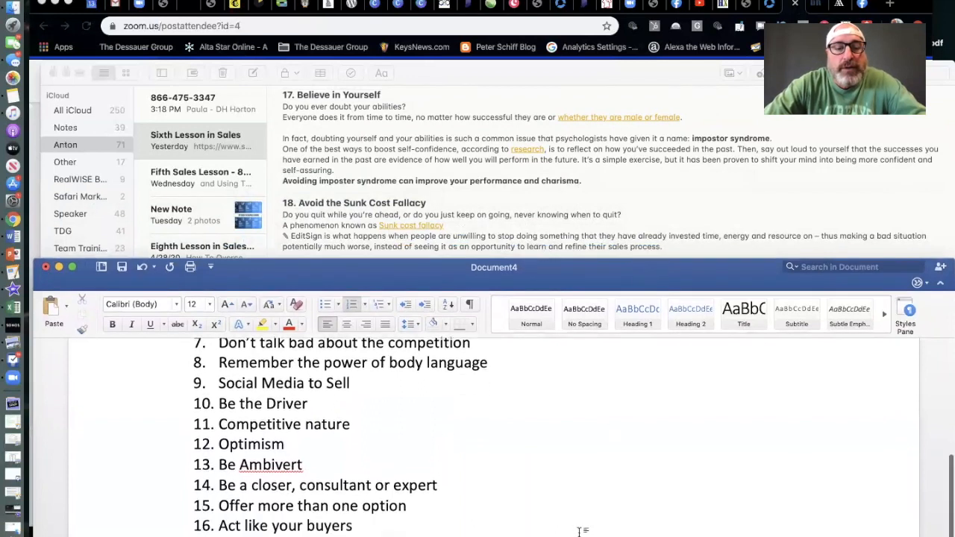
scroll(down, 3)
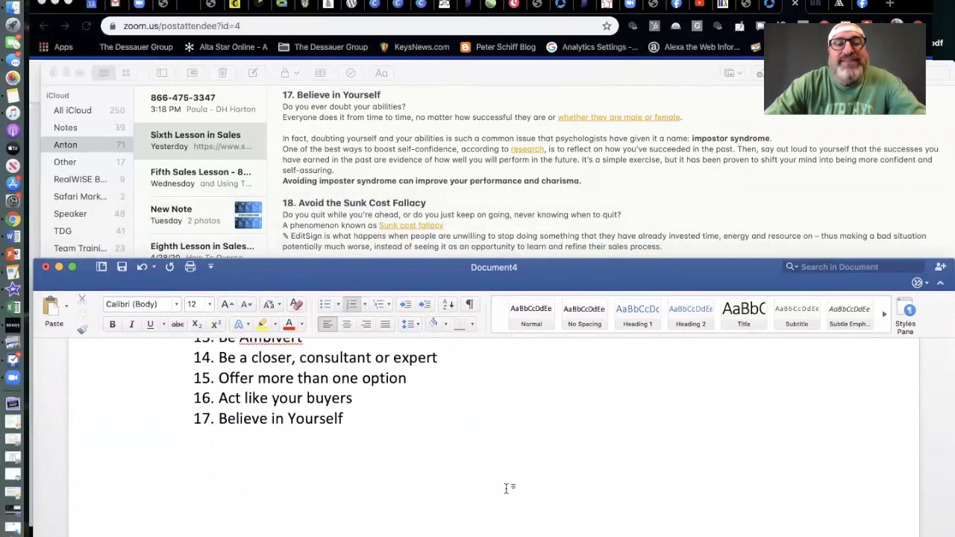
click(343, 417)
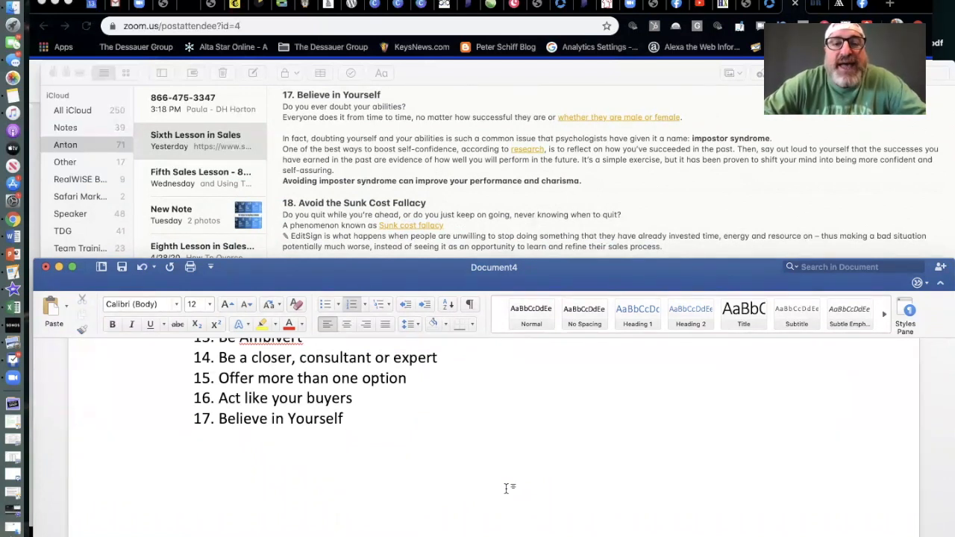
click(344, 418)
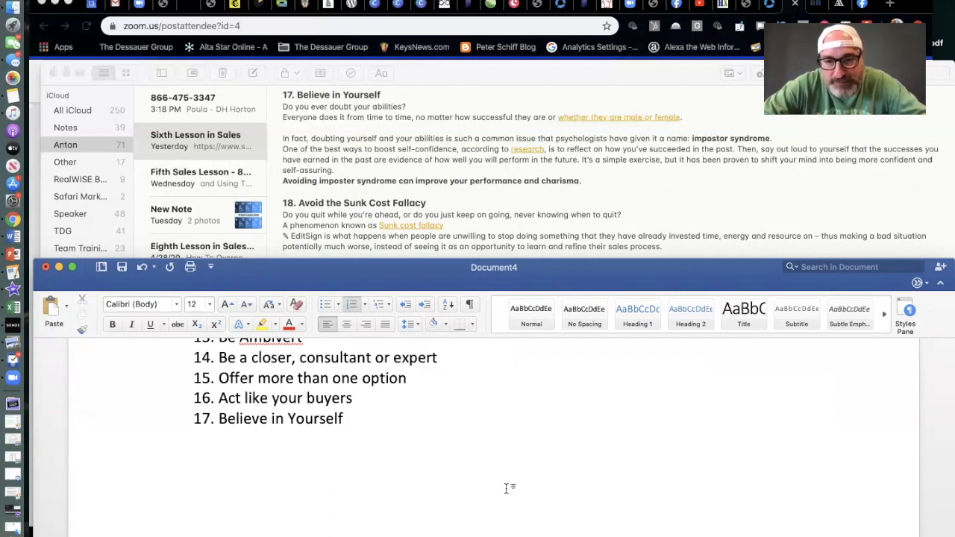
click(345, 418)
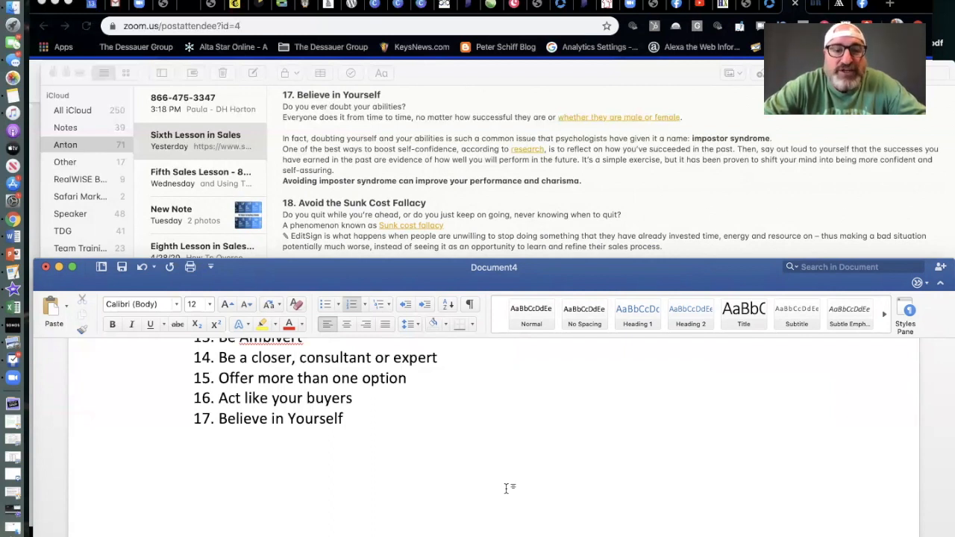
click(346, 417)
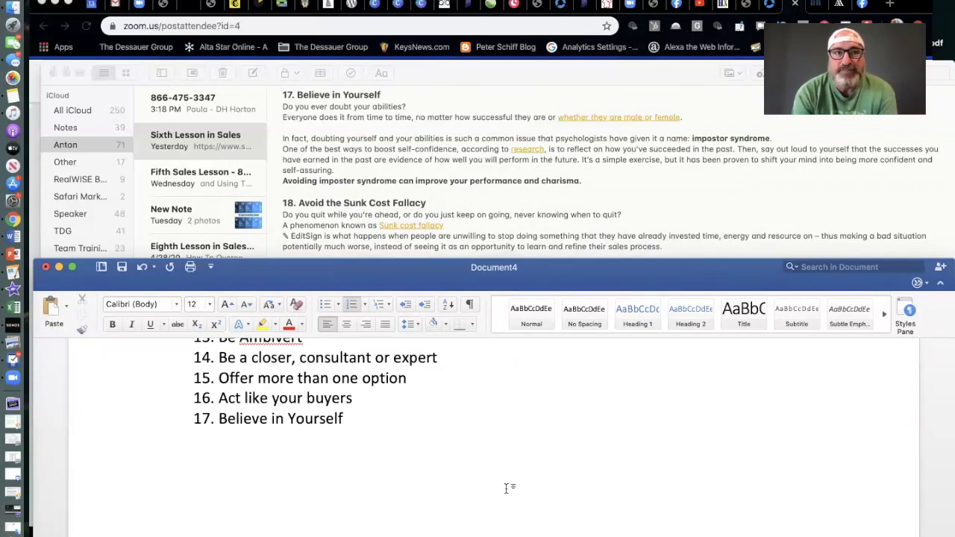
click(345, 417)
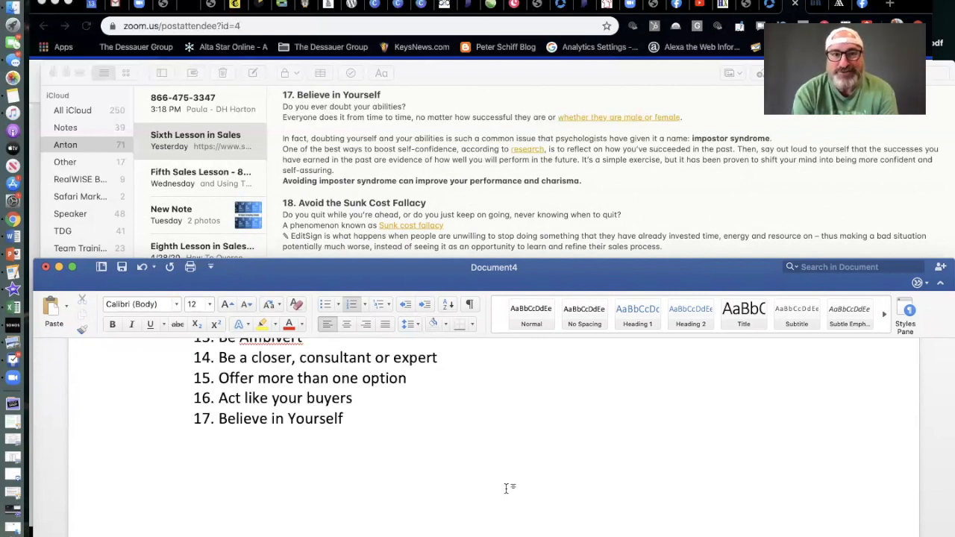
click(346, 417)
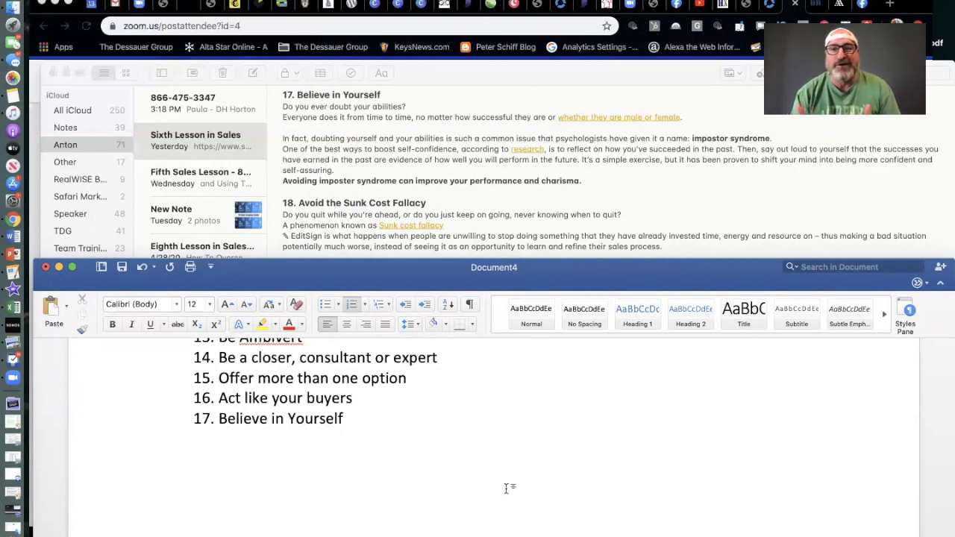
click(345, 417)
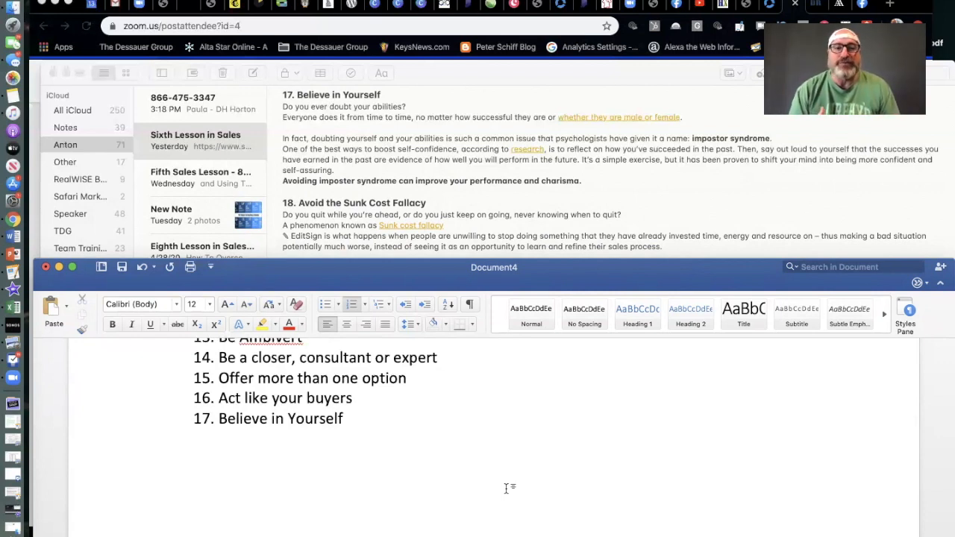
click(347, 418)
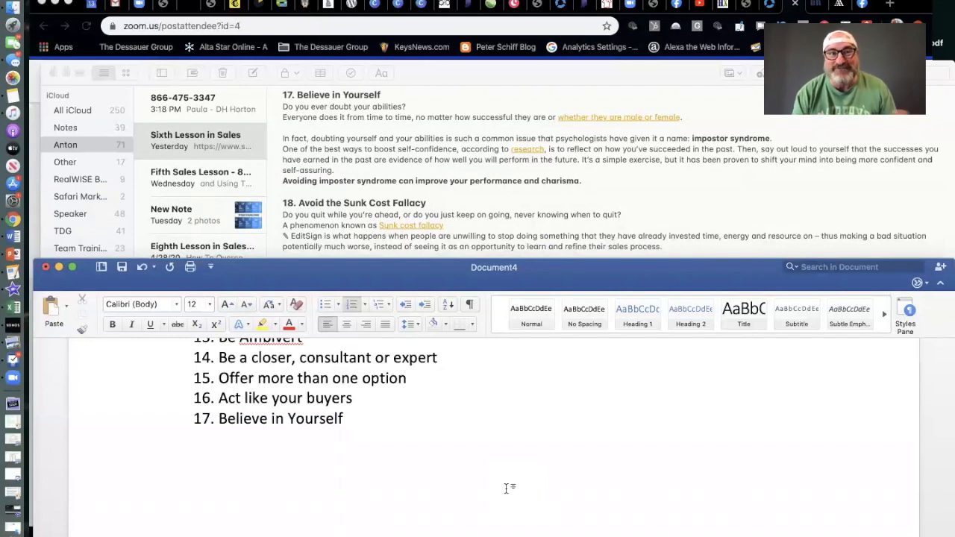
click(346, 418)
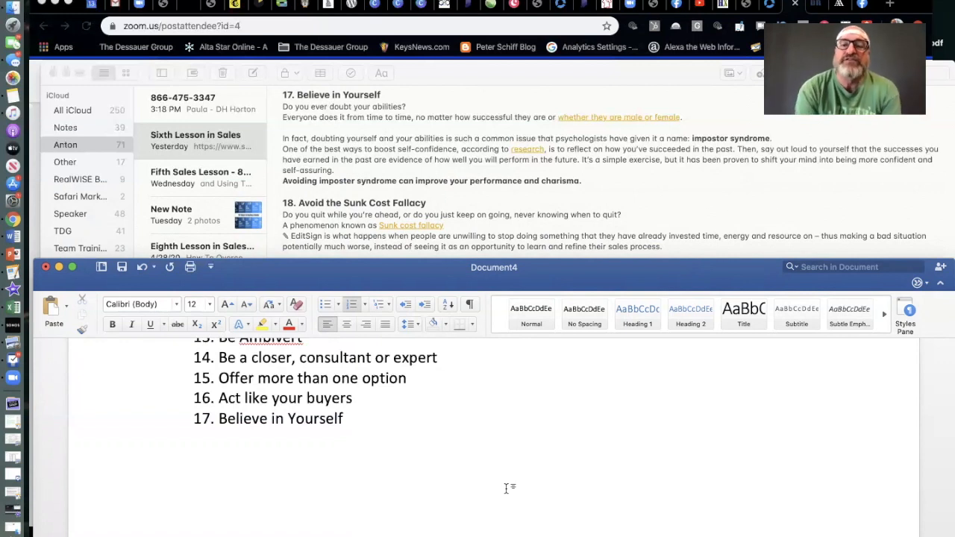
click(343, 418)
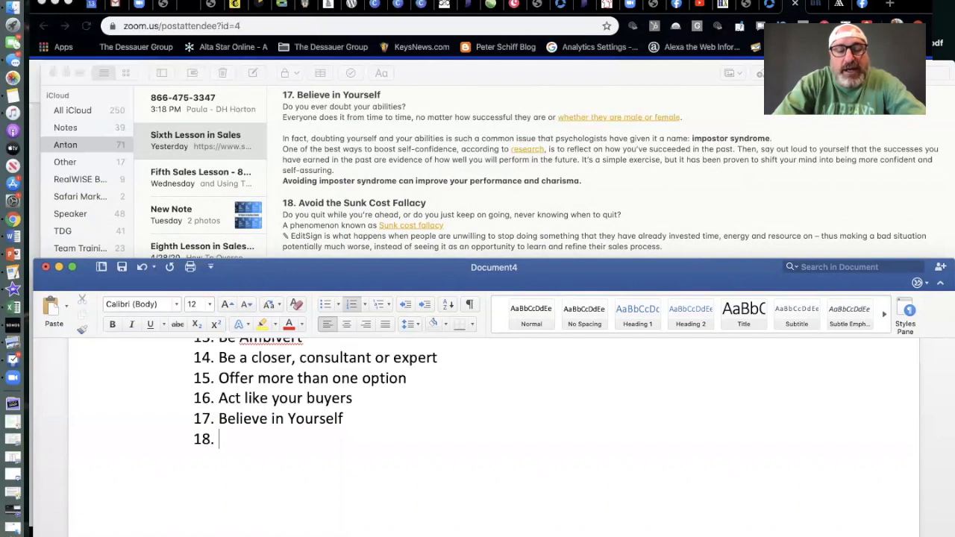
- Enter 'Avoid the Sunk Cost Fallacy' as item 18 and begin item 19
text(Avoid)
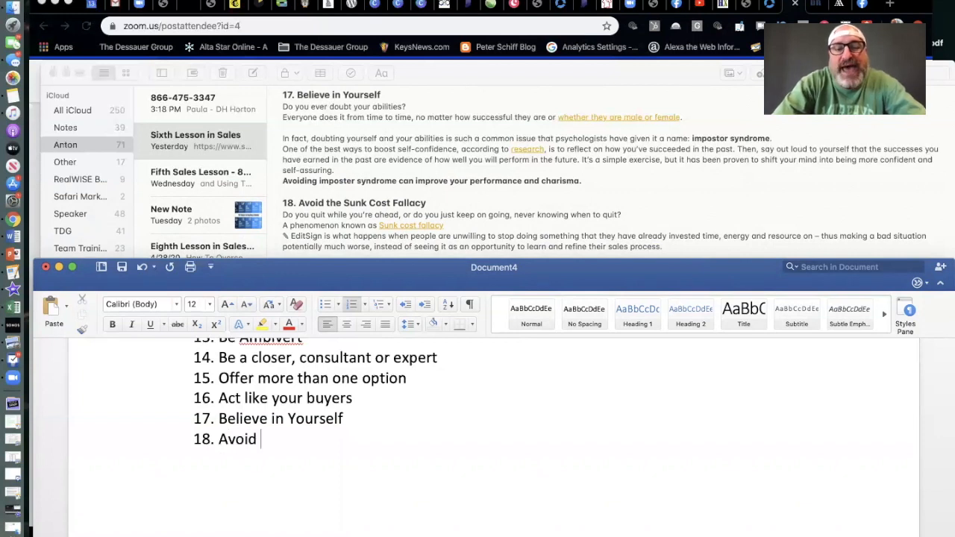
text(the)
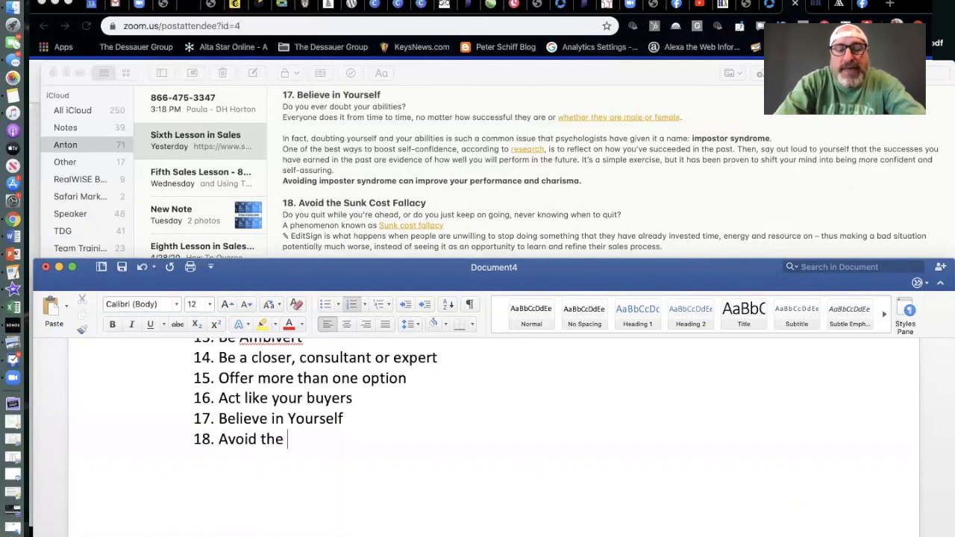
text(Sunk)
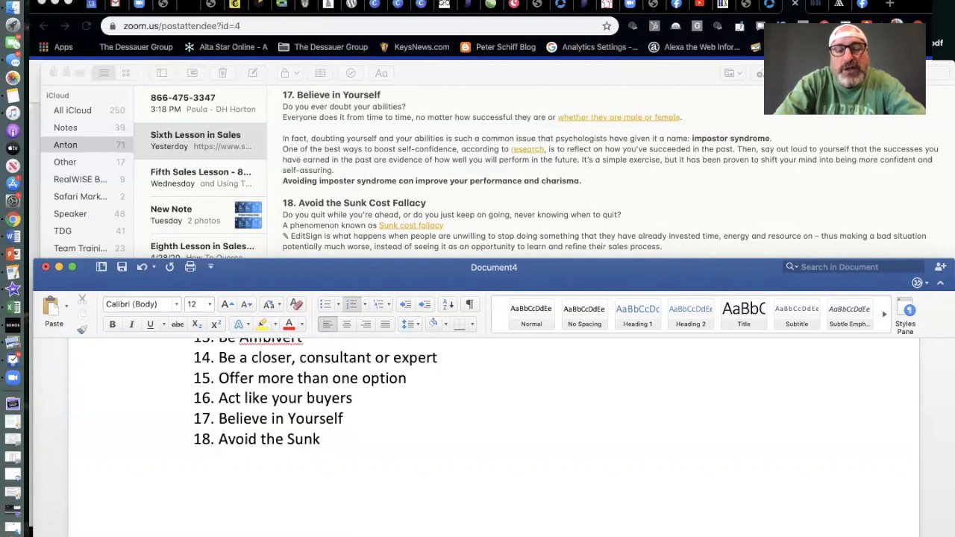
text(Cost)
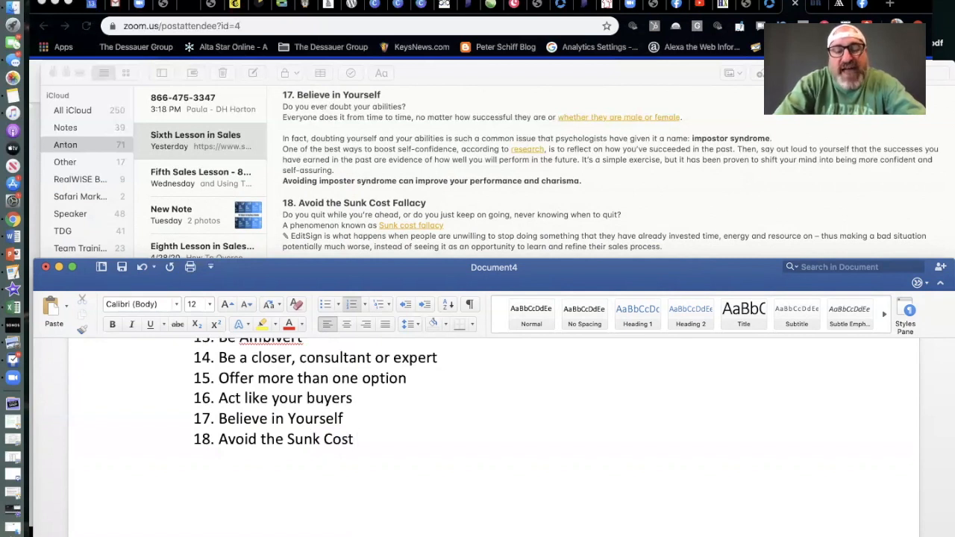
text(Fallacy)
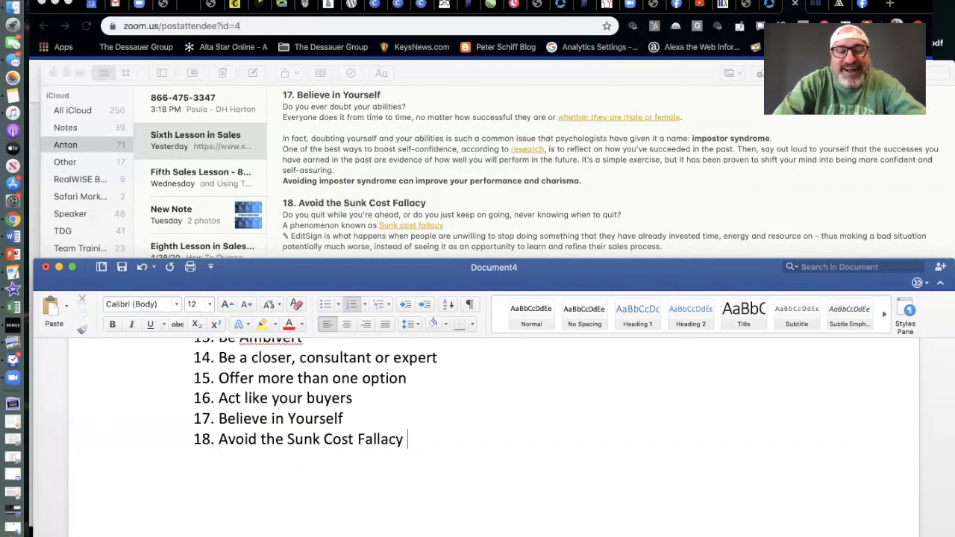
key(Return)
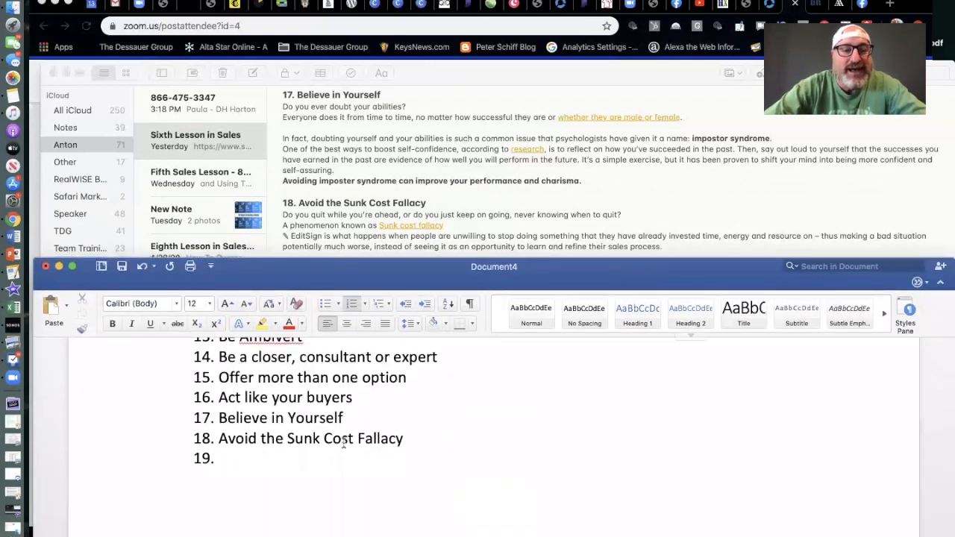
- Enter 'Let Your Confidence Shine' as item 19
text(L)
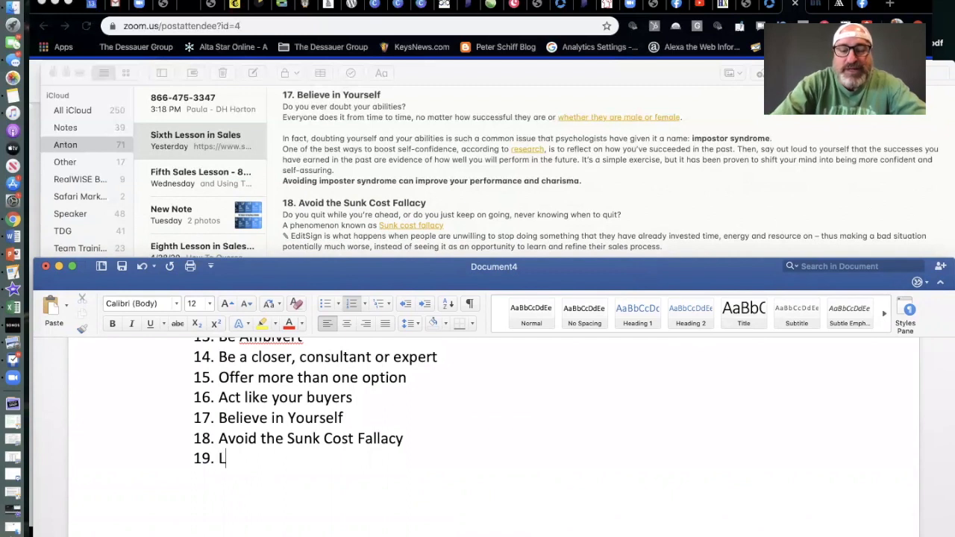
text(et Your)
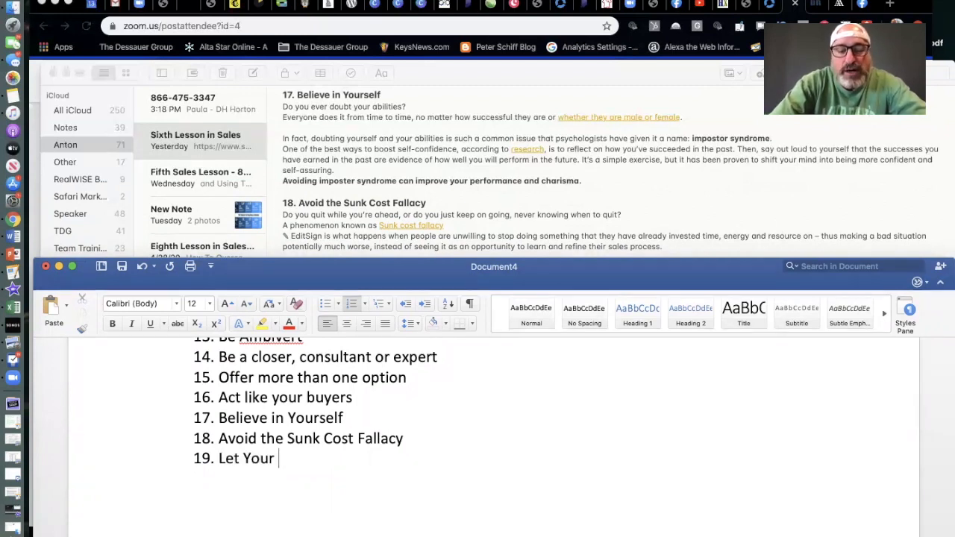
text(Confidence S)
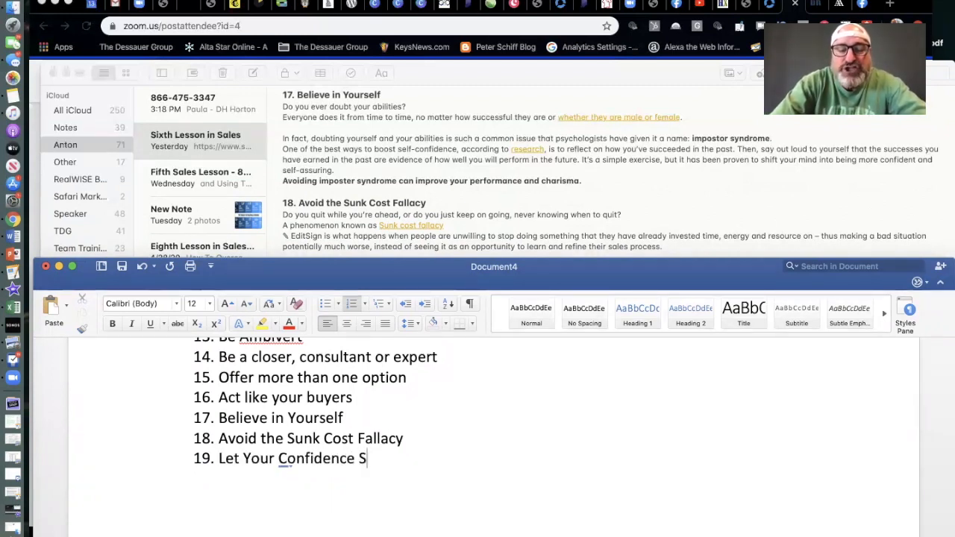
text(hine)
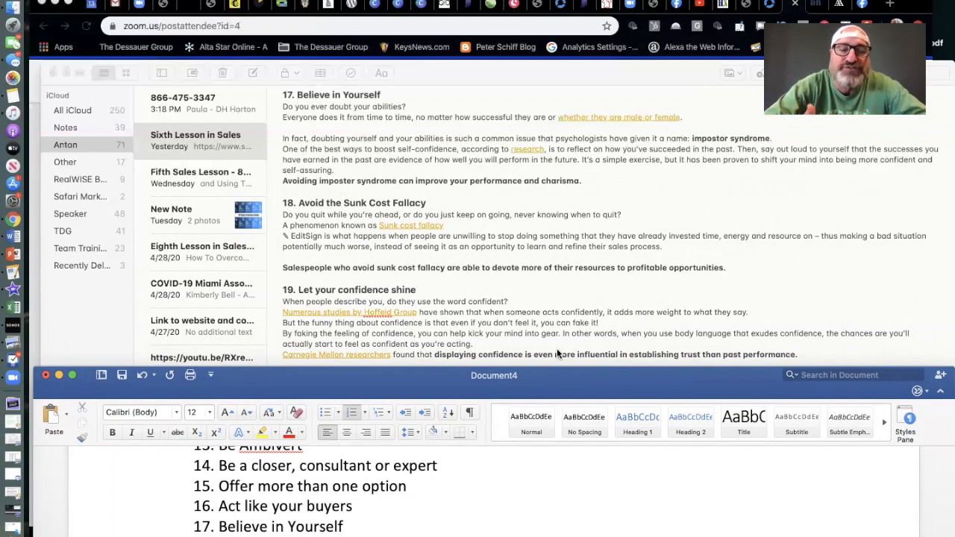
mouse_move(585, 358)
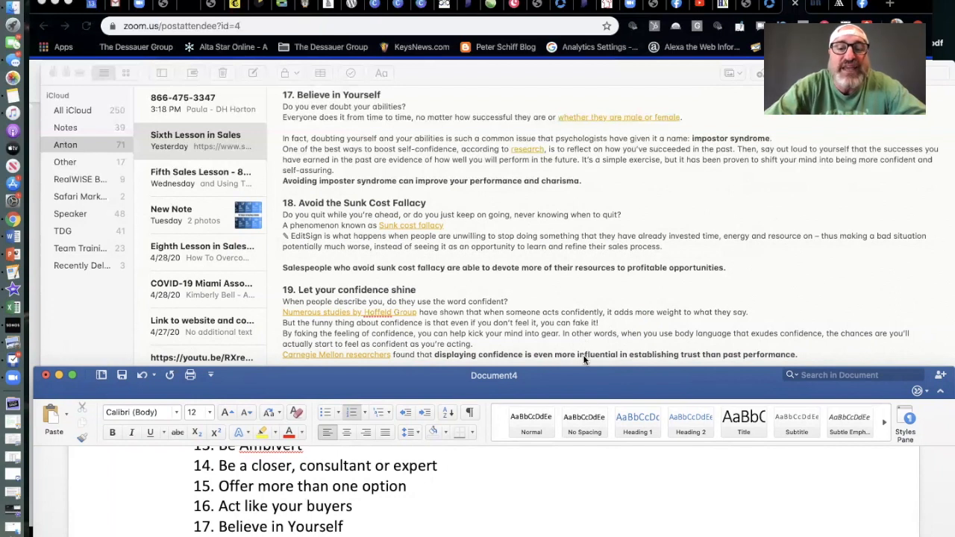
mouse_move(694, 359)
text(20)
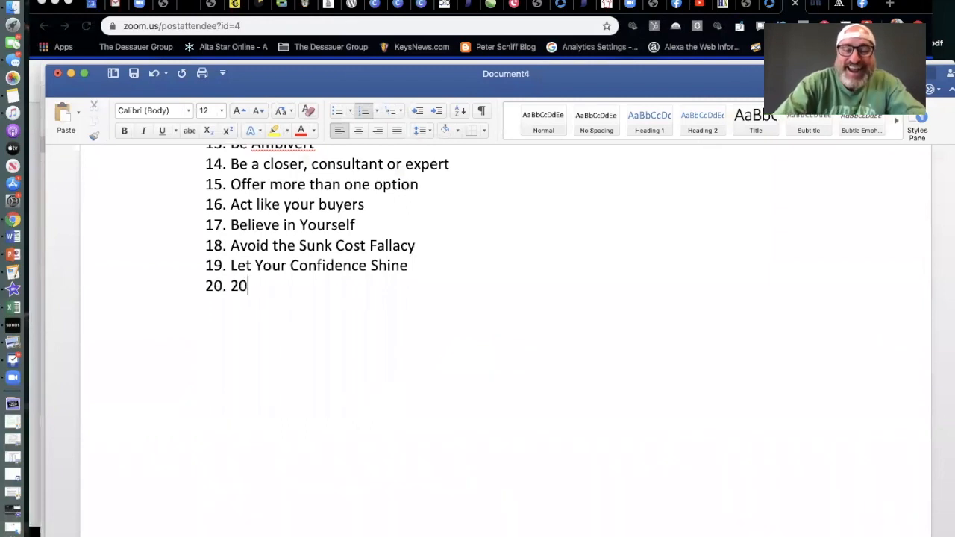
- Add 'Smile' as item 20 and 'Act Like a Doctor' as item 21, correcting the Doctor typo
text(Smile)
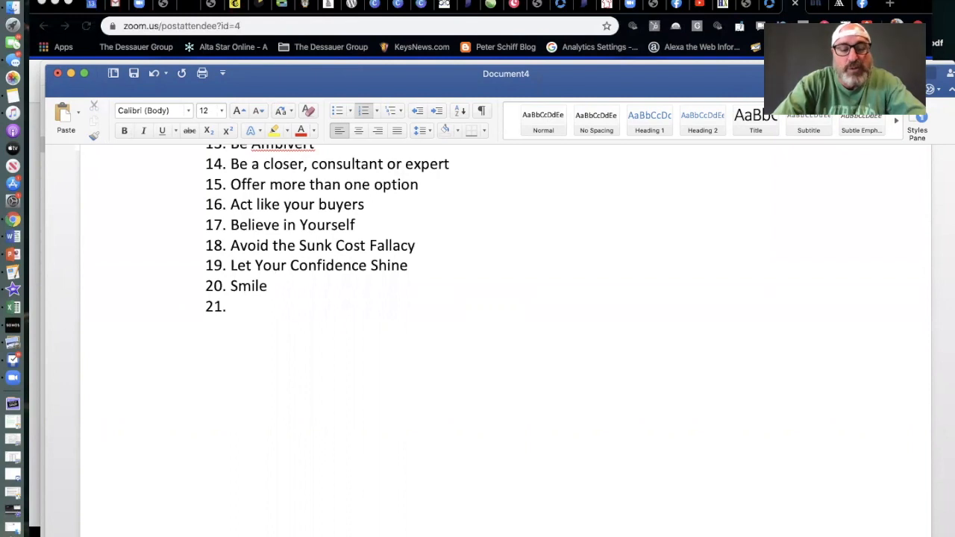
text(Act Like a)
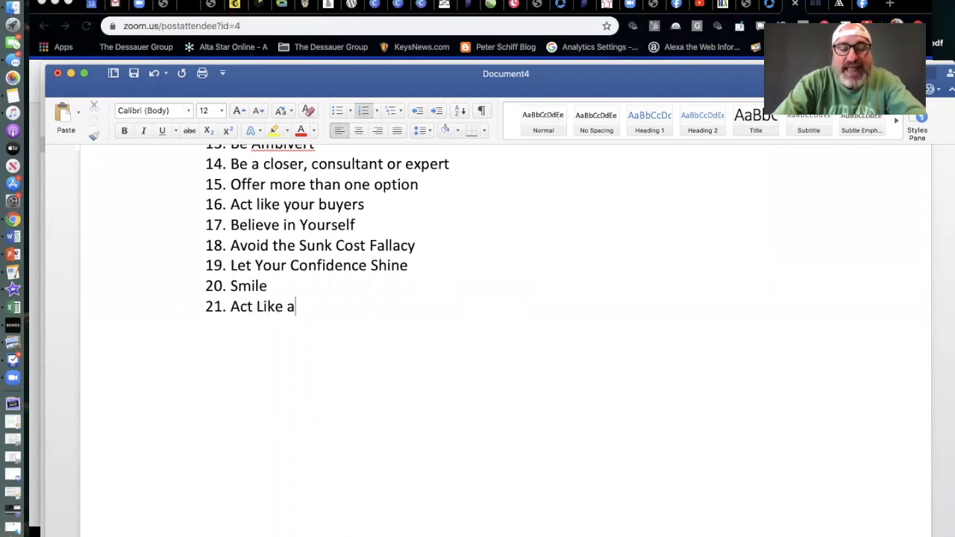
text(Doctir)
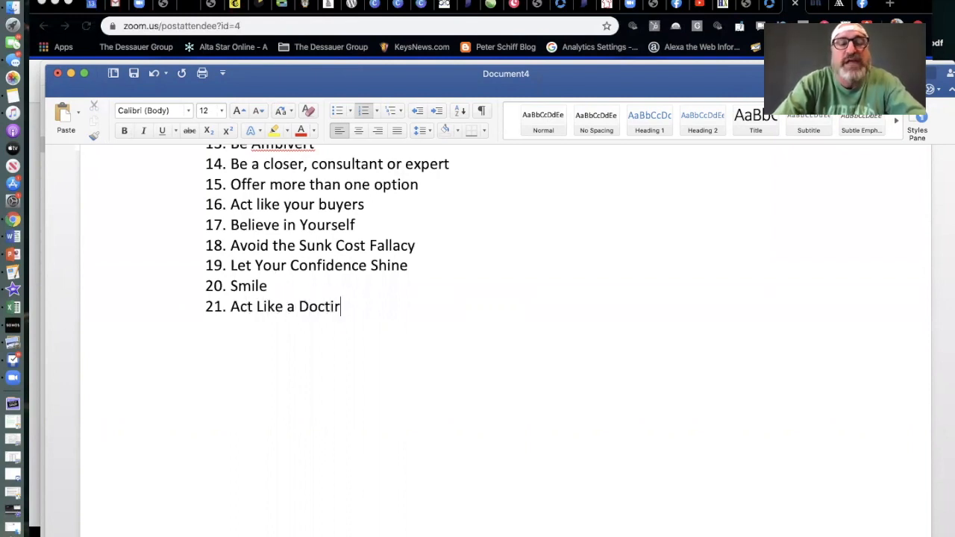
text(or)
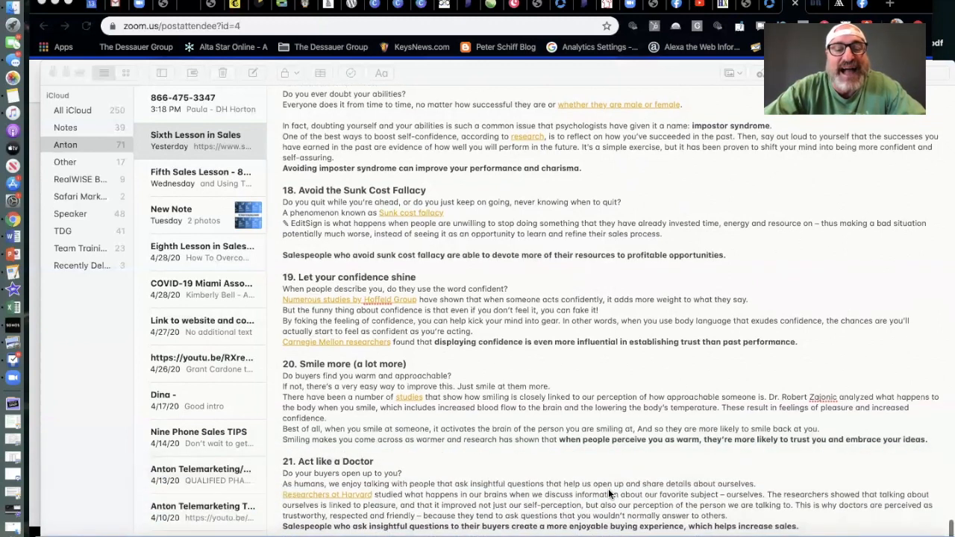
- Scroll the Notes article to the final sections, Smile more and Act like a Doctor
scroll(up, 3)
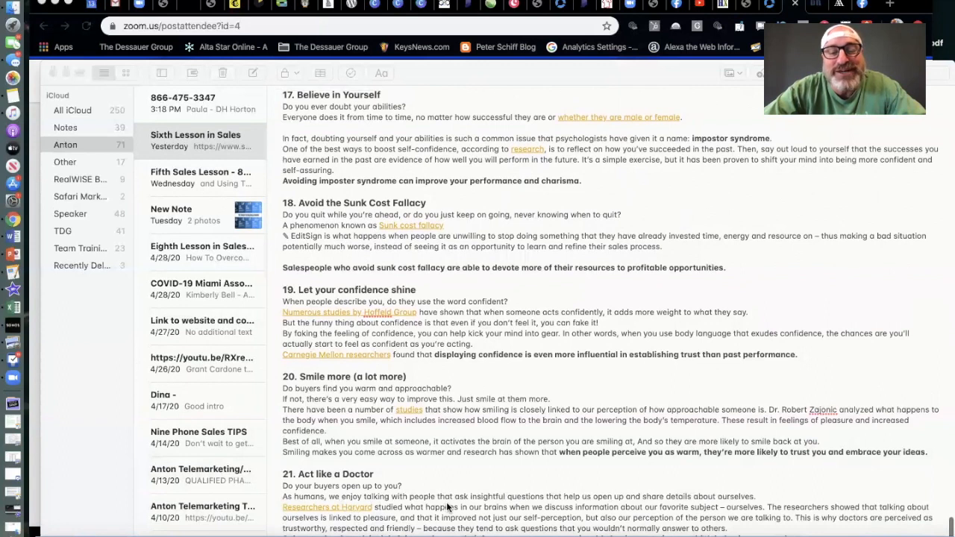
mouse_move(578, 504)
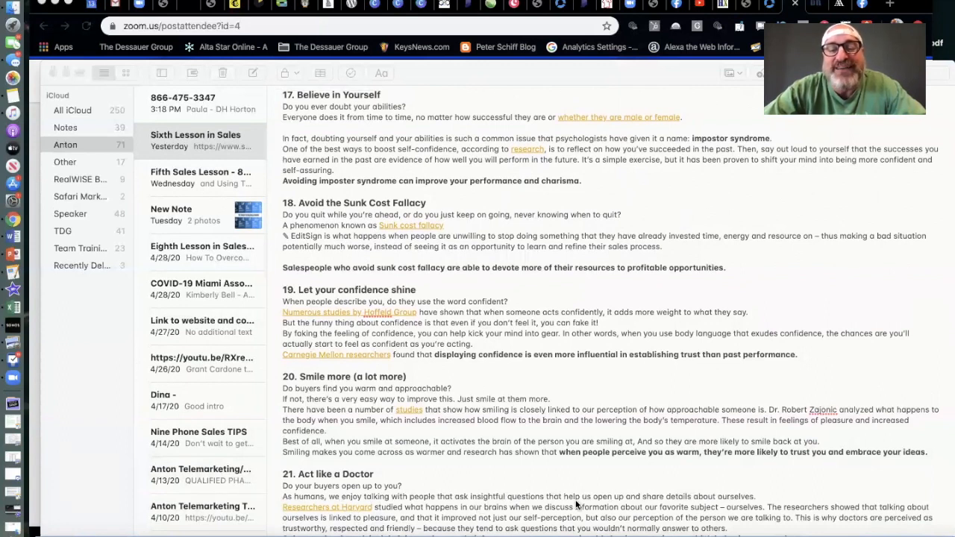